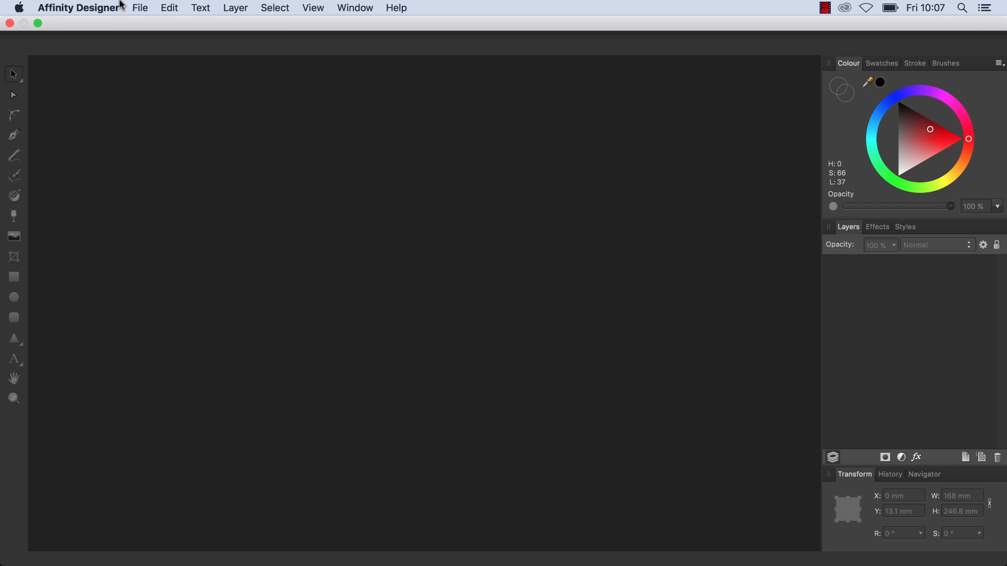
Step: Browse the File, Layer, Window and Edit menus before returning to File
click(139, 9)
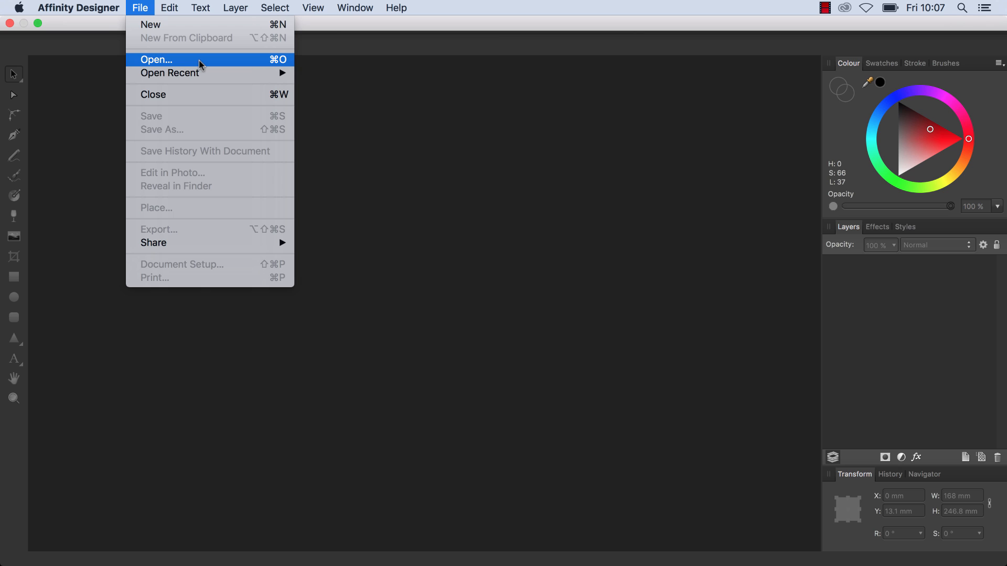
click(235, 8)
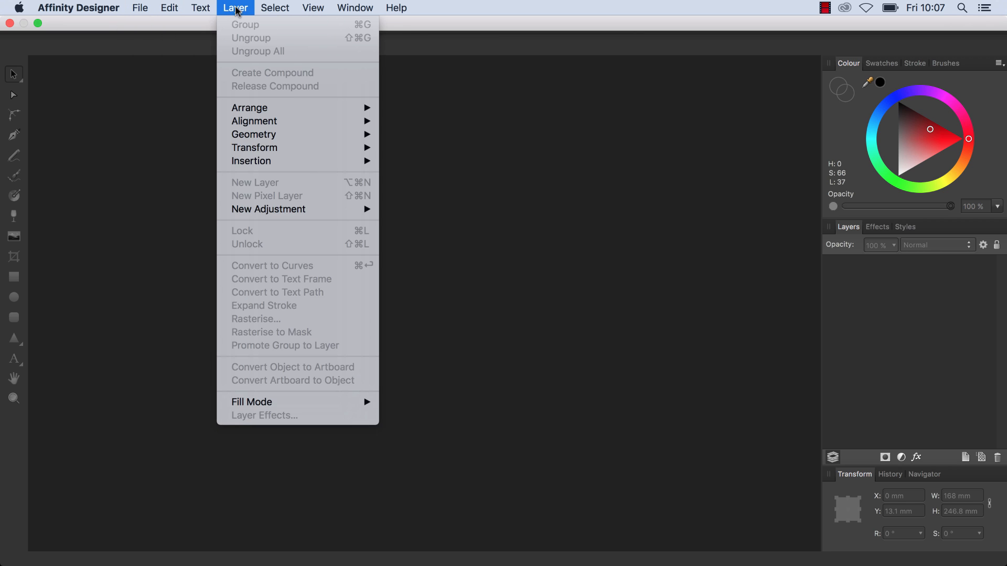
click(354, 7)
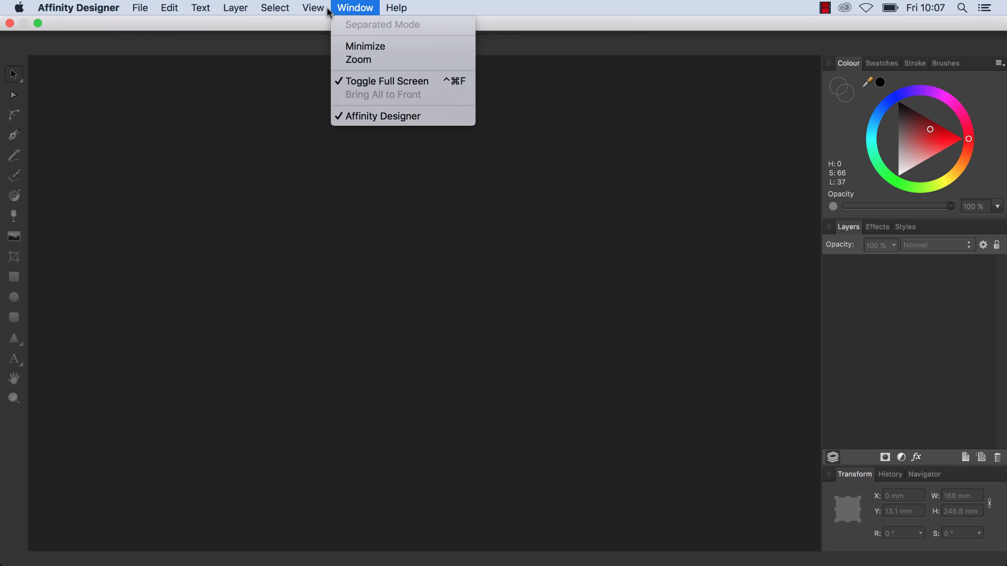
click(165, 9)
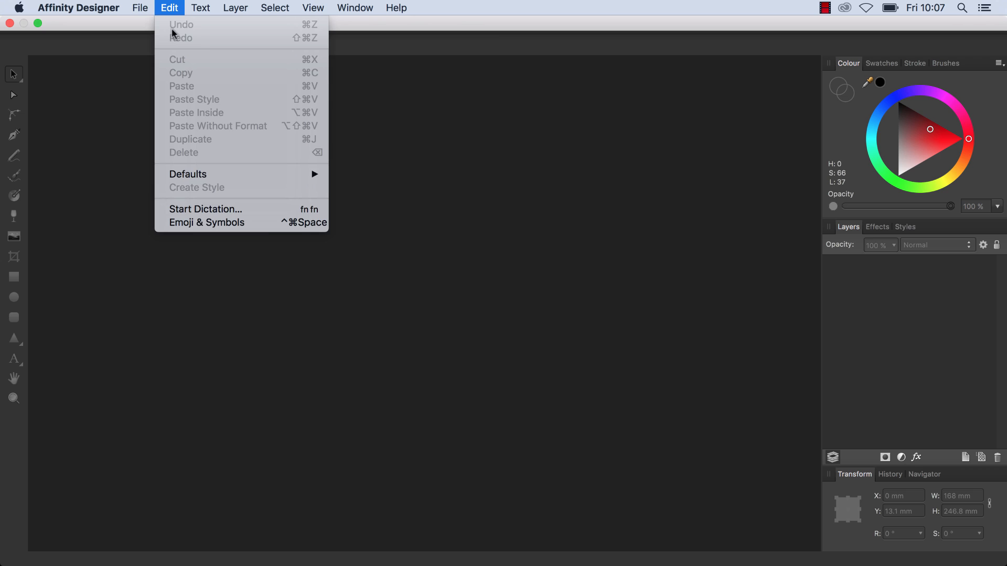
click(142, 8)
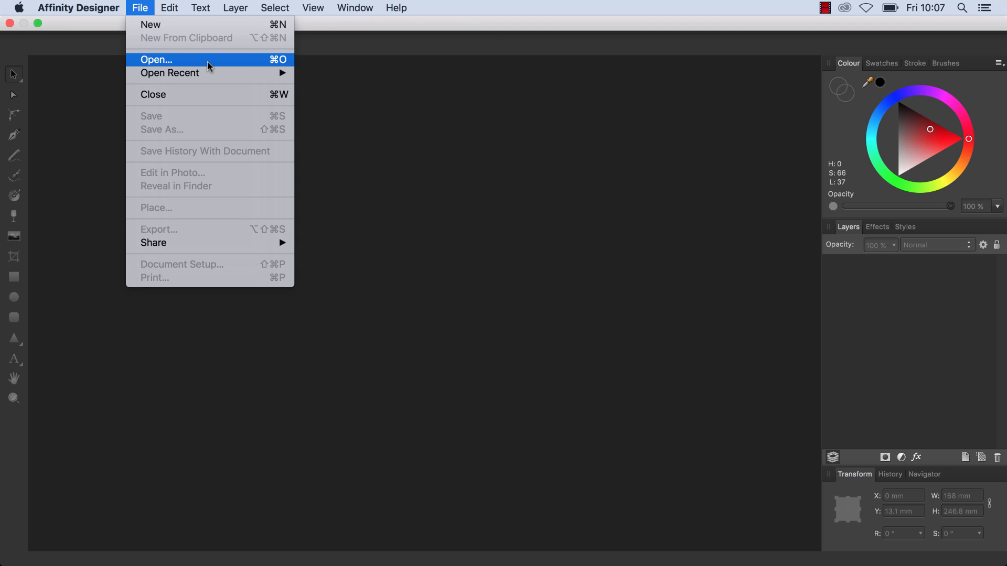
mouse_move(251, 63)
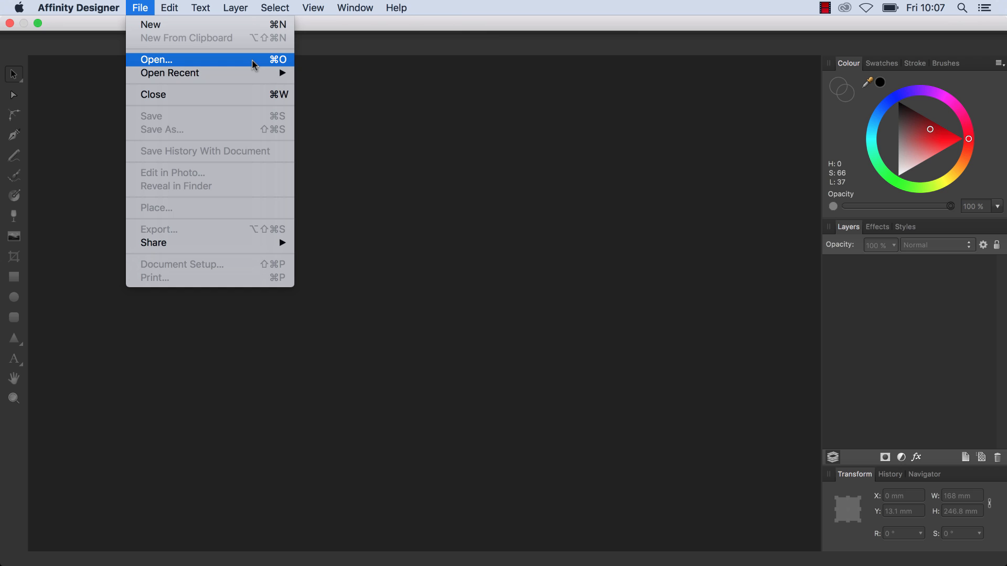
mouse_move(288, 65)
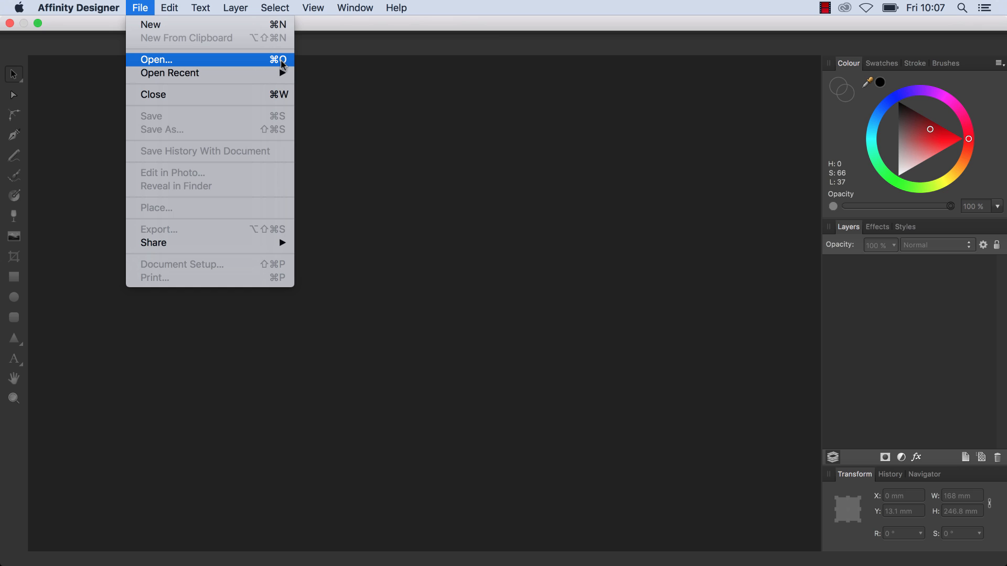
mouse_move(264, 64)
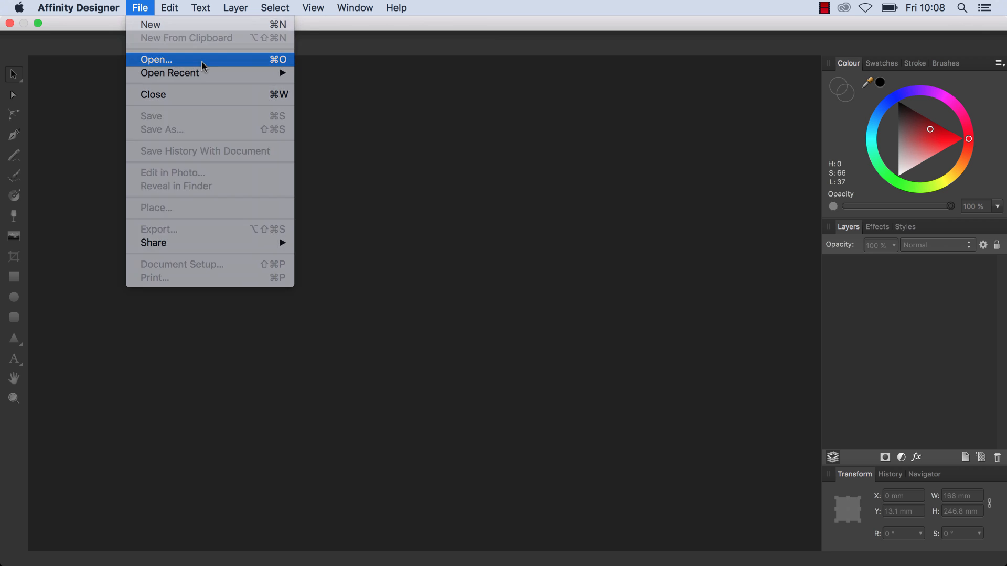
Step: Open the ketchup-for-blood cover document from the Desktop
click(157, 59)
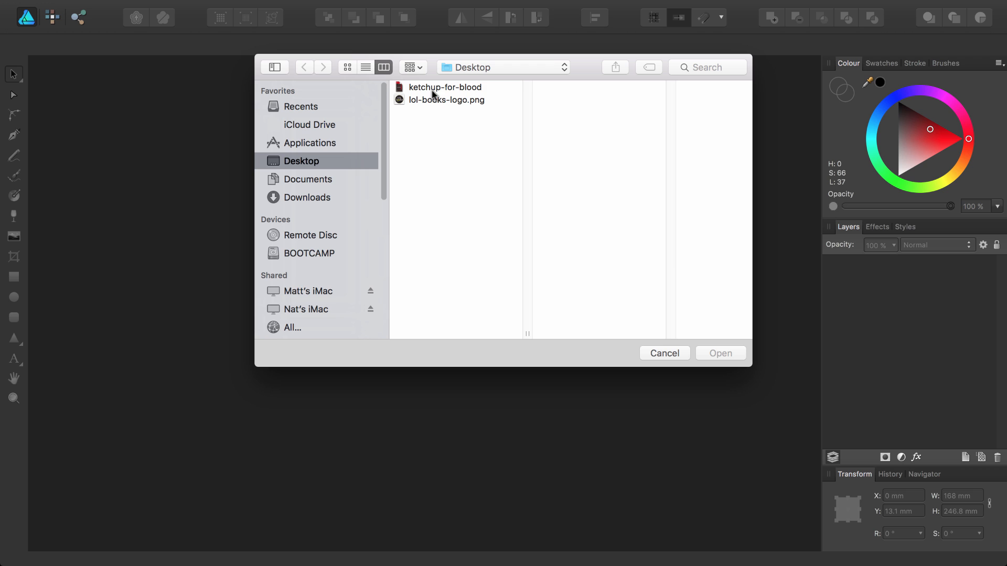
click(444, 87)
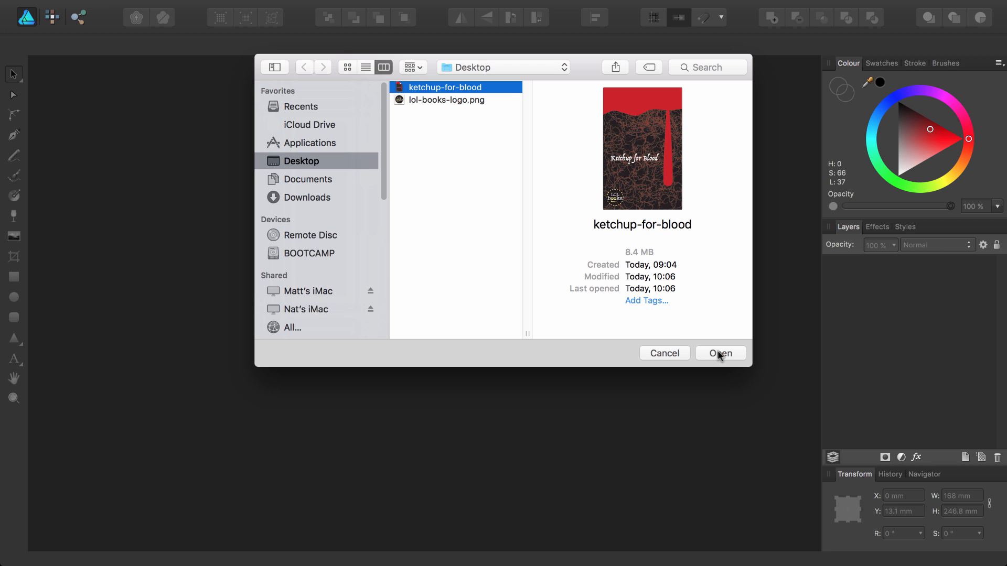
click(721, 353)
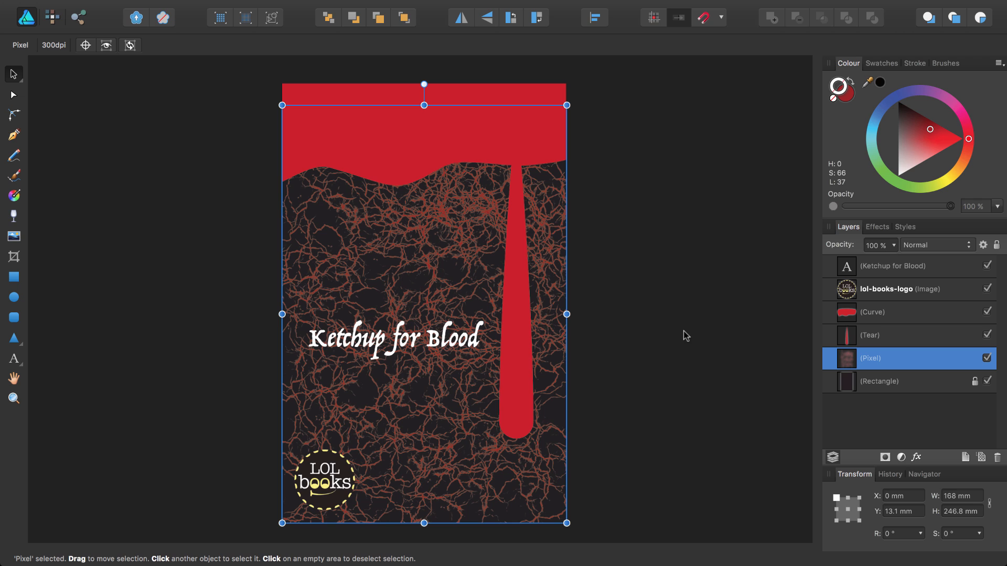
mouse_move(490, 146)
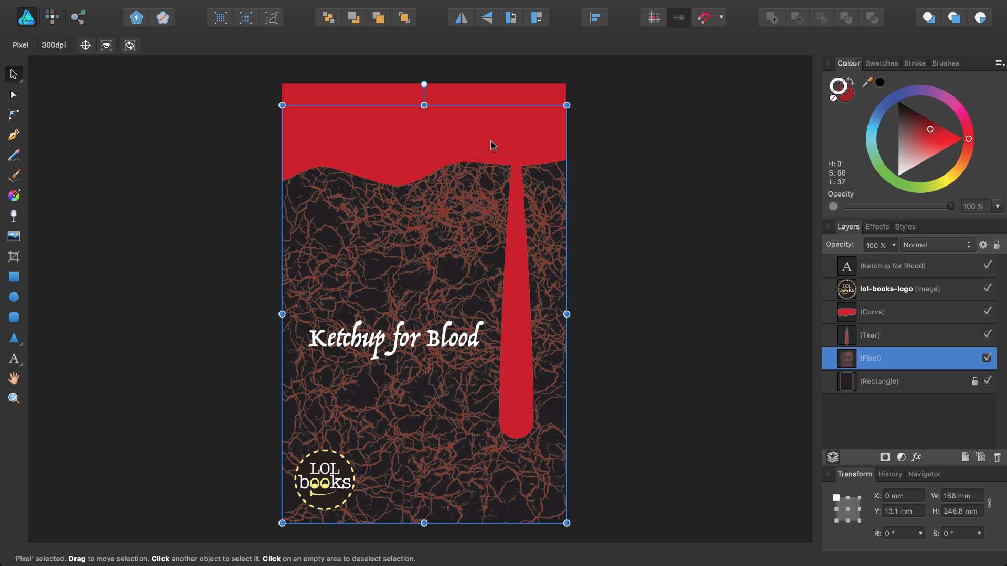
mouse_move(524, 210)
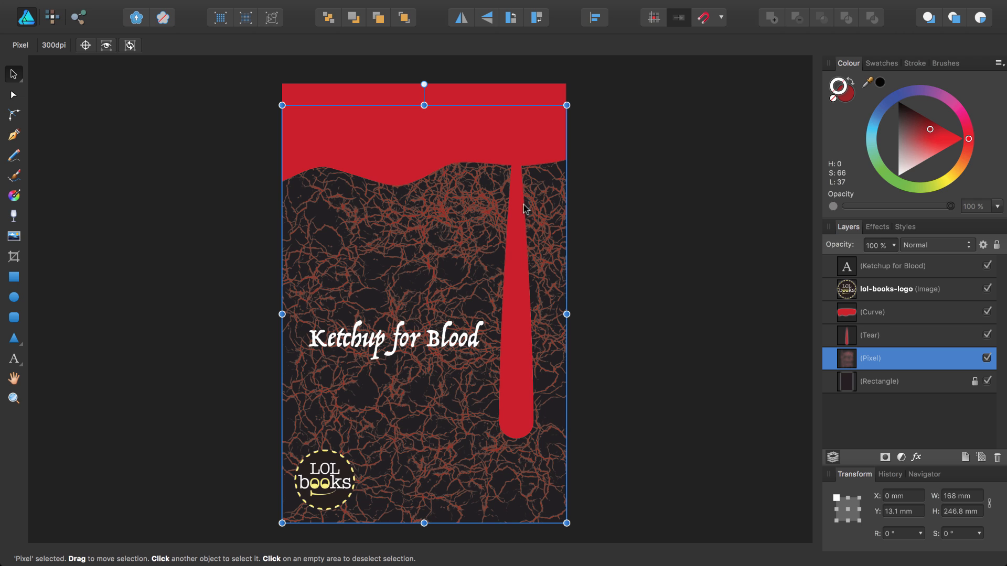
mouse_move(518, 160)
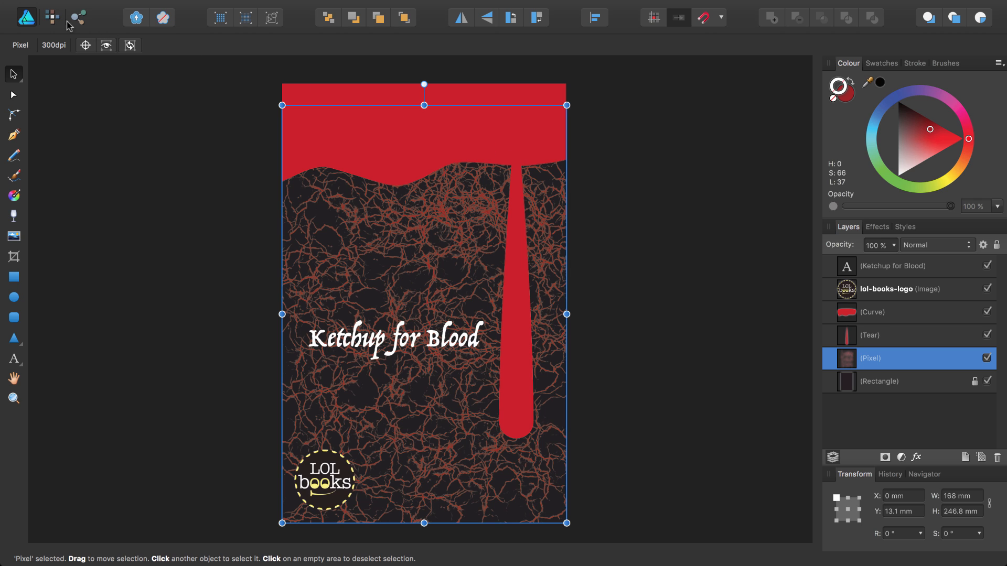
mouse_move(37, 15)
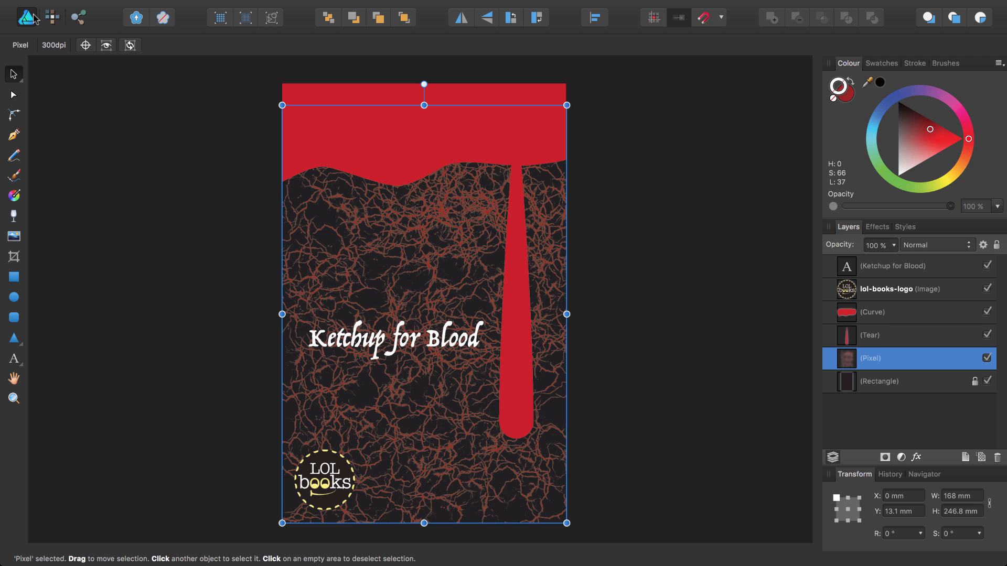
mouse_move(77, 125)
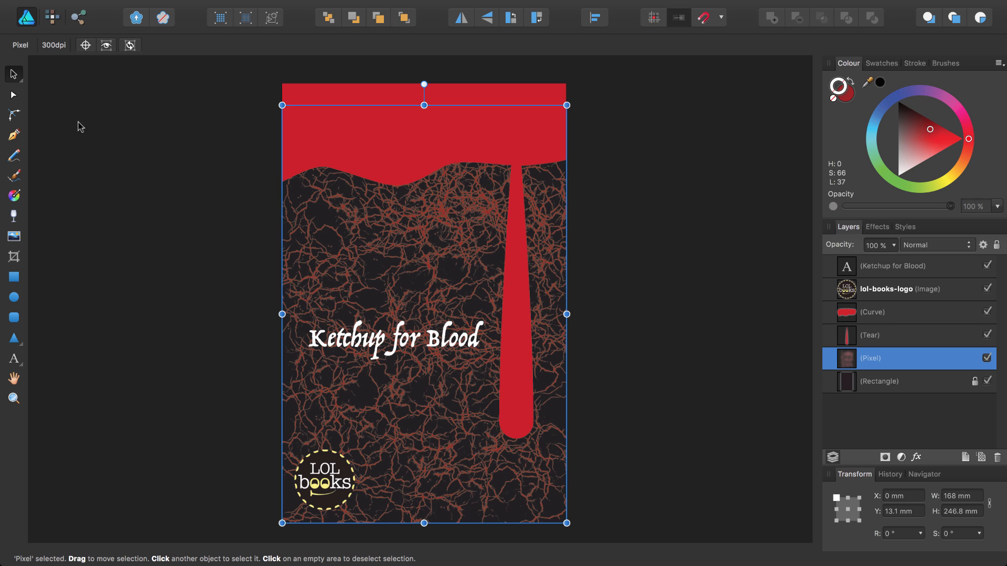
mouse_move(371, 163)
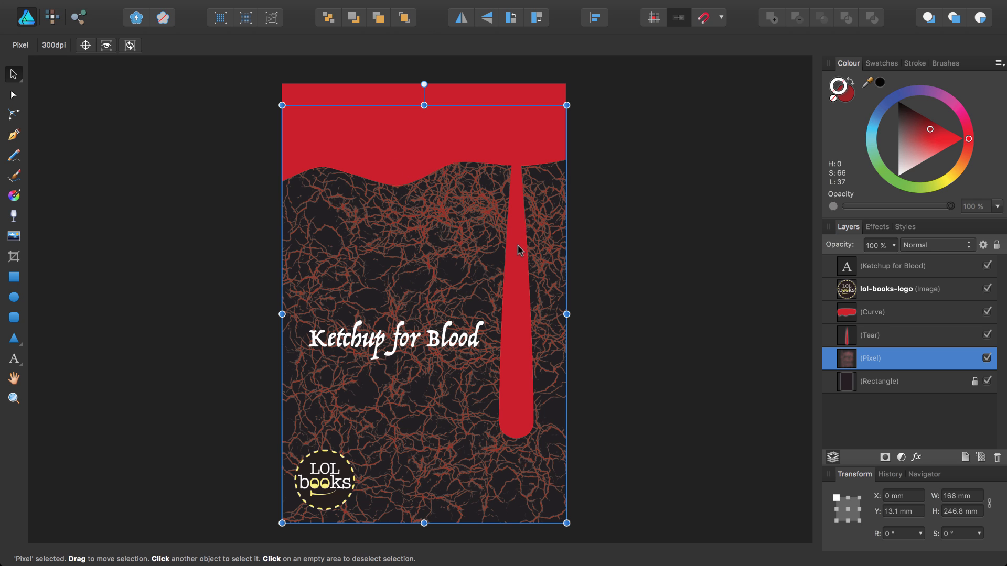
mouse_move(514, 245)
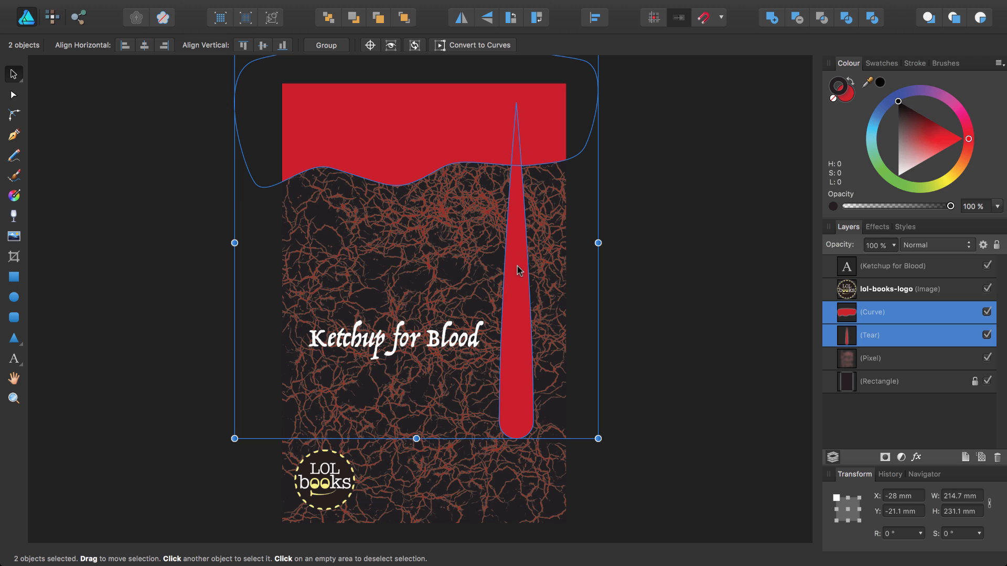
mouse_move(524, 270)
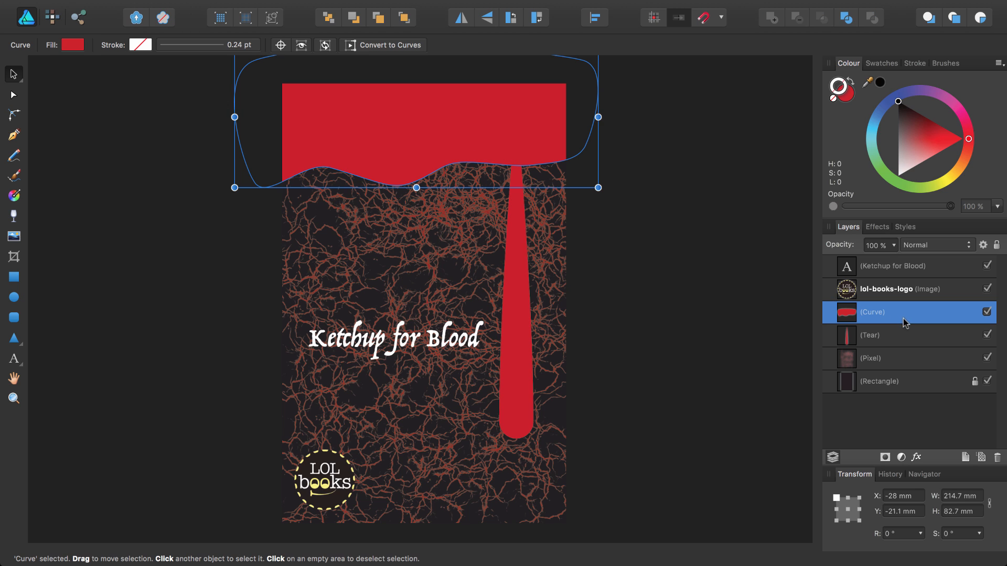
Step: Combine the red top band and the drip into one compound shape via Alt-Add
click(891, 336)
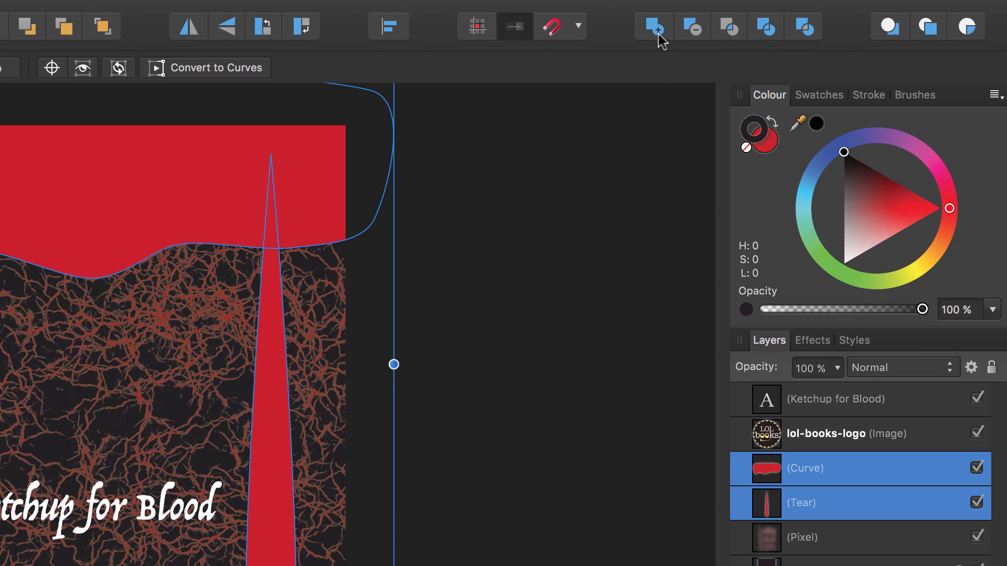
mouse_move(651, 41)
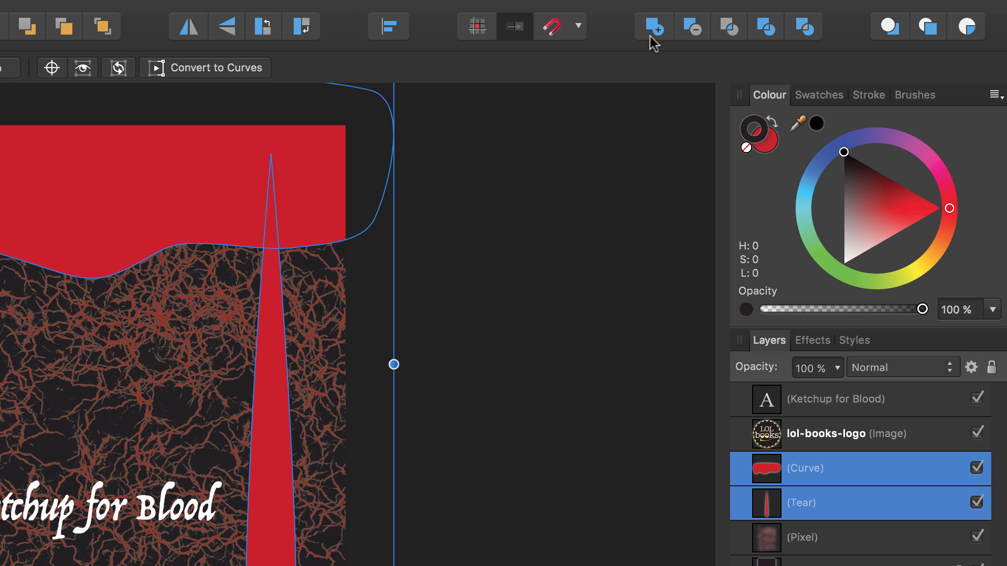
key(alt)
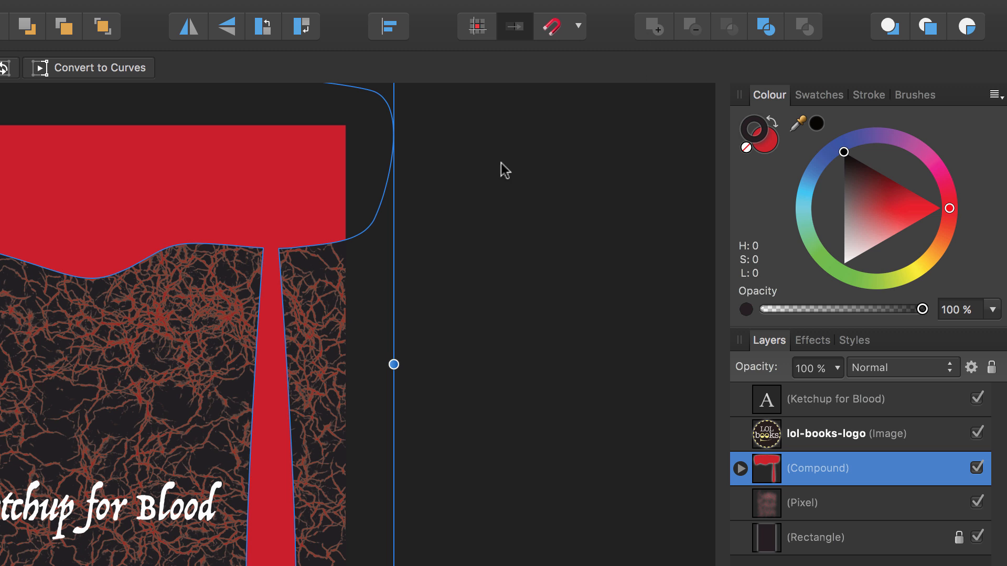
mouse_move(282, 269)
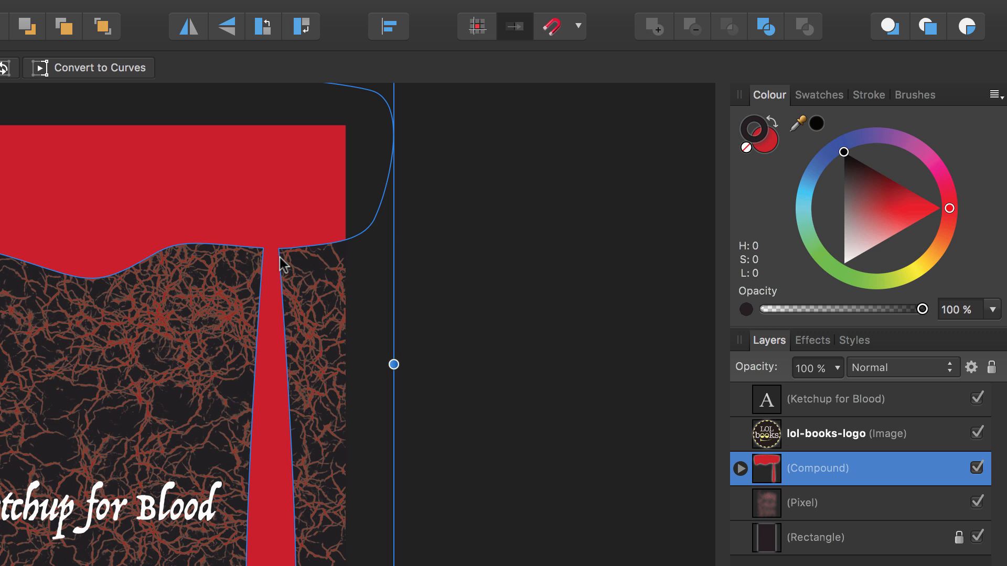
mouse_move(258, 288)
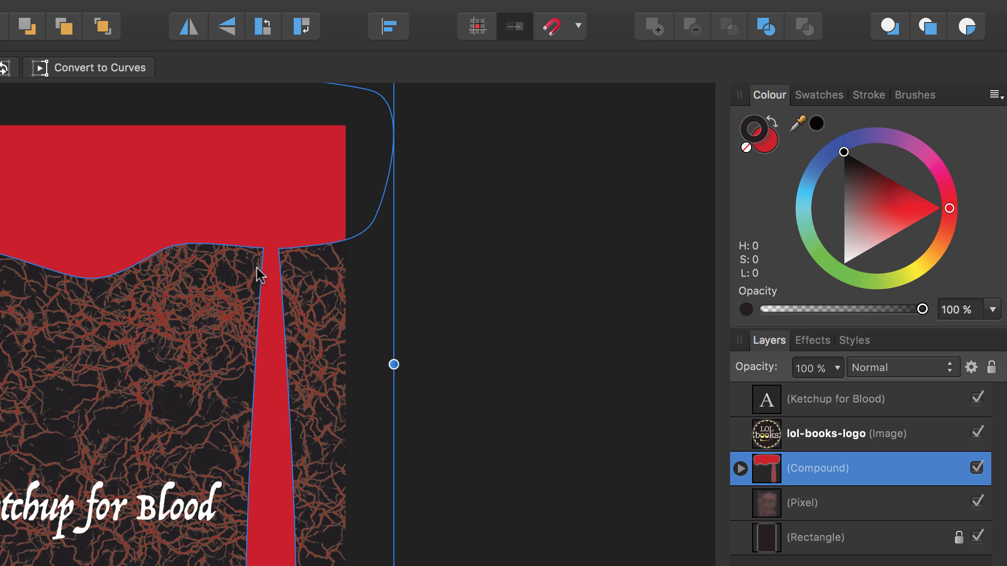
mouse_move(257, 292)
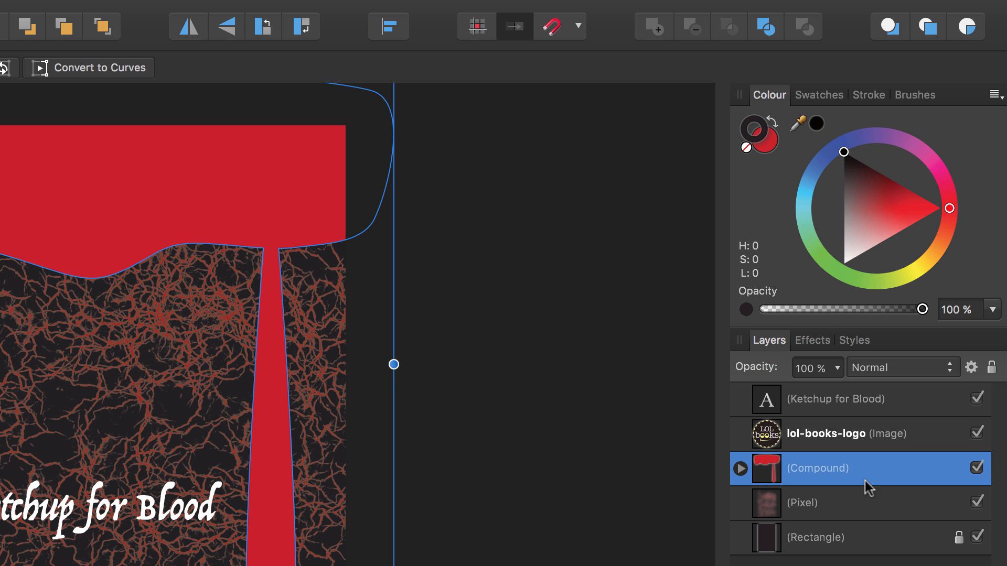
mouse_move(843, 504)
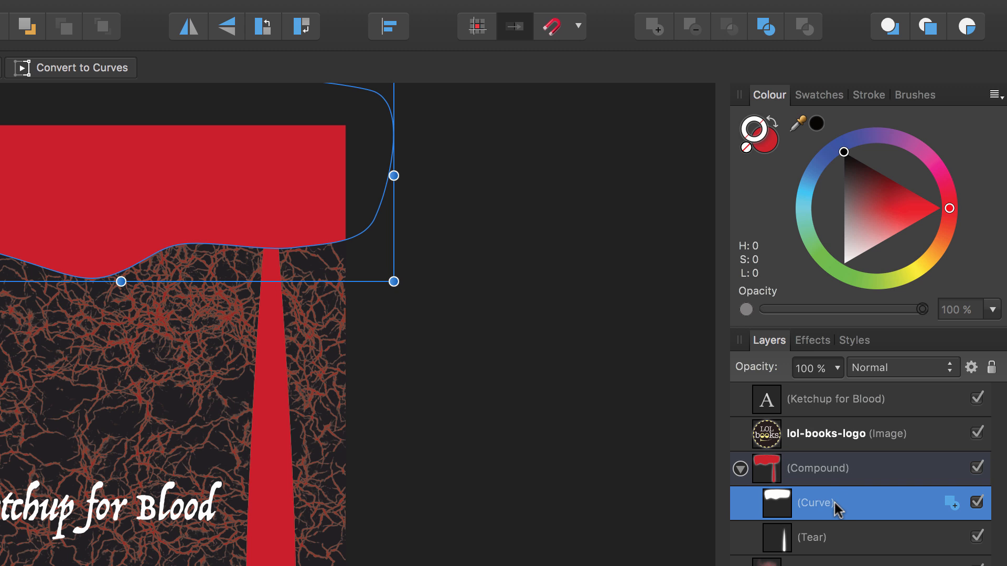
Step: Widen the drip child slightly on its left side, then reselect the whole compound
click(816, 537)
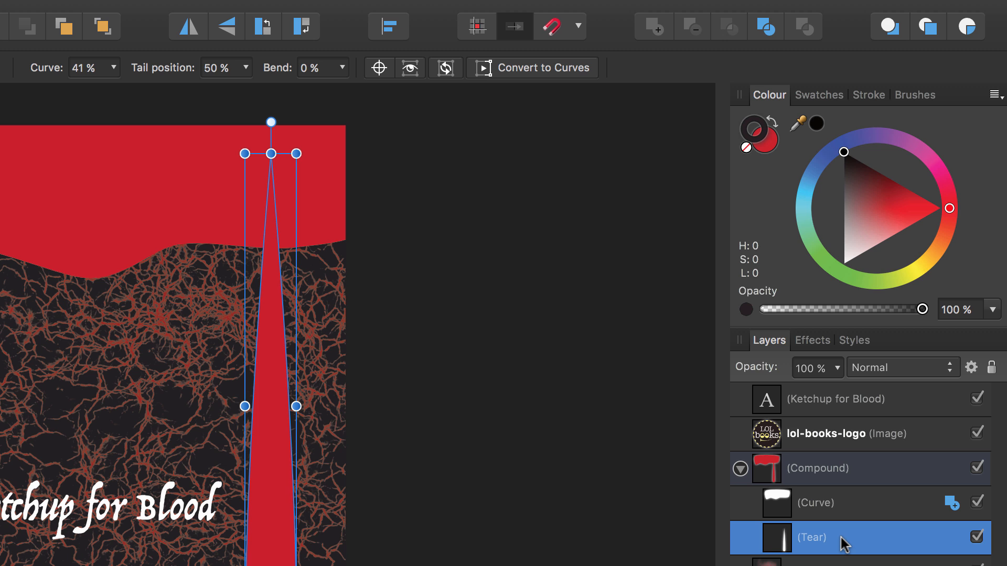
mouse_move(793, 514)
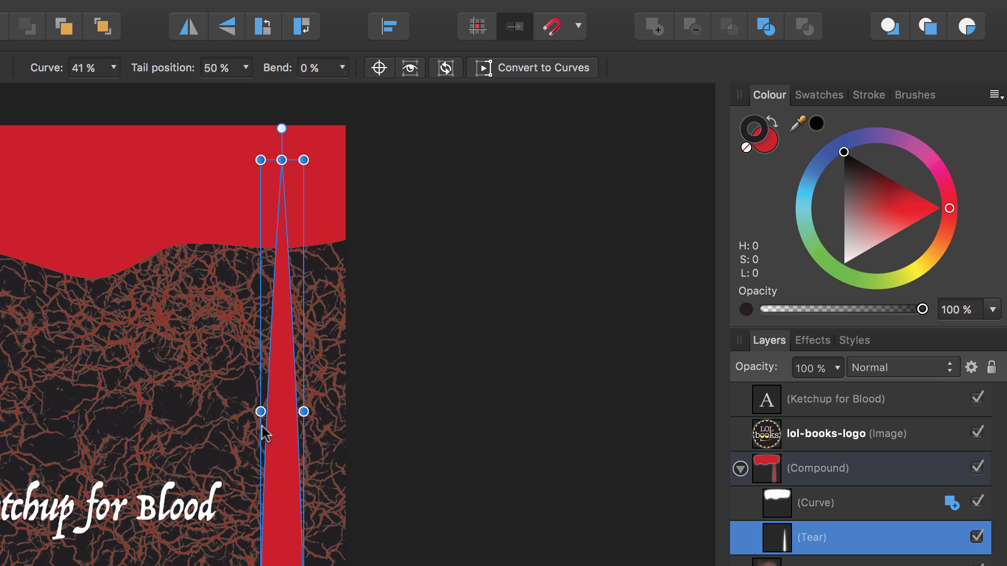
drag(260, 412, 250, 411)
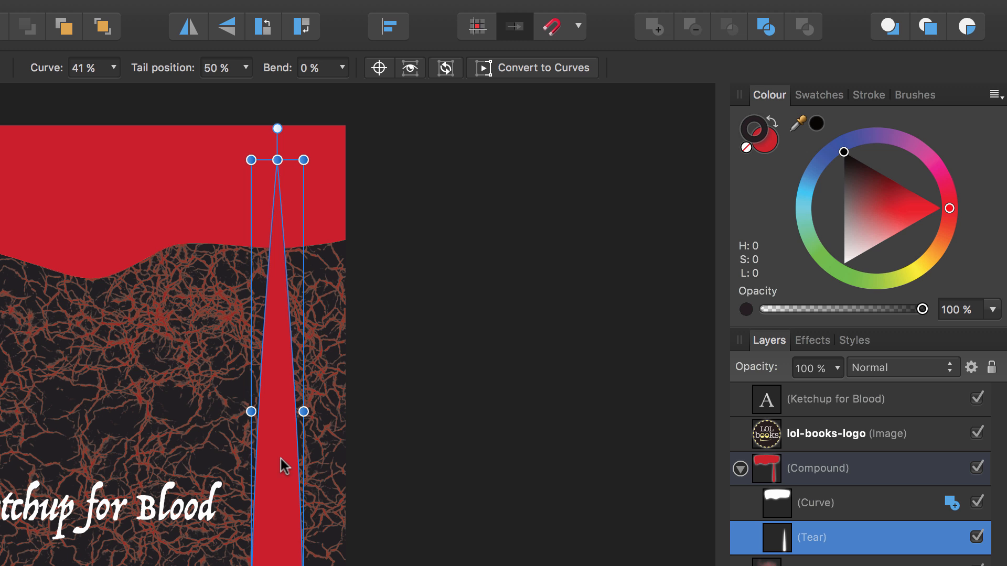
click(818, 468)
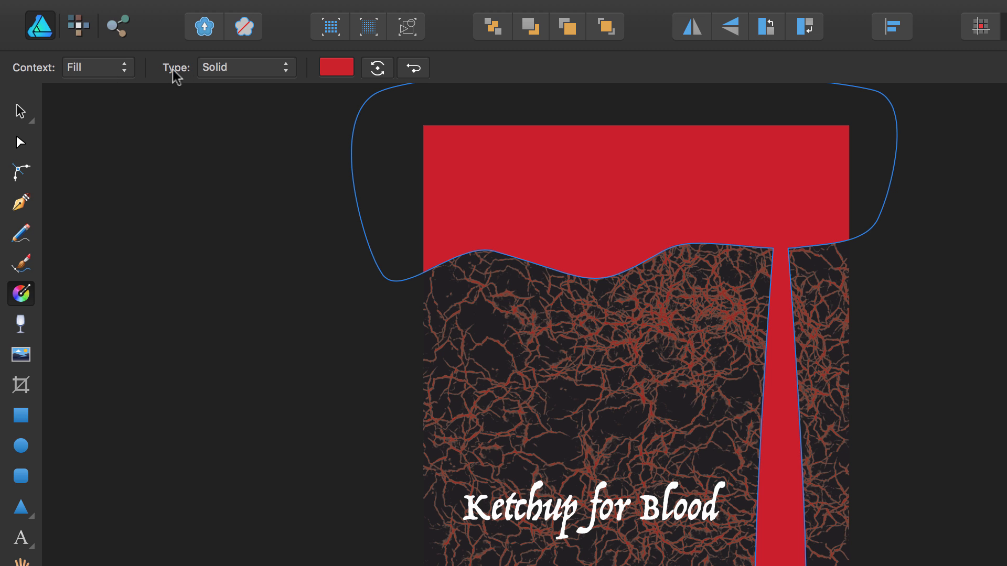
Step: Give the blood shape a linear vertical gradient with a darker red top stop
click(247, 67)
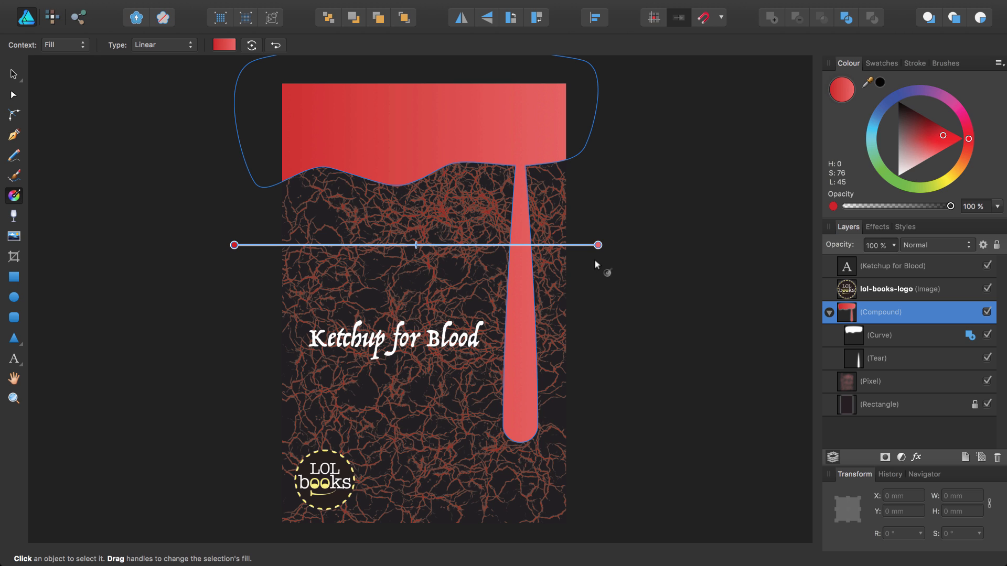
mouse_move(591, 266)
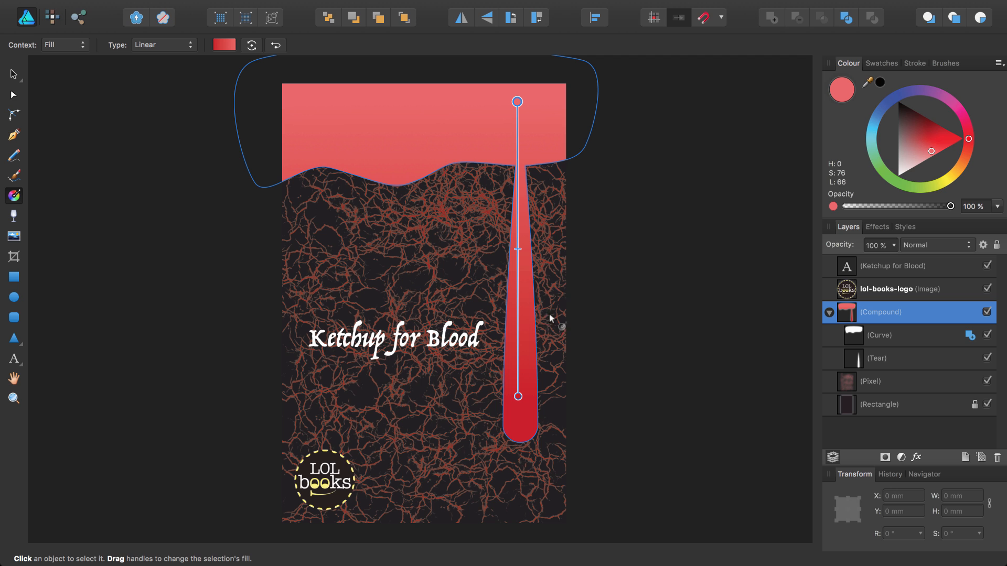
mouse_move(518, 101)
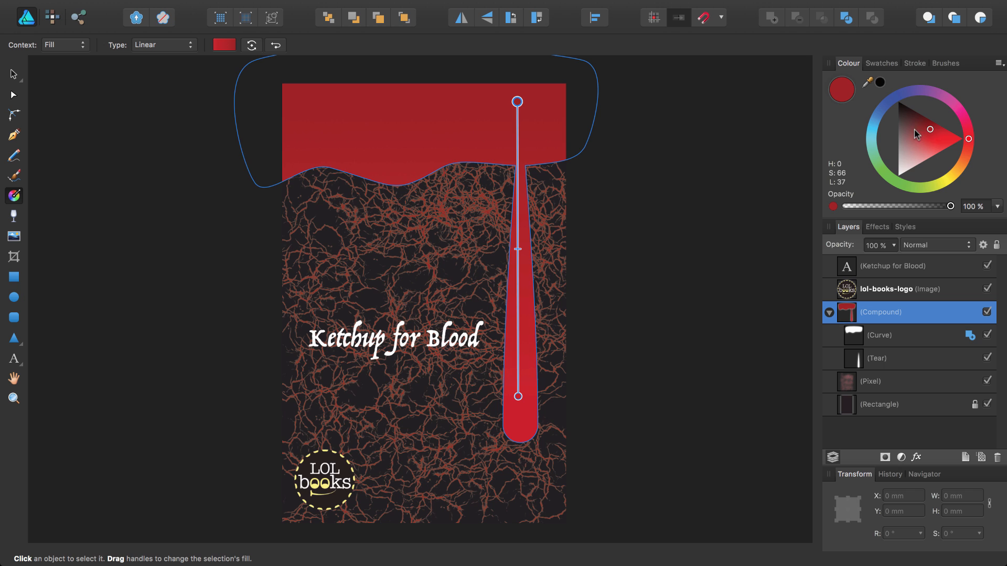
click(930, 141)
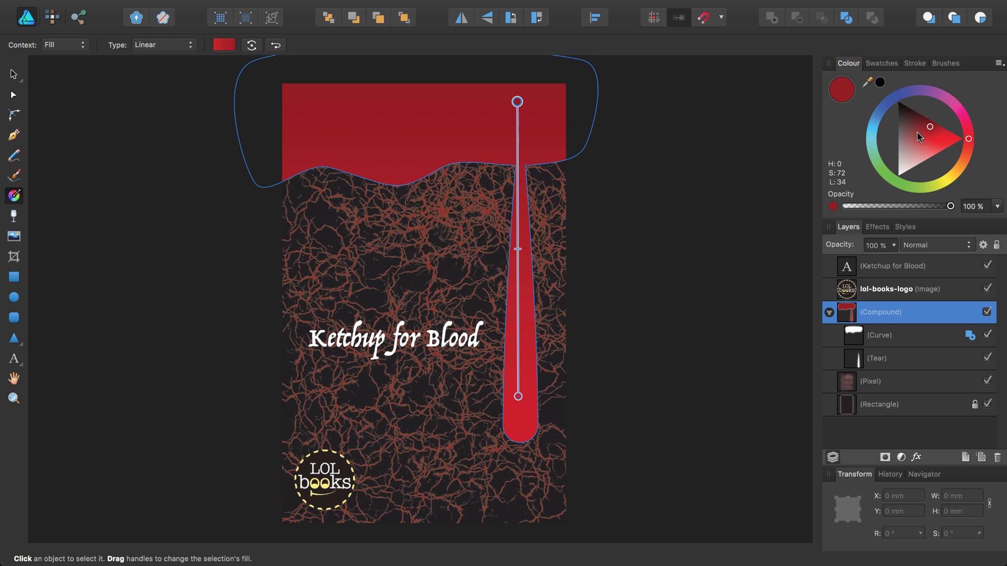
mouse_move(912, 159)
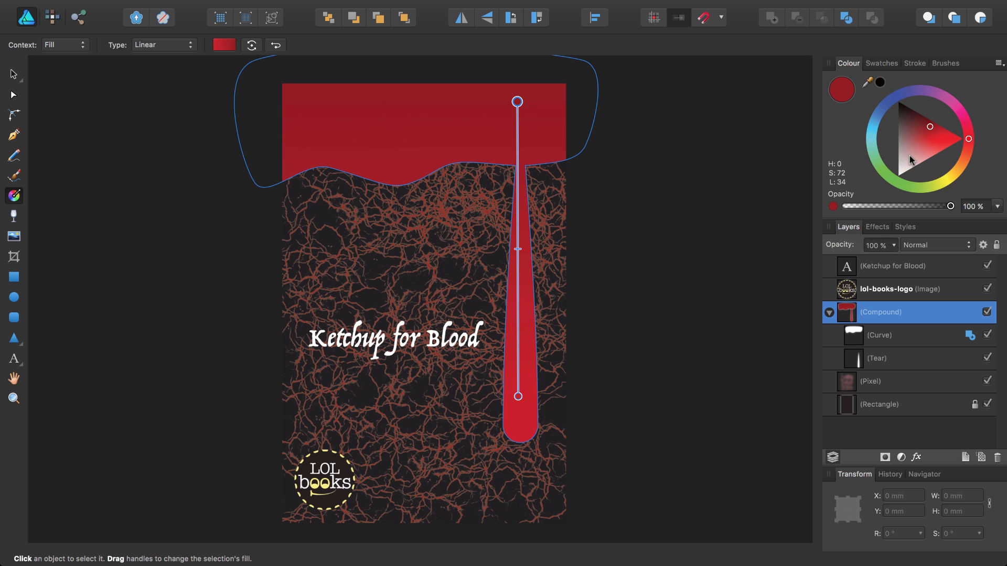
mouse_move(413, 184)
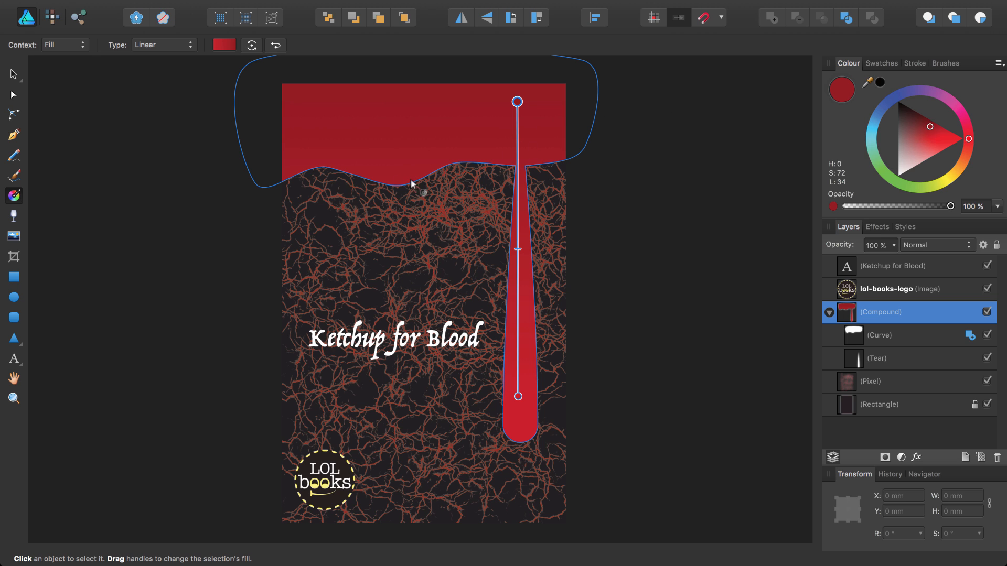
mouse_move(405, 184)
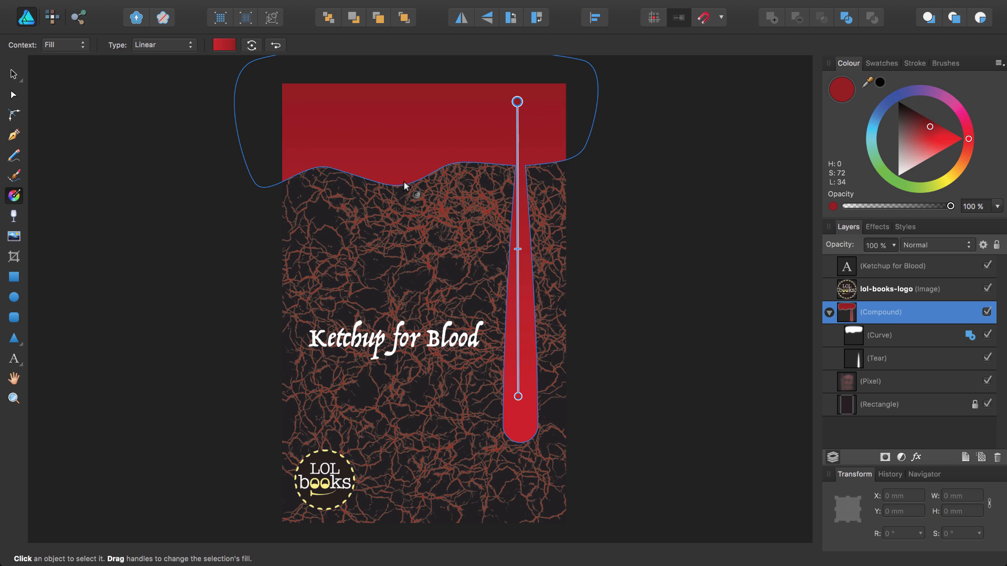
key(v)
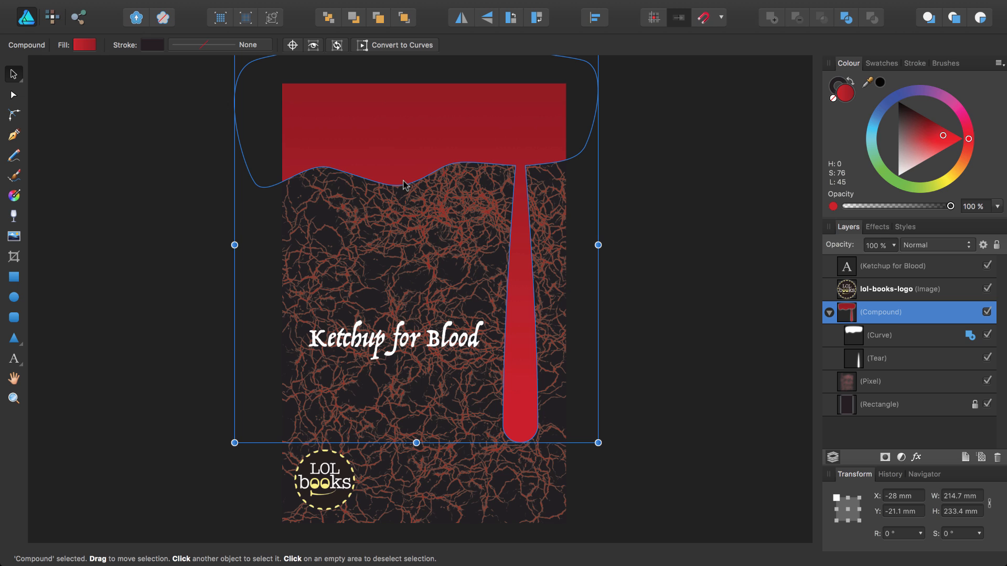
mouse_move(597, 246)
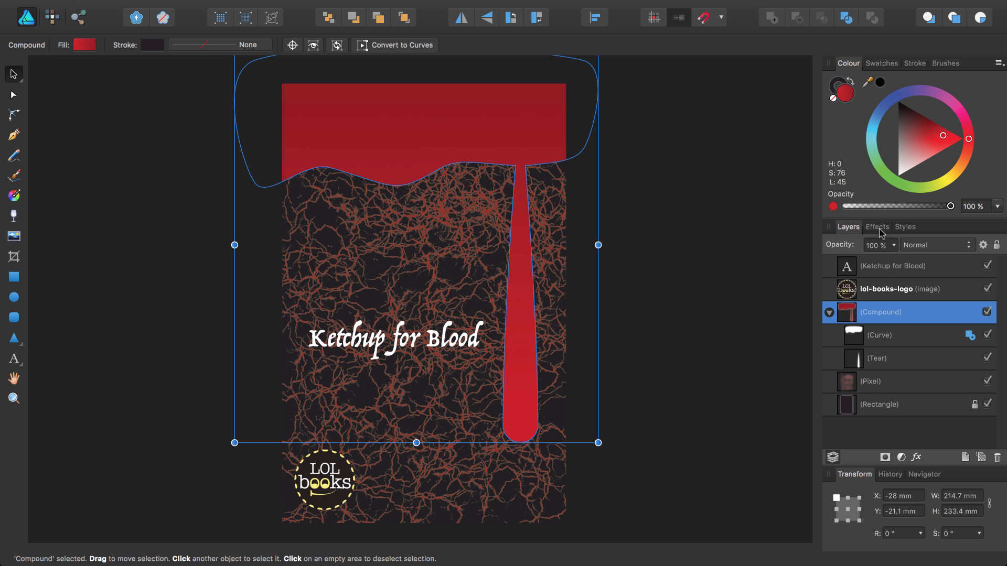
Step: Switch on an Inner Shadow effect for the blood shape from the Effects panel
click(876, 227)
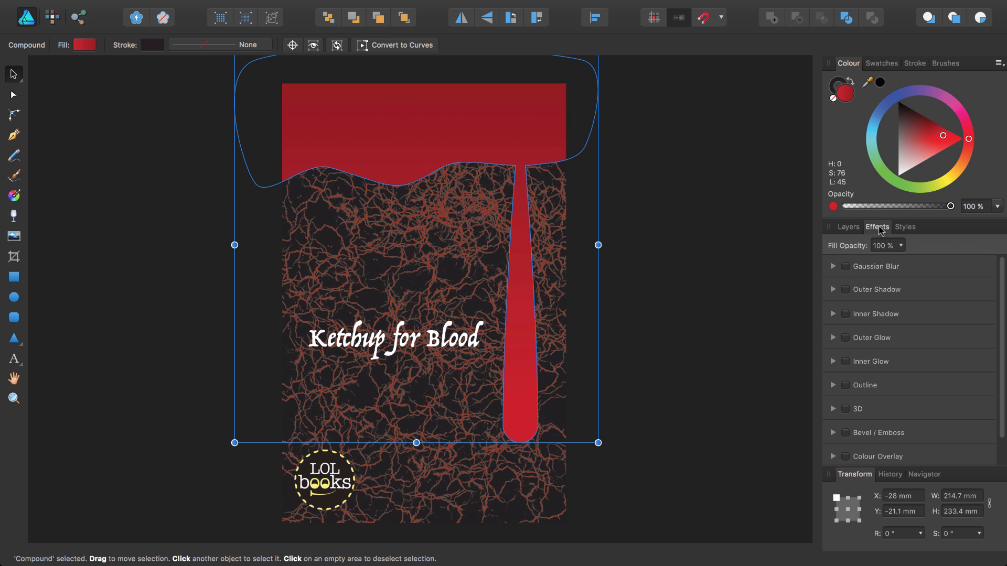
mouse_move(860, 326)
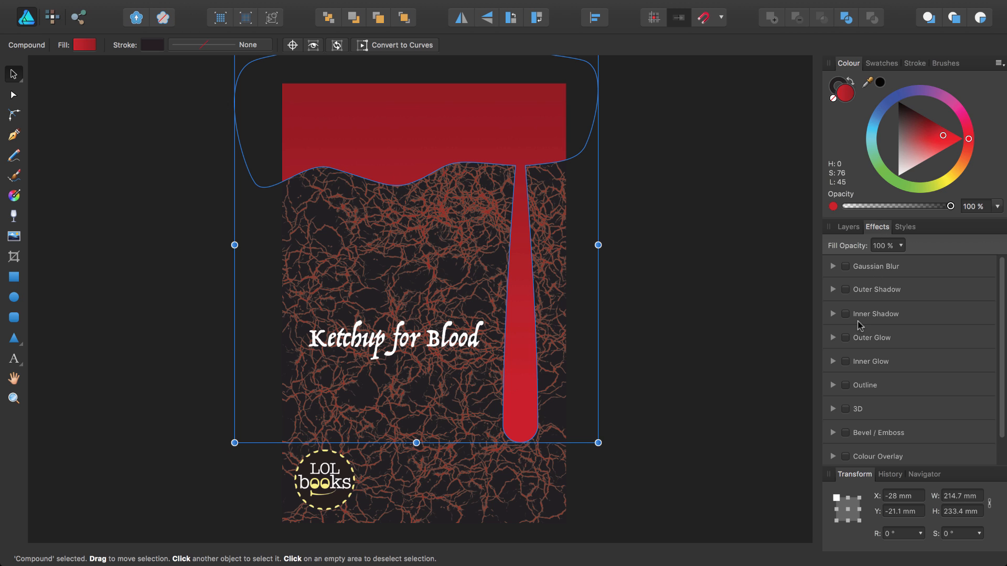
click(844, 313)
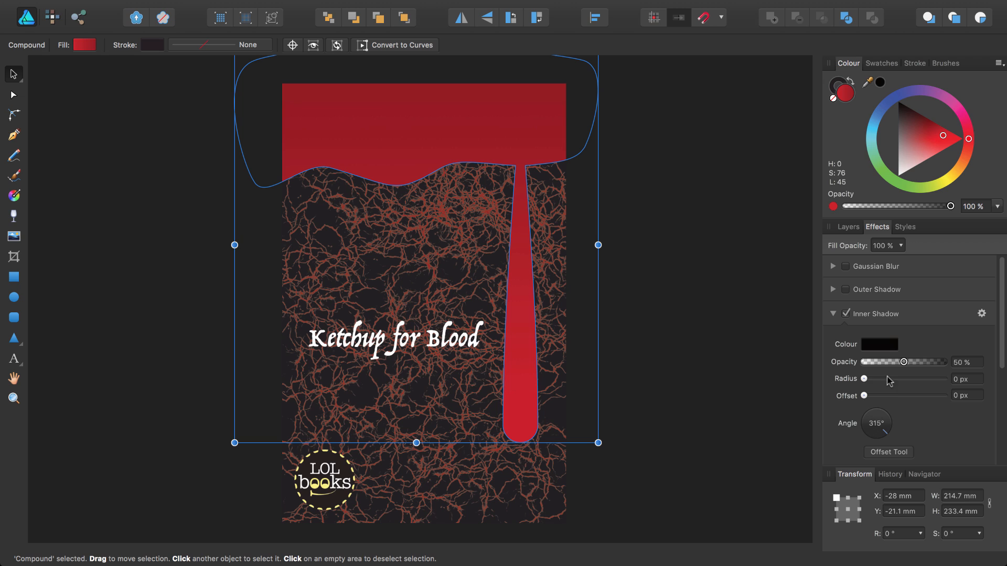
mouse_move(906, 423)
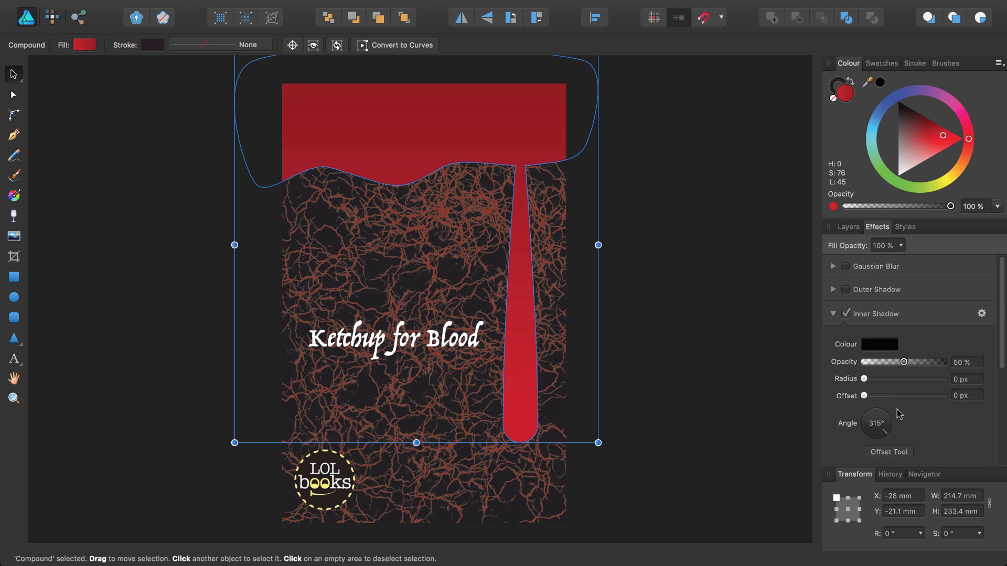
mouse_move(864, 381)
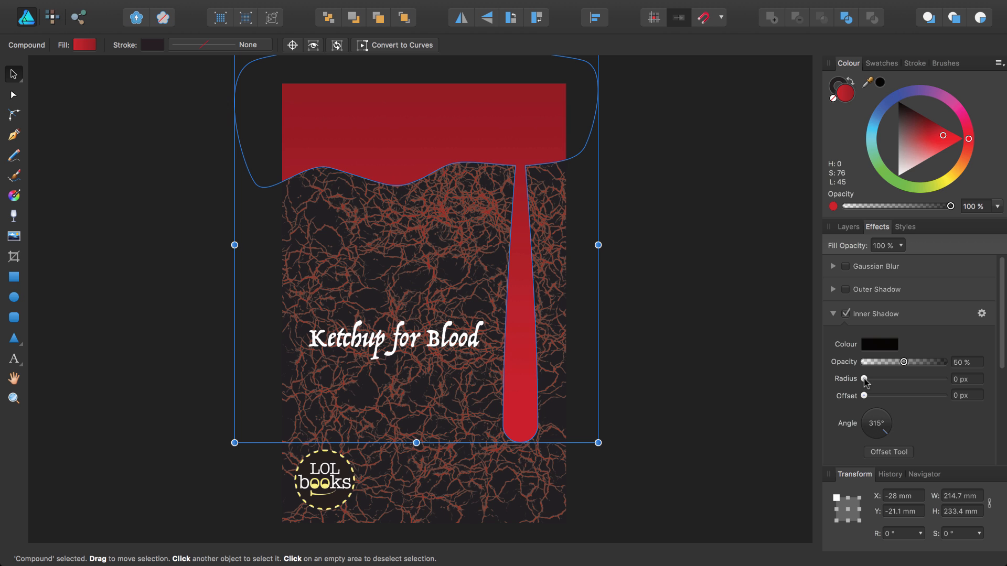
Step: Set the inner shadow to about 25 px radius and 40% opacity
drag(863, 379, 877, 378)
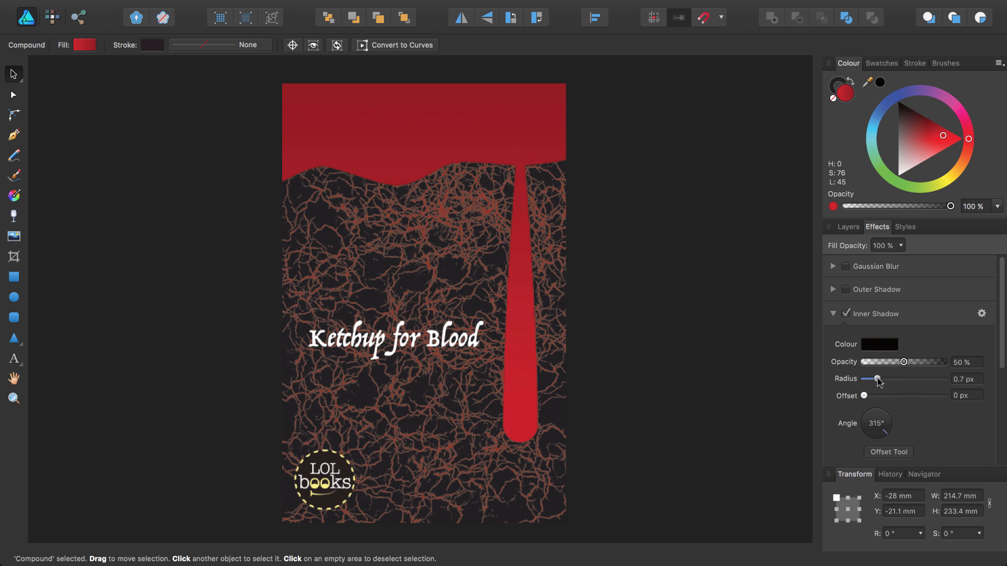
drag(877, 378, 888, 379)
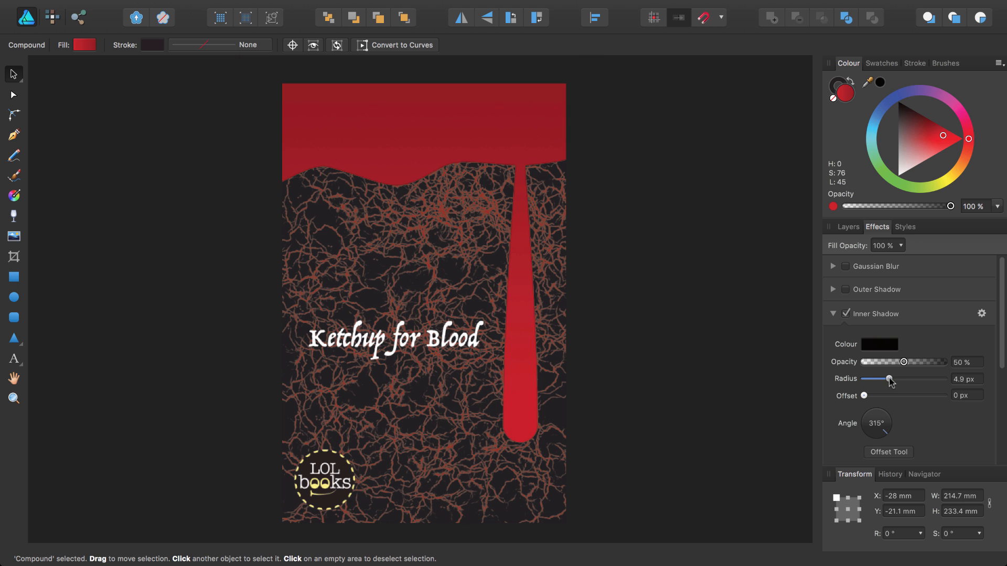
drag(887, 379, 893, 379)
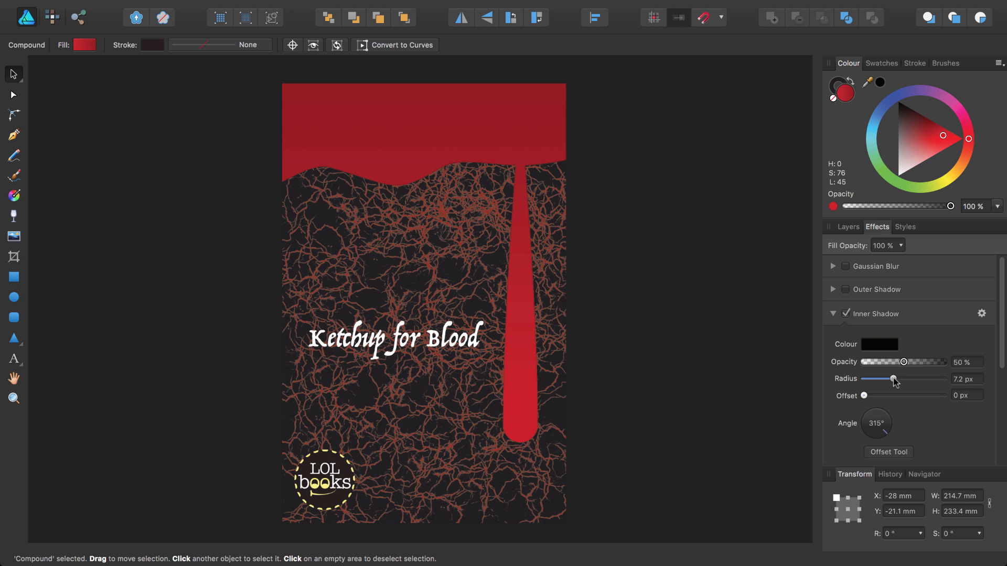
drag(891, 379, 896, 379)
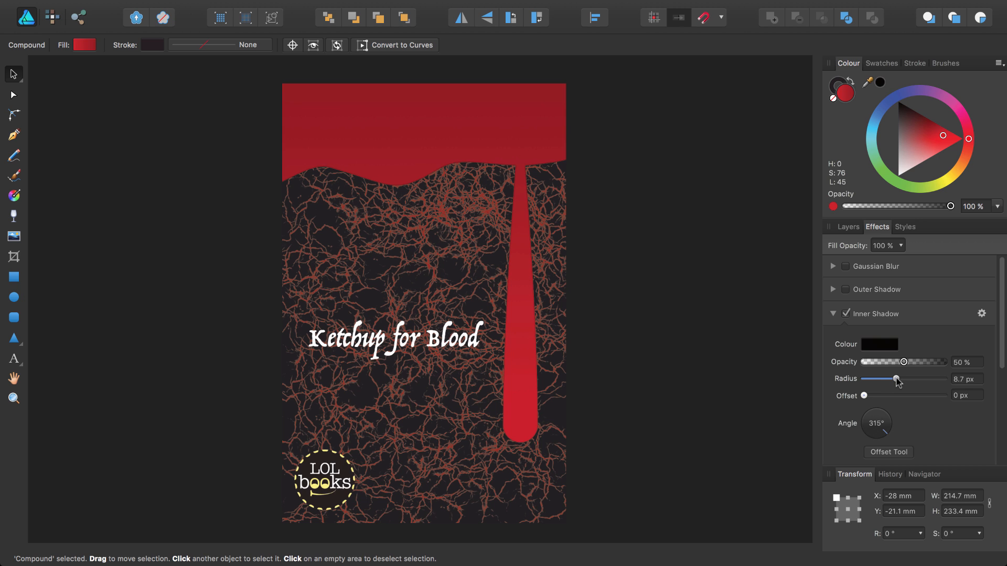
drag(894, 379, 905, 379)
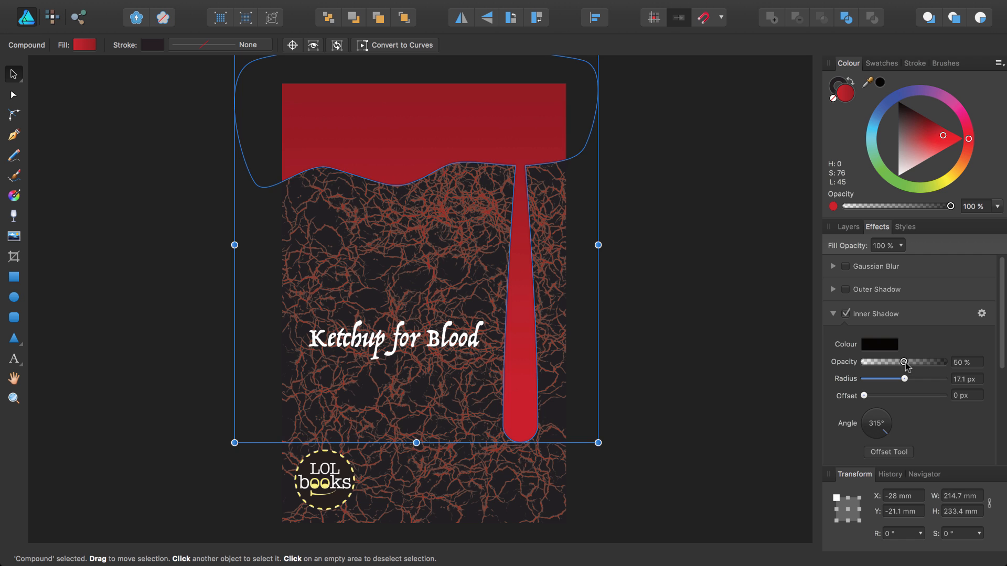
drag(904, 362, 898, 361)
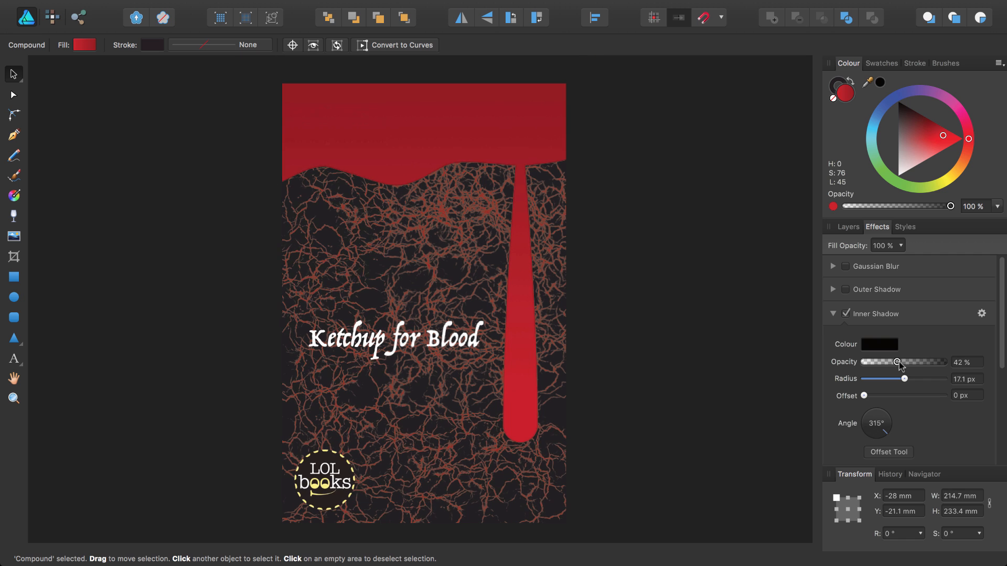
drag(897, 362, 894, 361)
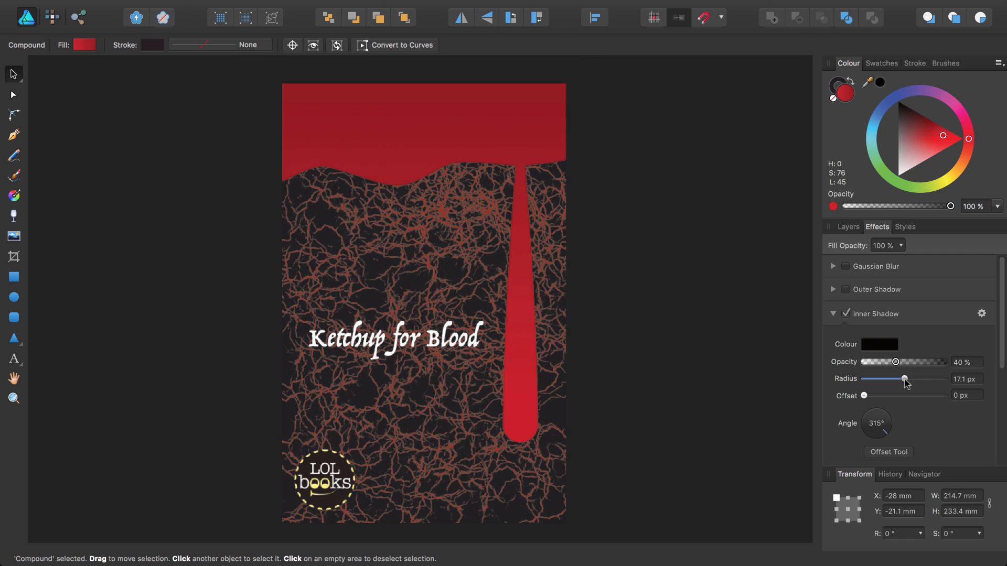
drag(904, 378, 911, 378)
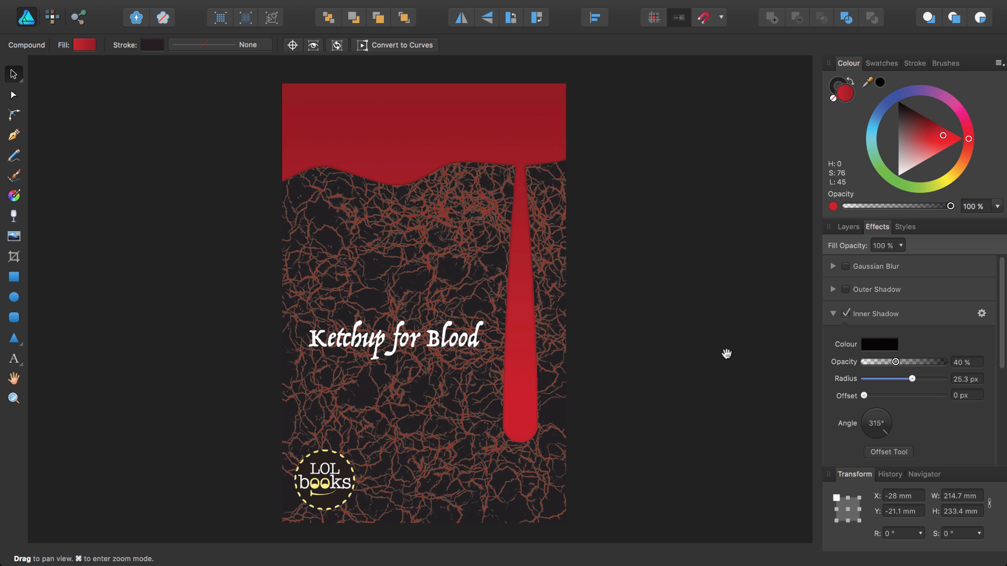
click(418, 131)
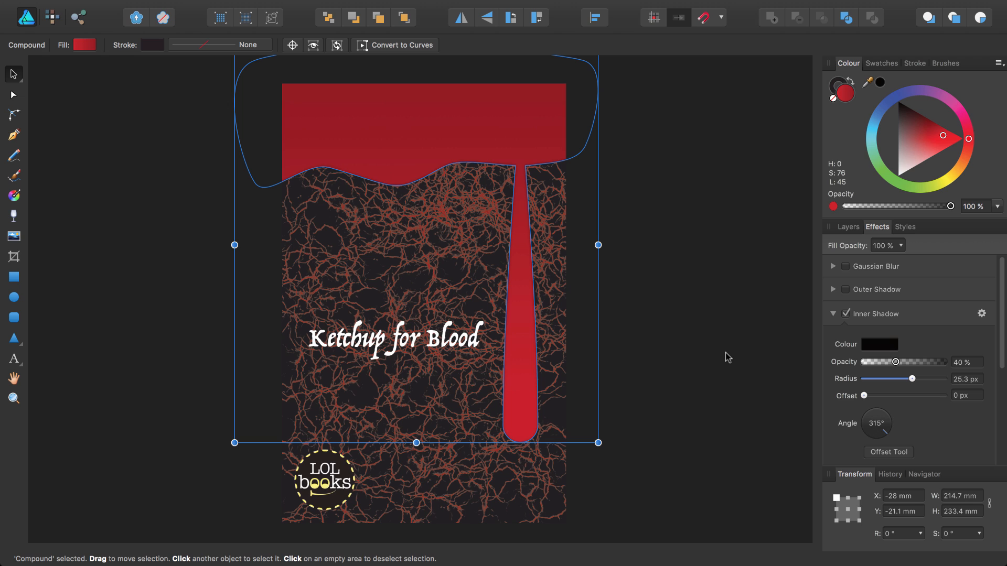
mouse_move(523, 158)
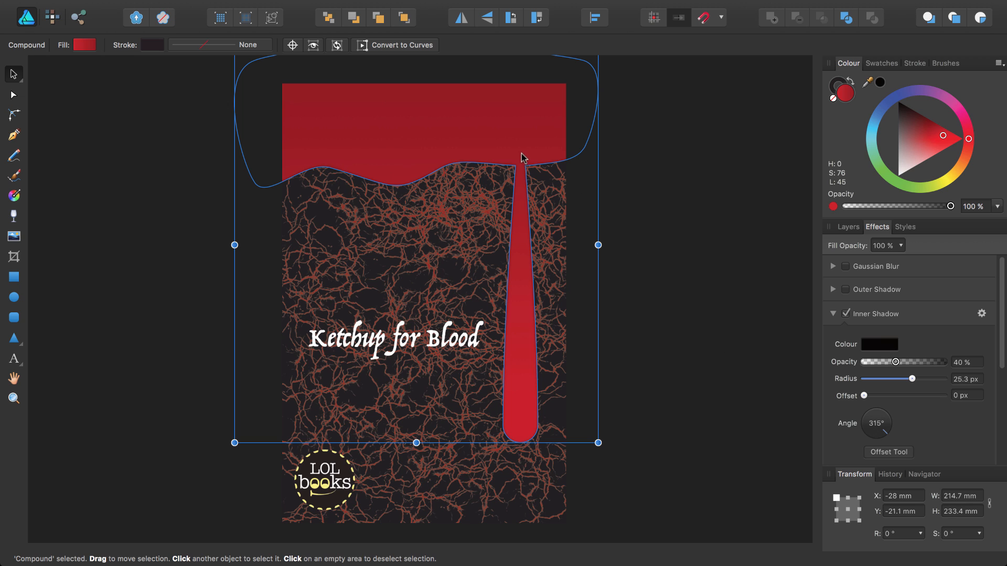
mouse_move(517, 177)
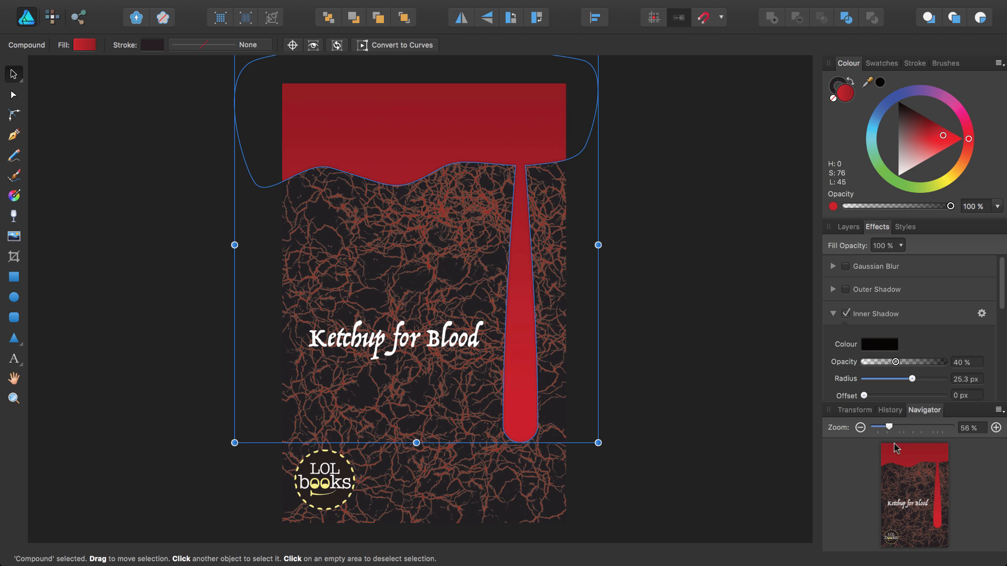
drag(889, 427, 941, 427)
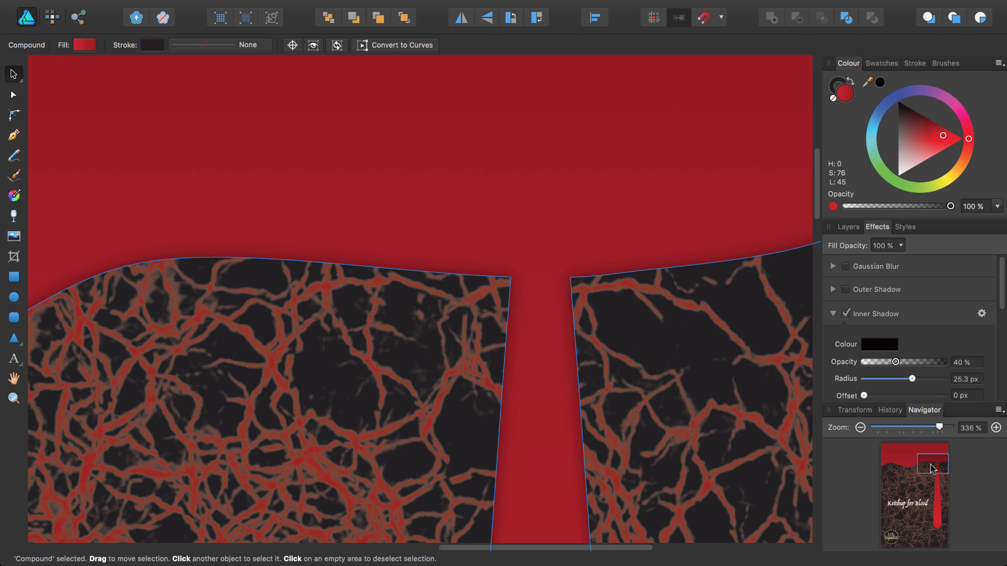
mouse_move(444, 260)
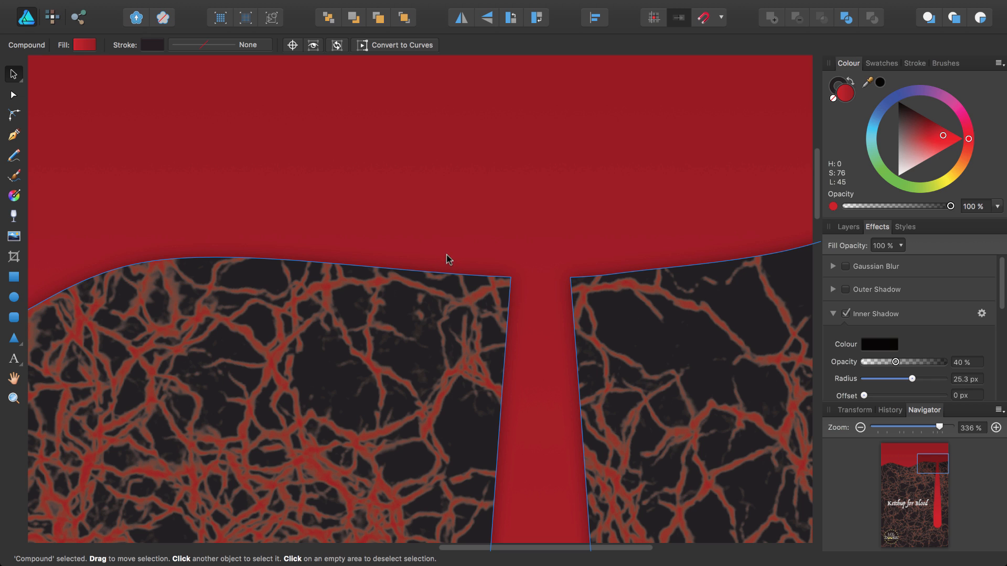
mouse_move(512, 301)
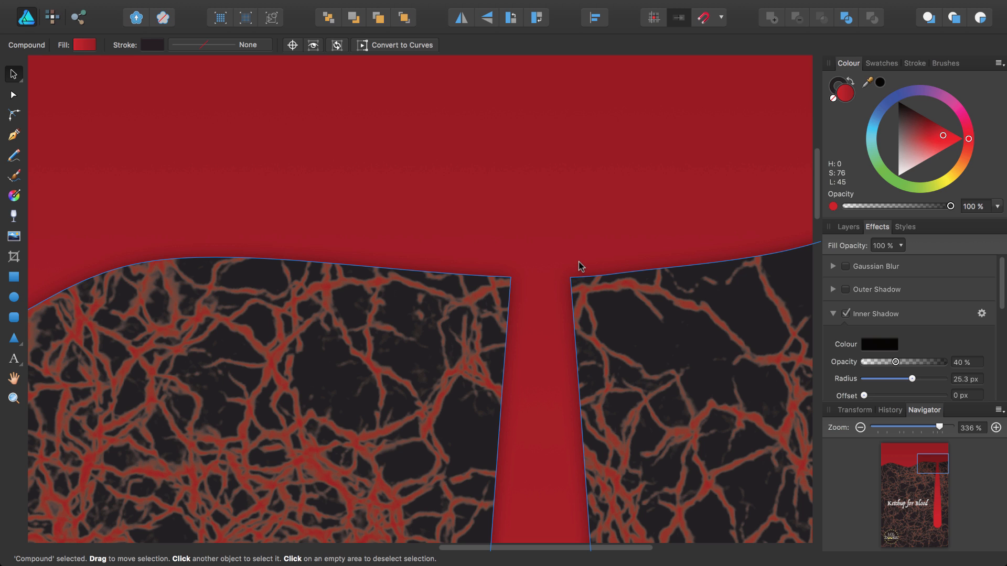
mouse_move(479, 306)
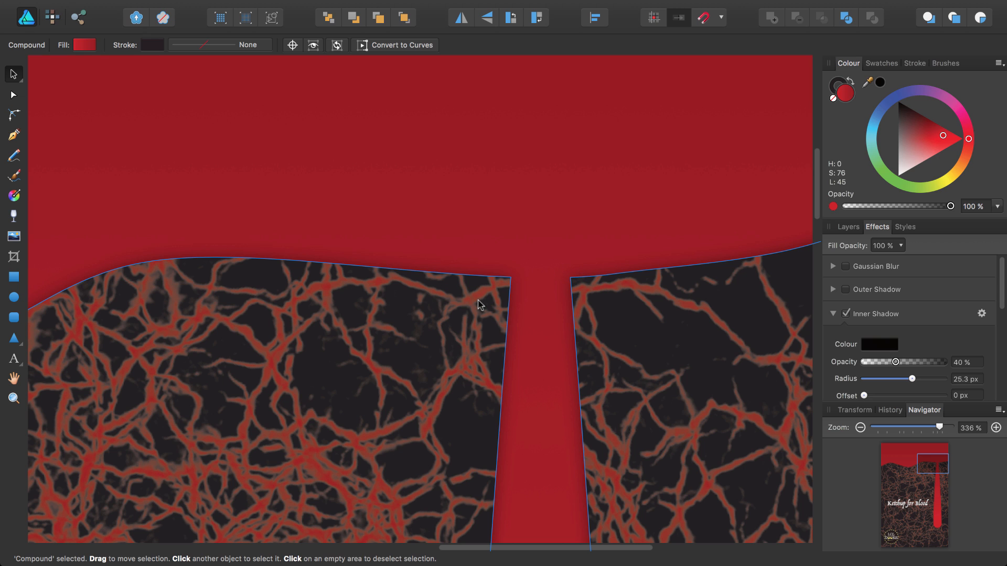
mouse_move(498, 388)
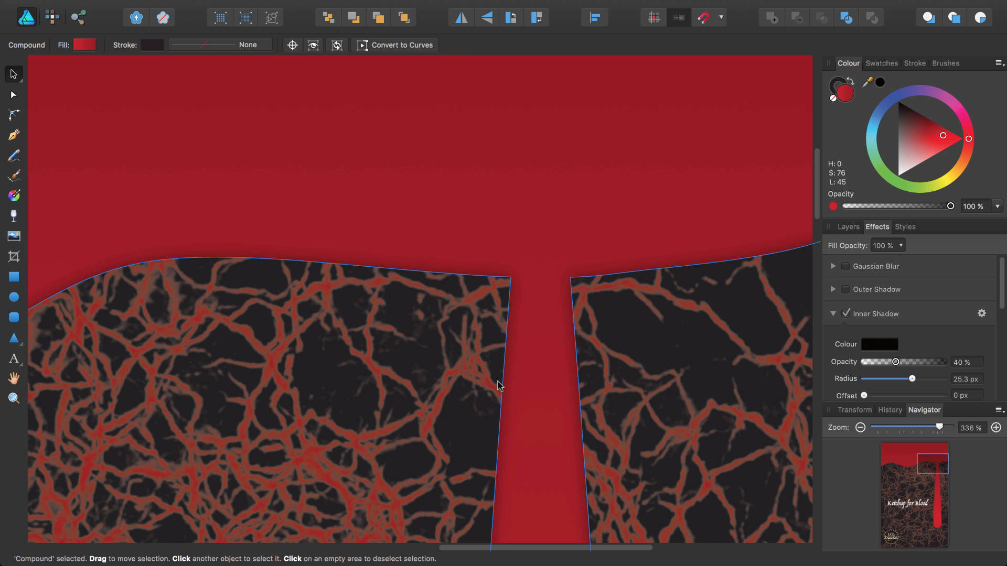
mouse_move(466, 363)
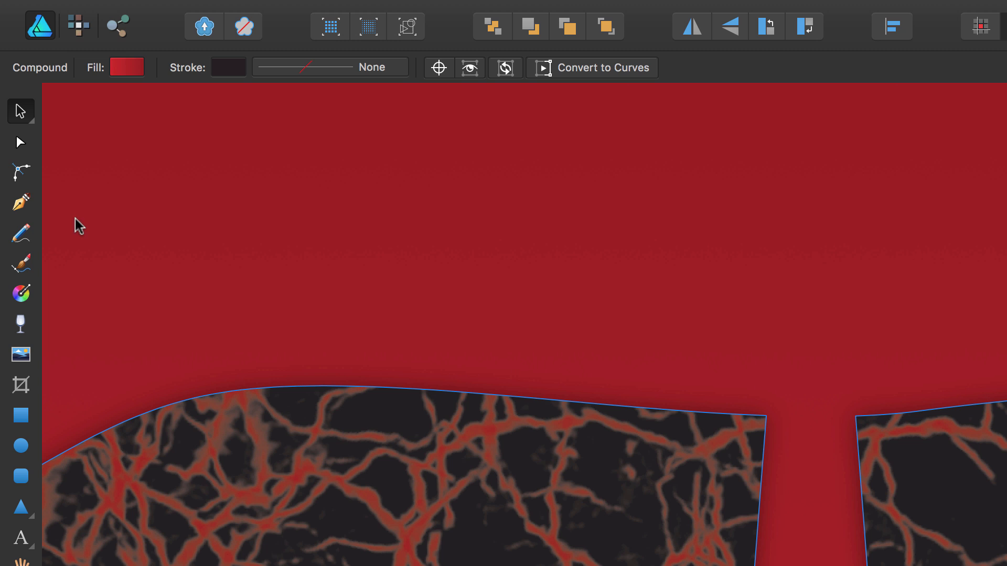
mouse_move(24, 170)
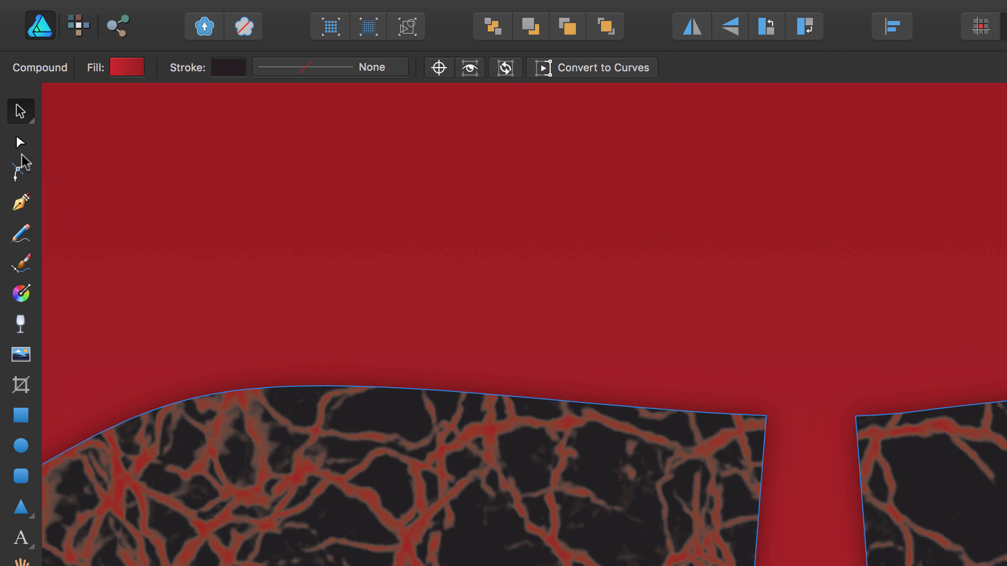
Step: Switch to the Corner Tool for rounding the blood shape's corners
click(19, 172)
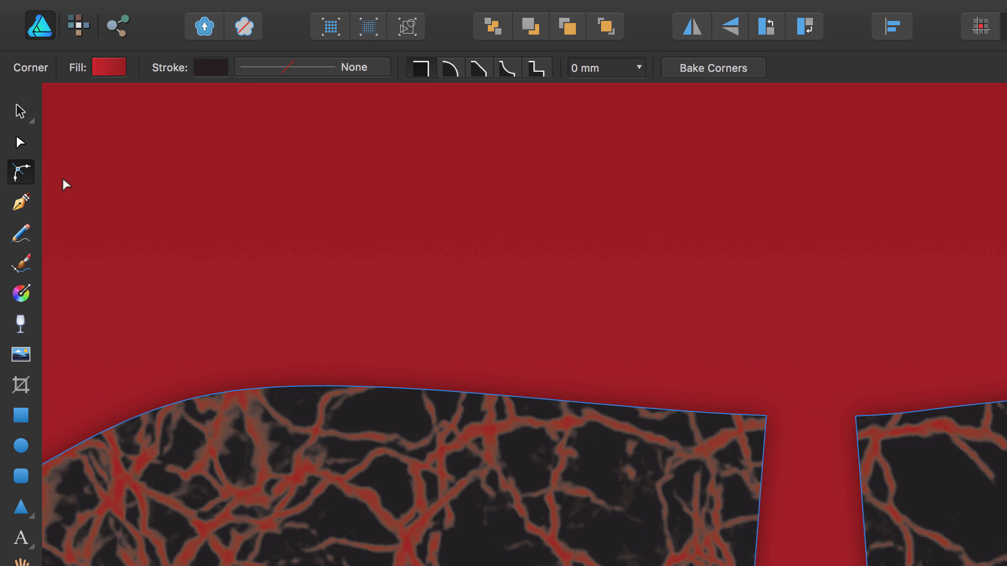
mouse_move(147, 206)
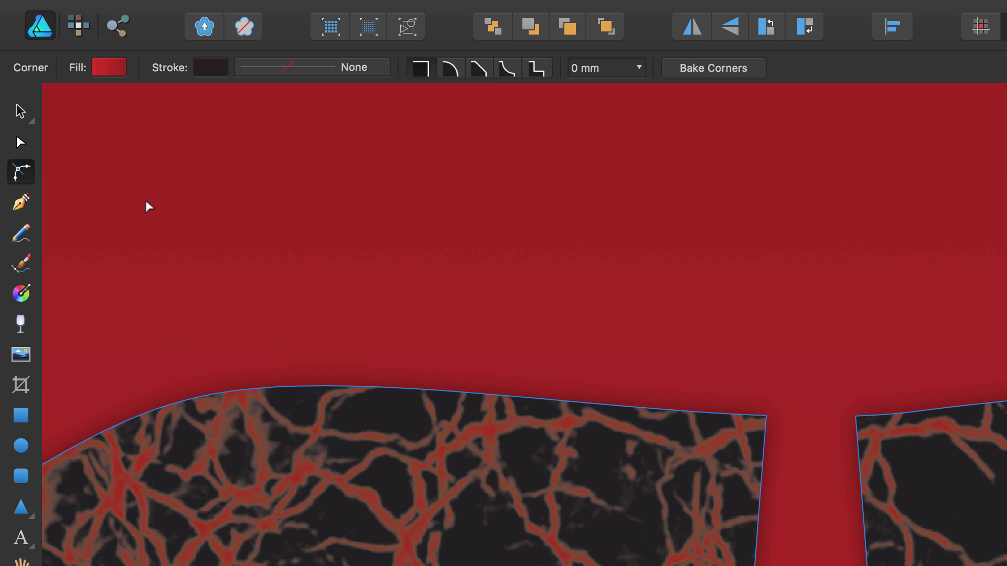
mouse_move(901, 502)
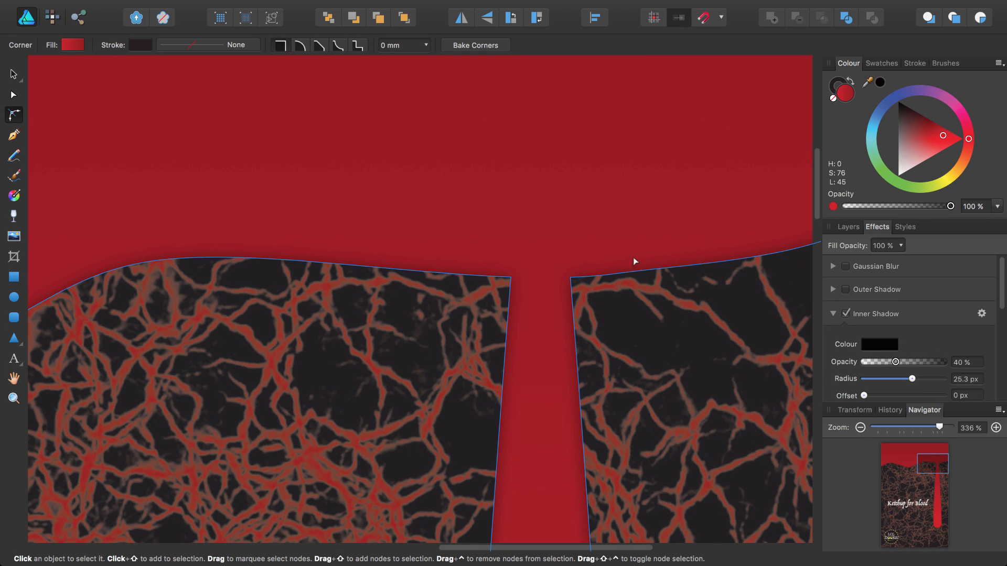
Step: Show the Layers panel and reselect the whole compound with the Move Tool
click(847, 226)
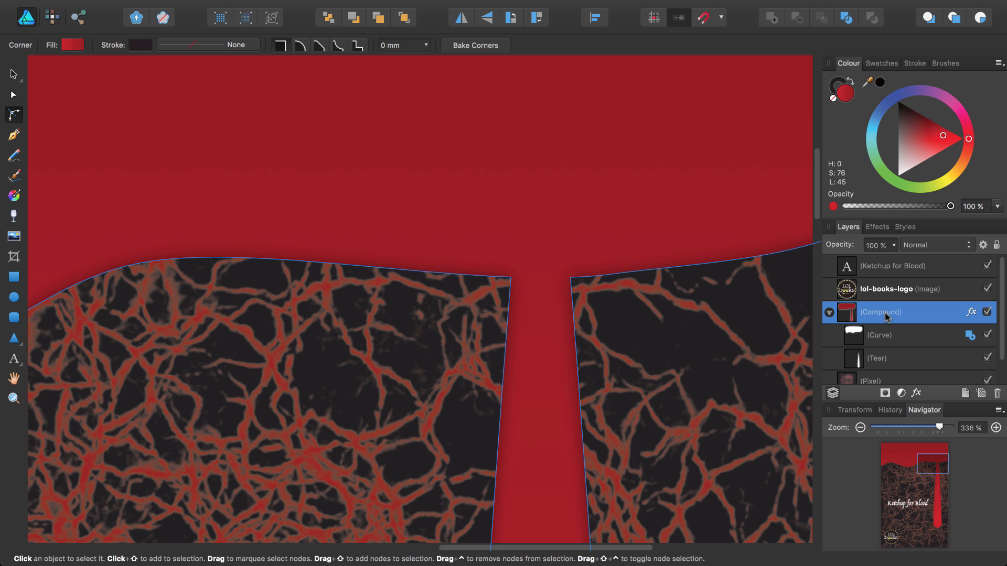
click(14, 75)
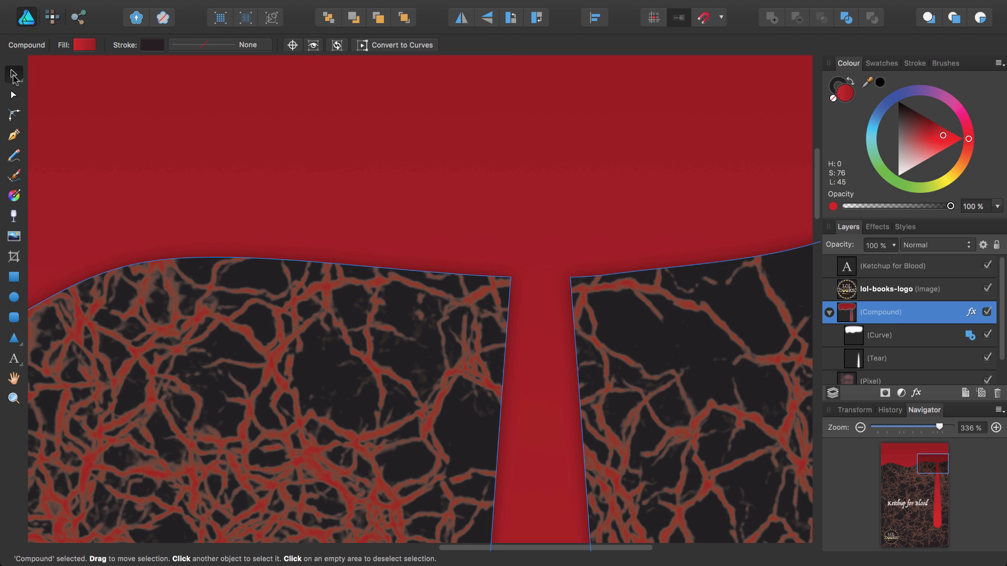
mouse_move(378, 65)
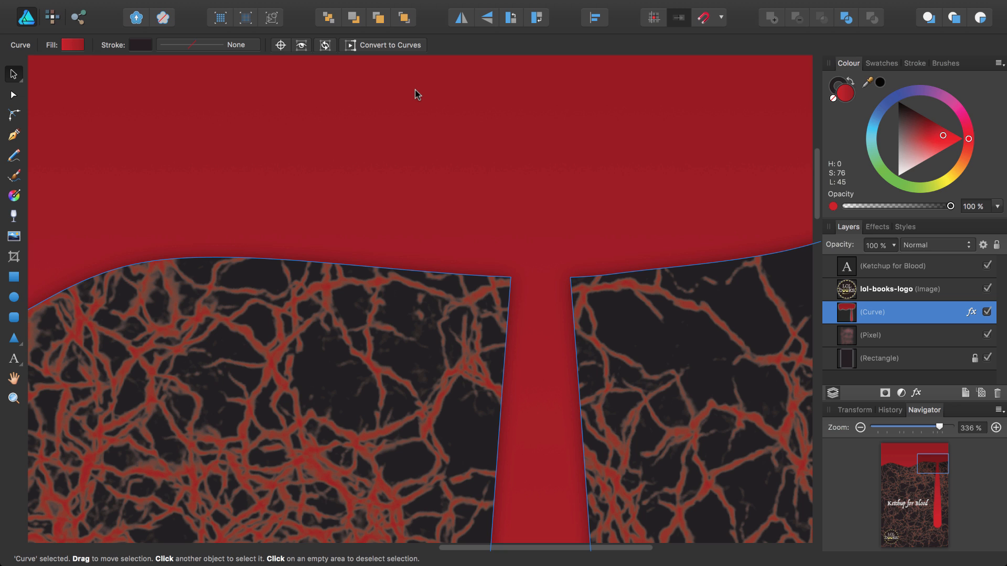
mouse_move(481, 141)
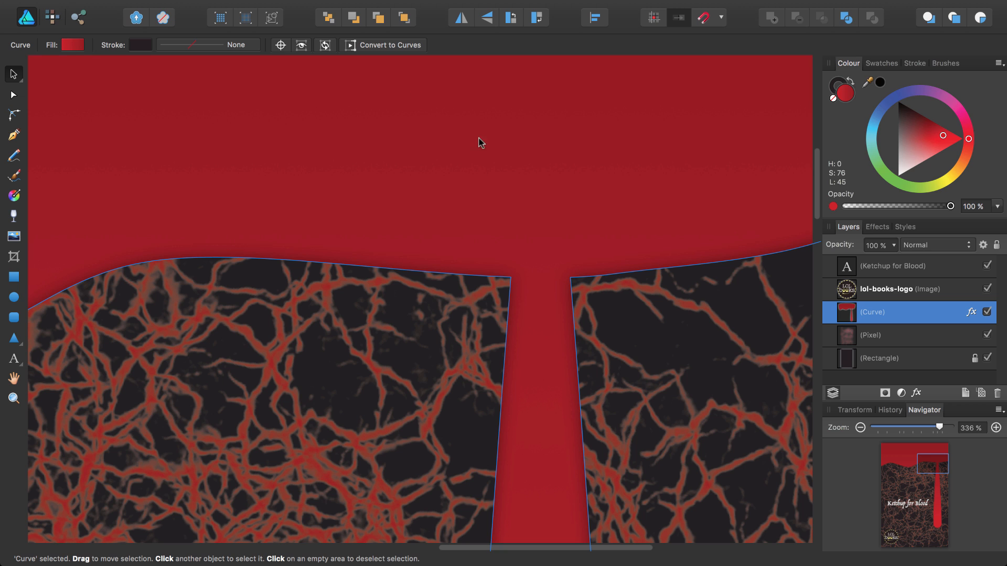
mouse_move(888, 323)
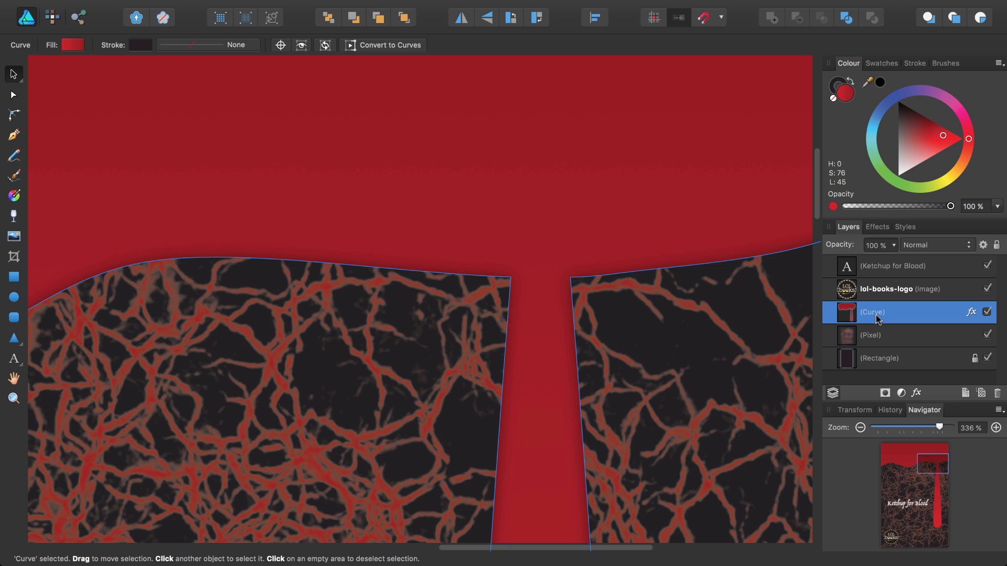
mouse_move(832, 312)
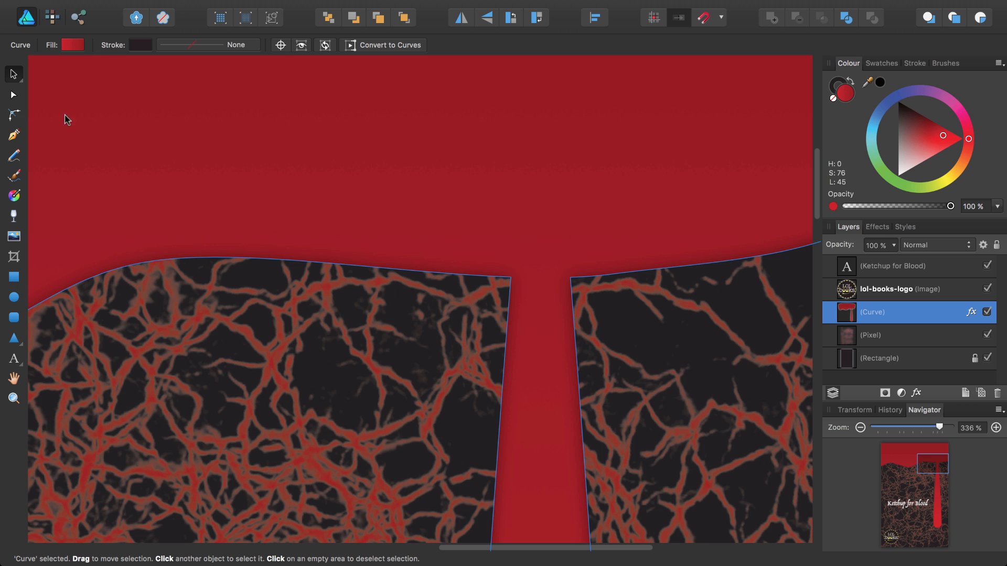
mouse_move(10, 115)
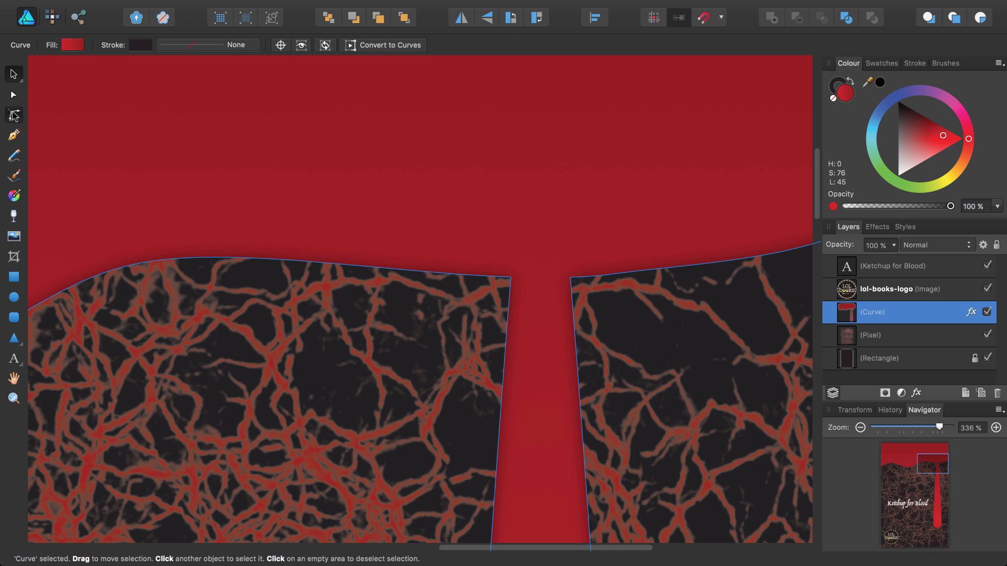
Step: Round the drip's junction corners with the top band to about 4.5 mm
click(13, 115)
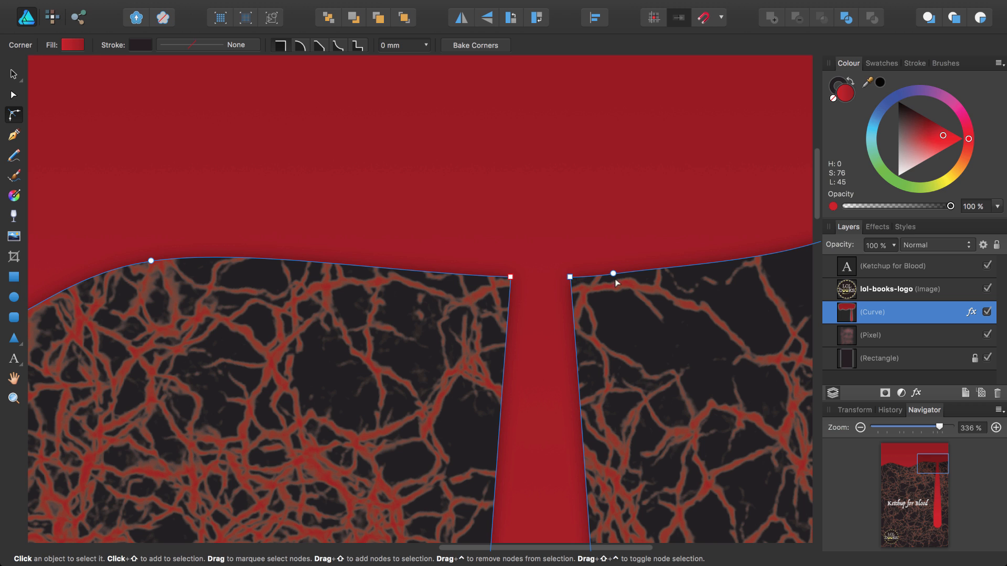
click(510, 276)
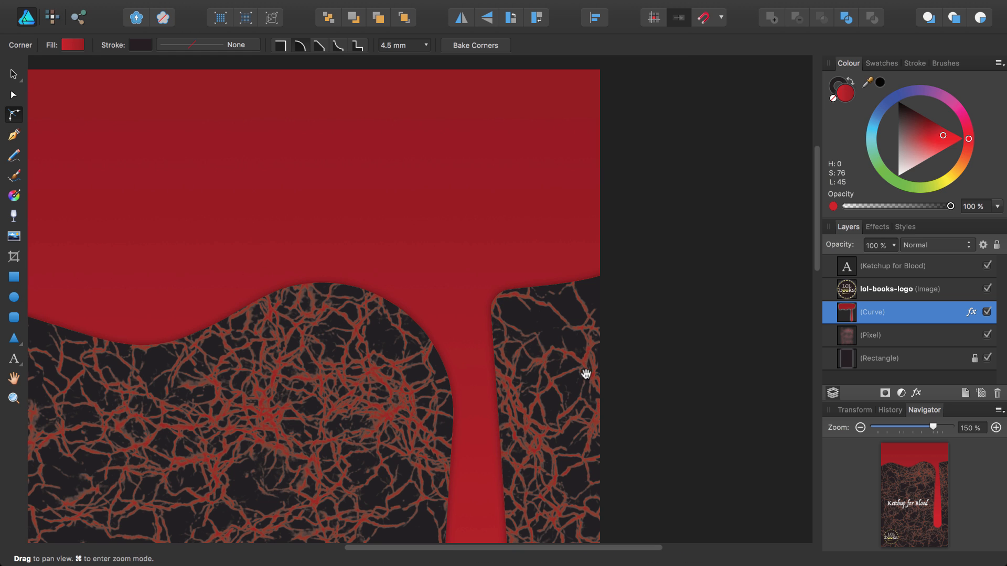
mouse_move(374, 311)
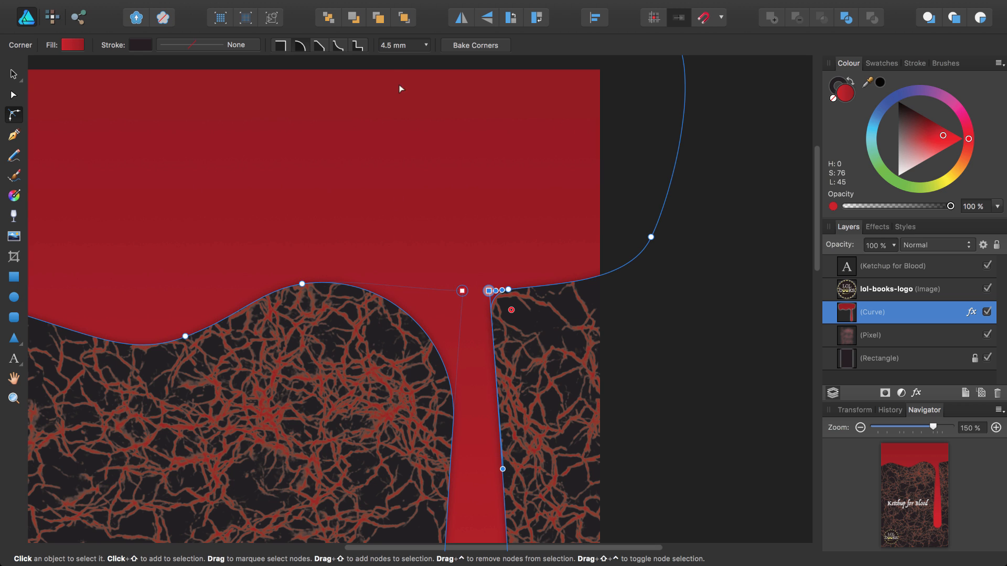
click(312, 7)
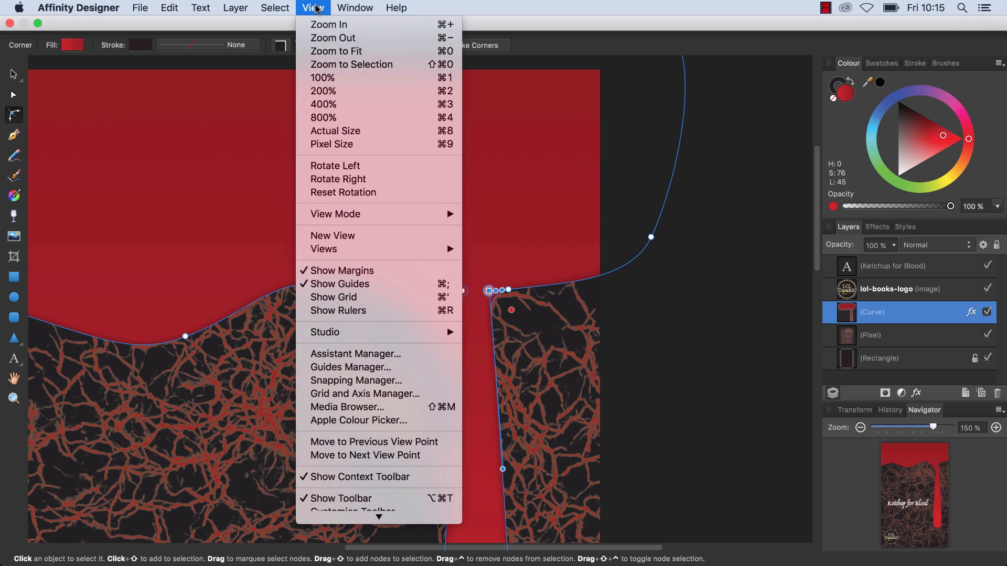
mouse_move(336, 50)
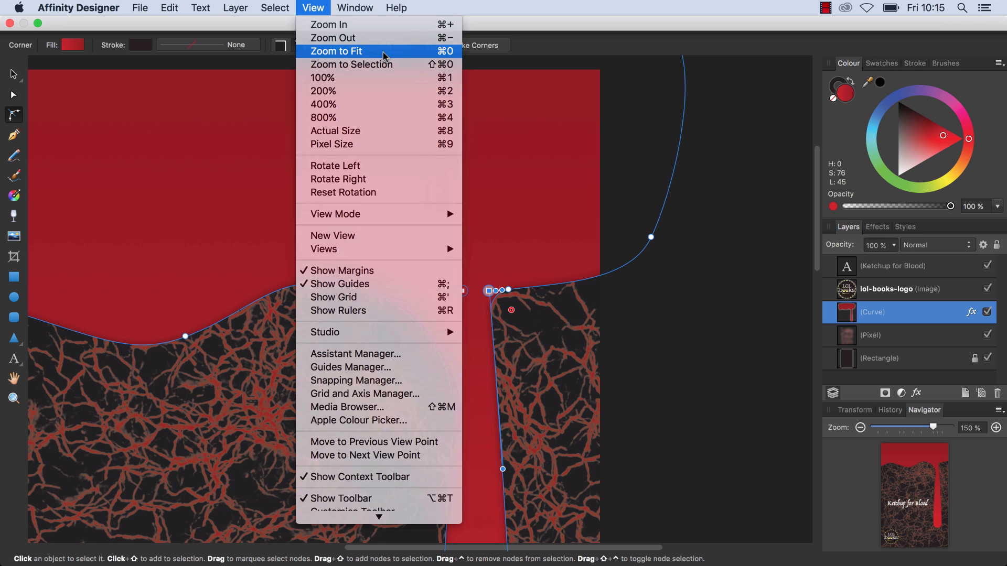
Step: Zoom to fit the whole cover and show the drip curve's points
click(337, 50)
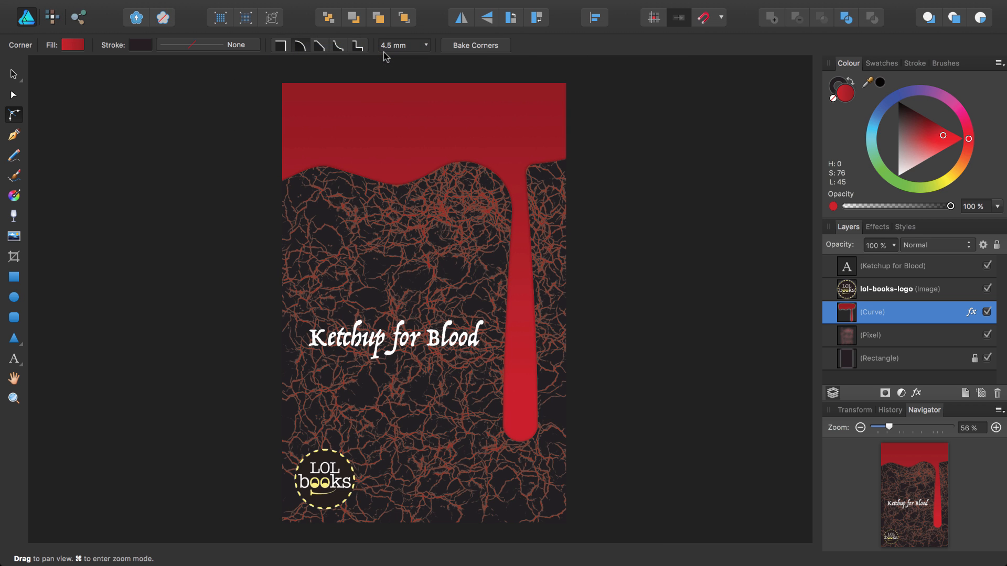
click(518, 164)
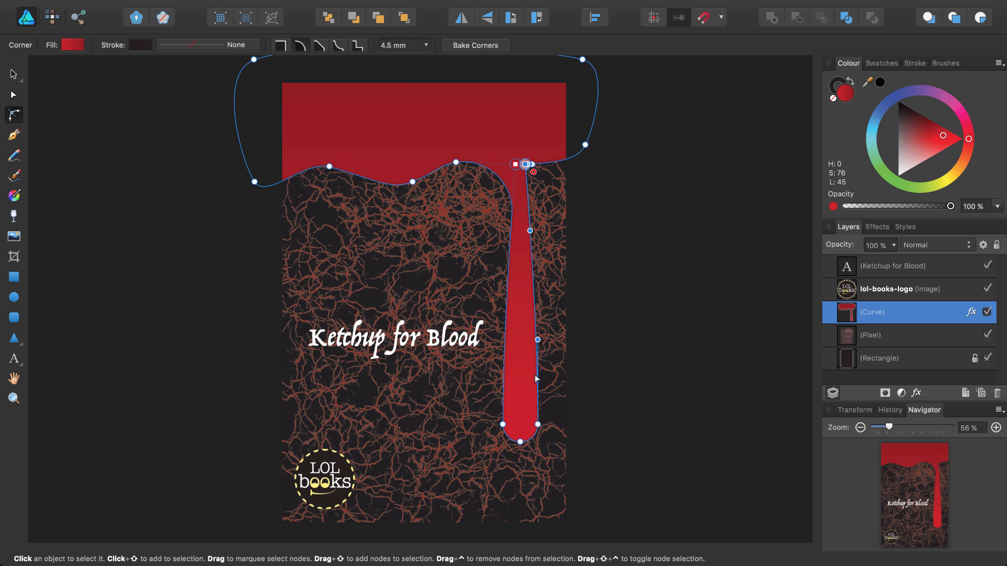
mouse_move(530, 440)
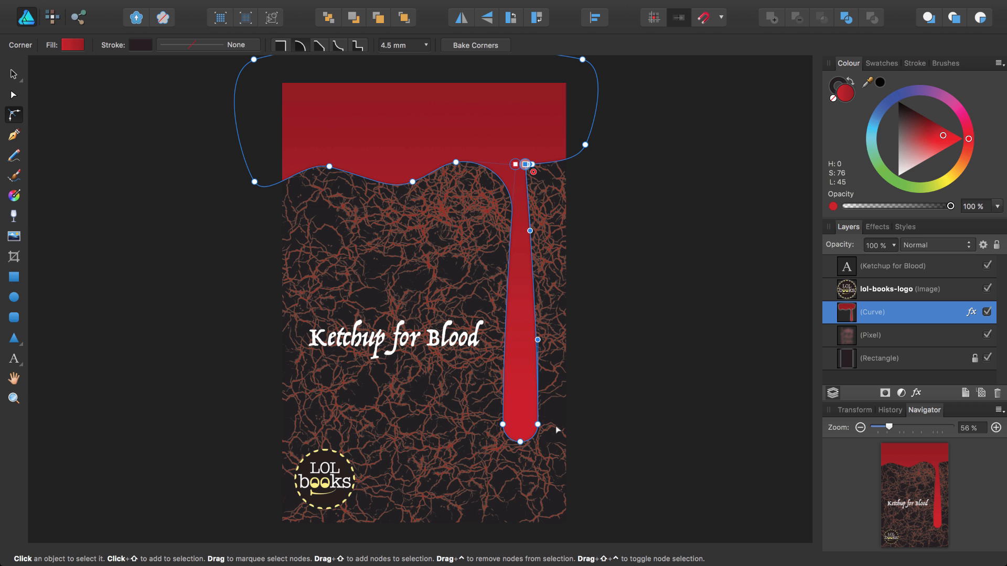
Step: Zoom in on the rounded bottom tip of the blood drip
drag(889, 427, 931, 426)
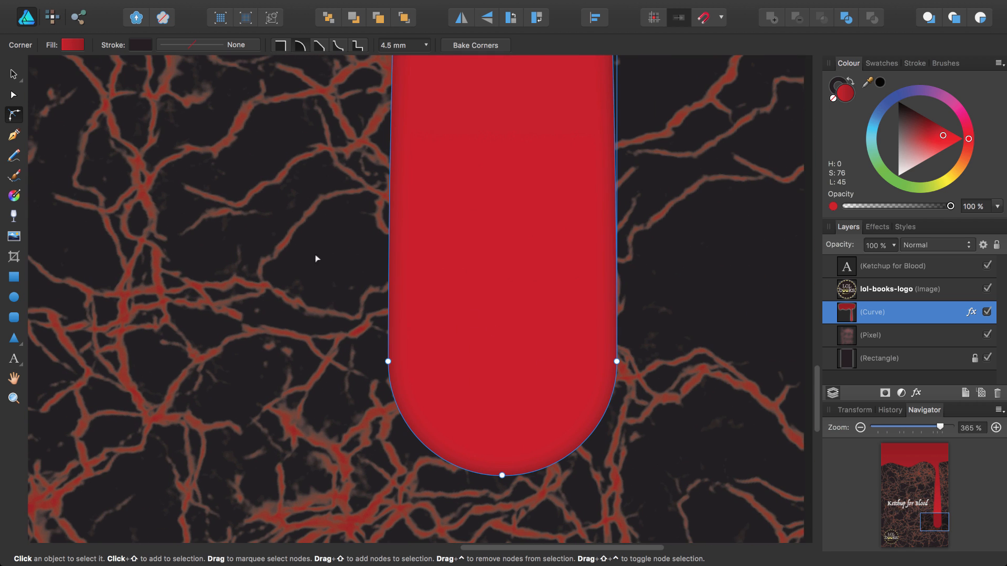
mouse_move(21, 137)
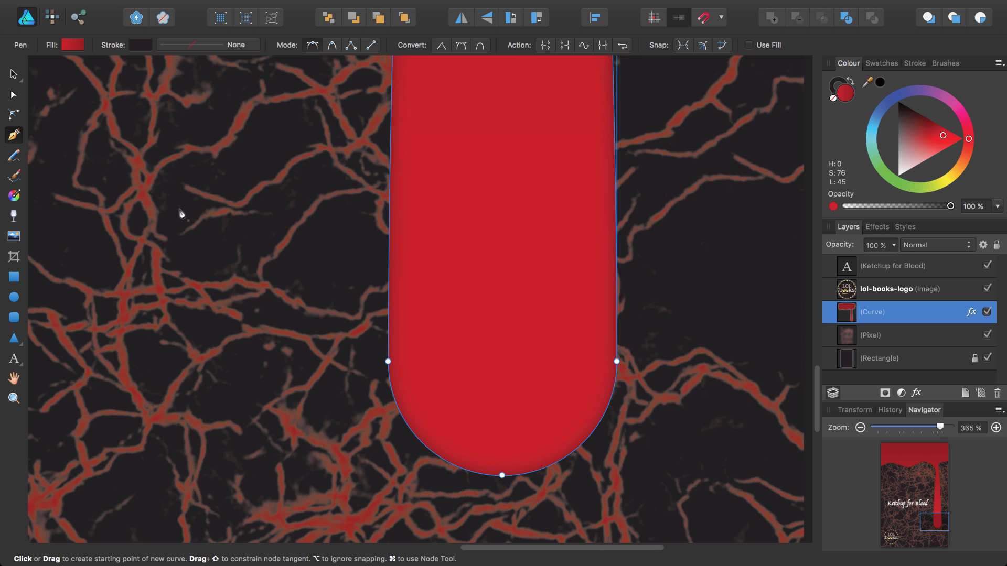
mouse_move(323, 50)
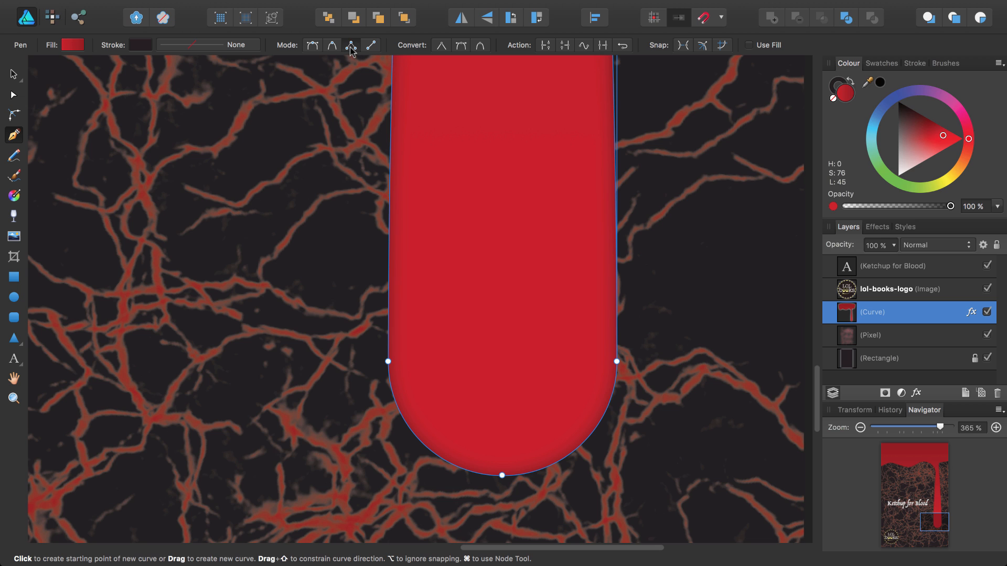
mouse_move(480, 394)
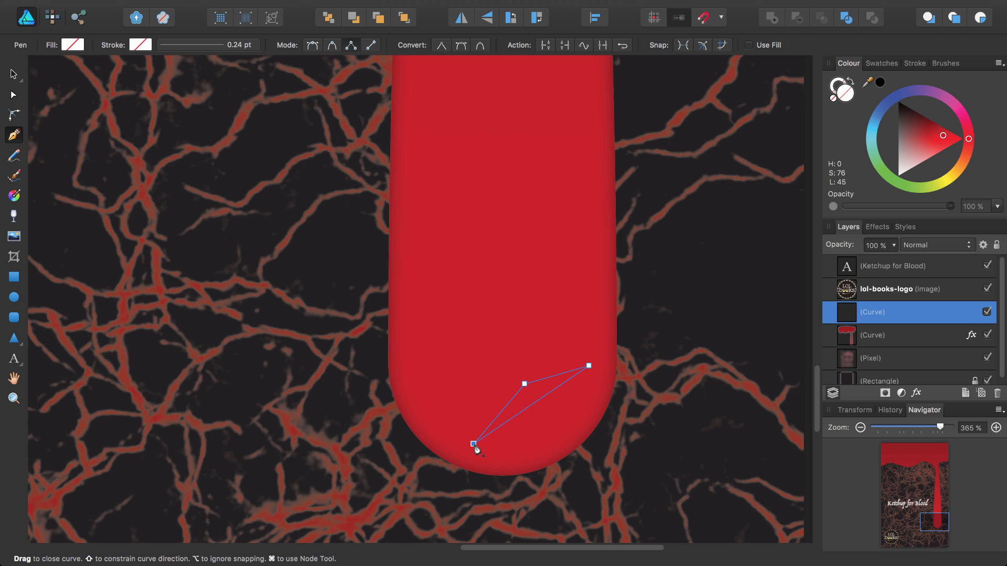
Step: Finish the three-point unfilled outline inside the drip tip and switch to node editing
key(cmd)
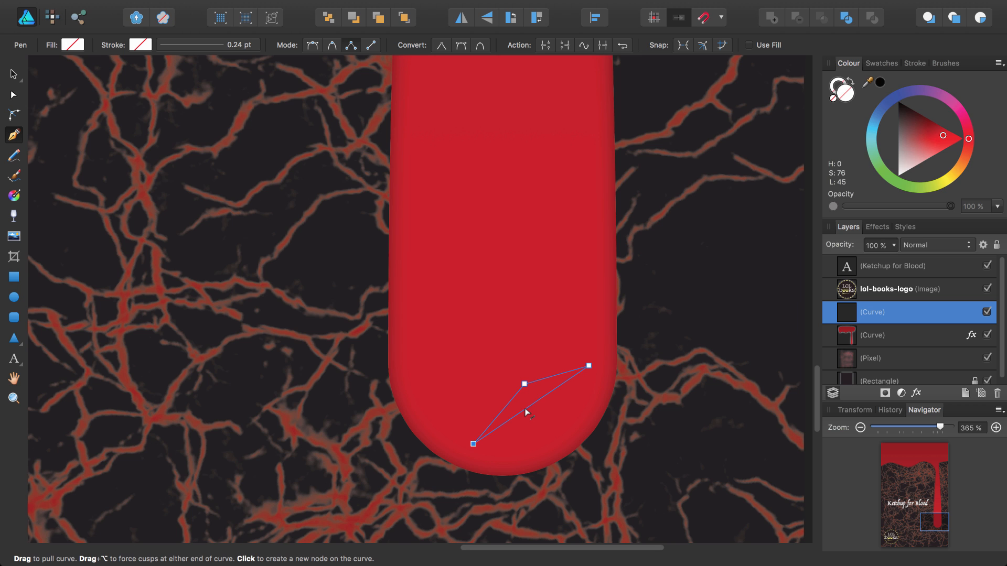
key(a)
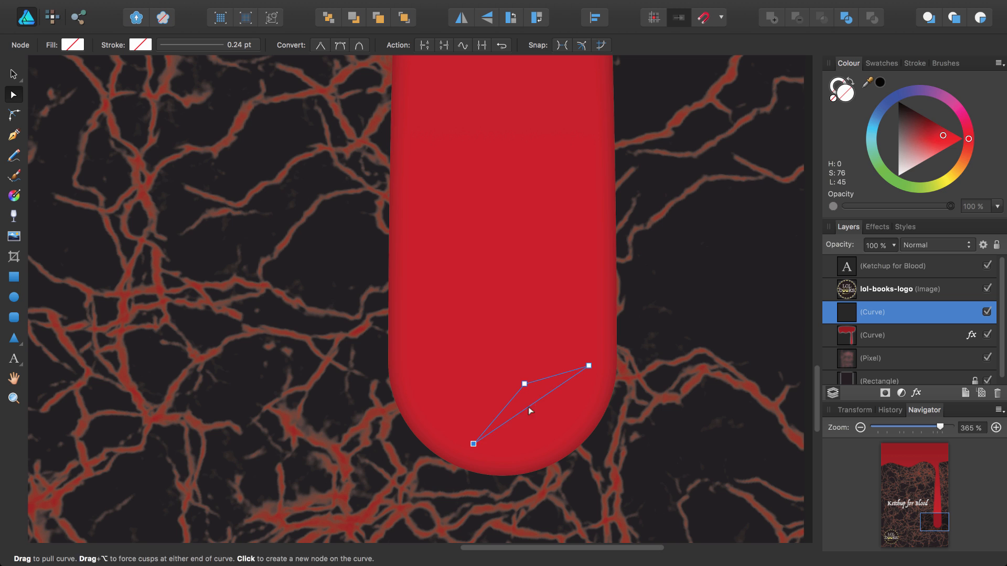
Step: Bend both edges of the small outline into a curved crescent along the drip tip and fill it white
drag(530, 411, 542, 429)
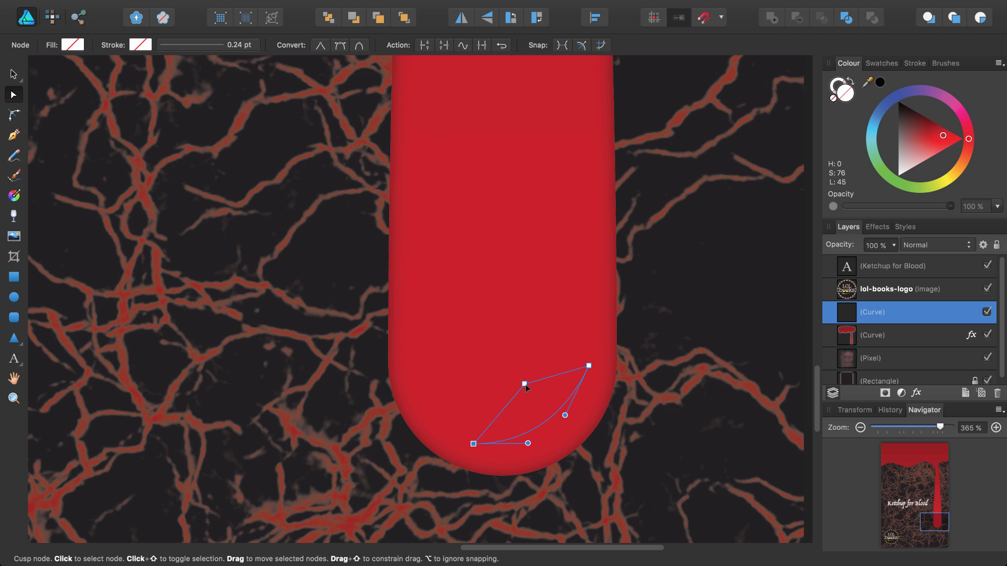
key(Delete)
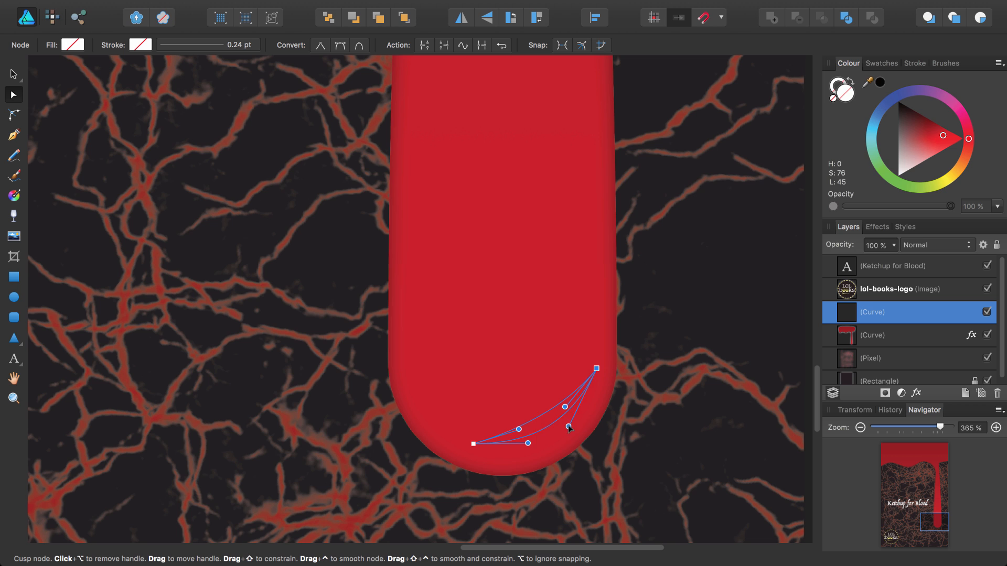
drag(568, 428, 565, 435)
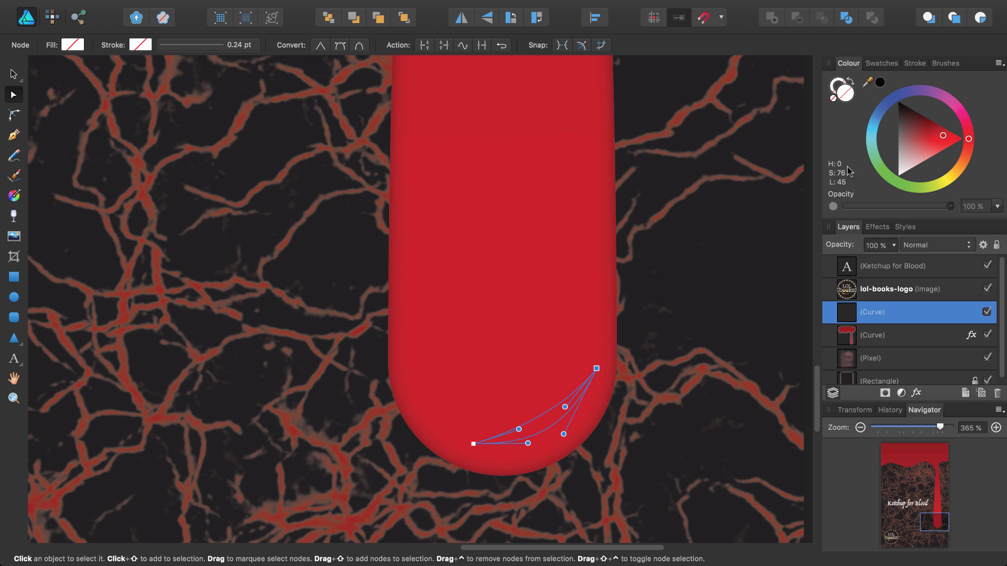
click(880, 63)
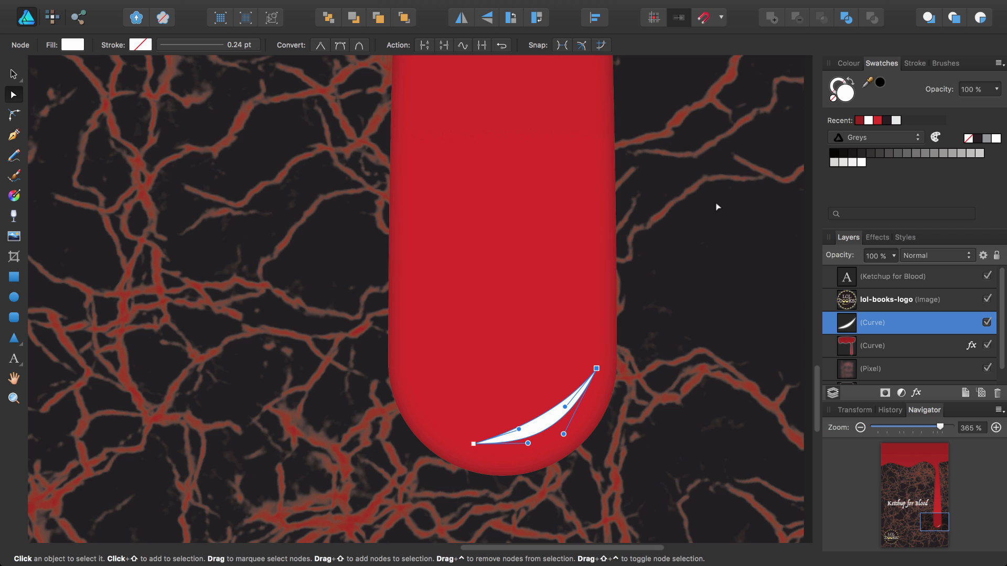
mouse_move(32, 202)
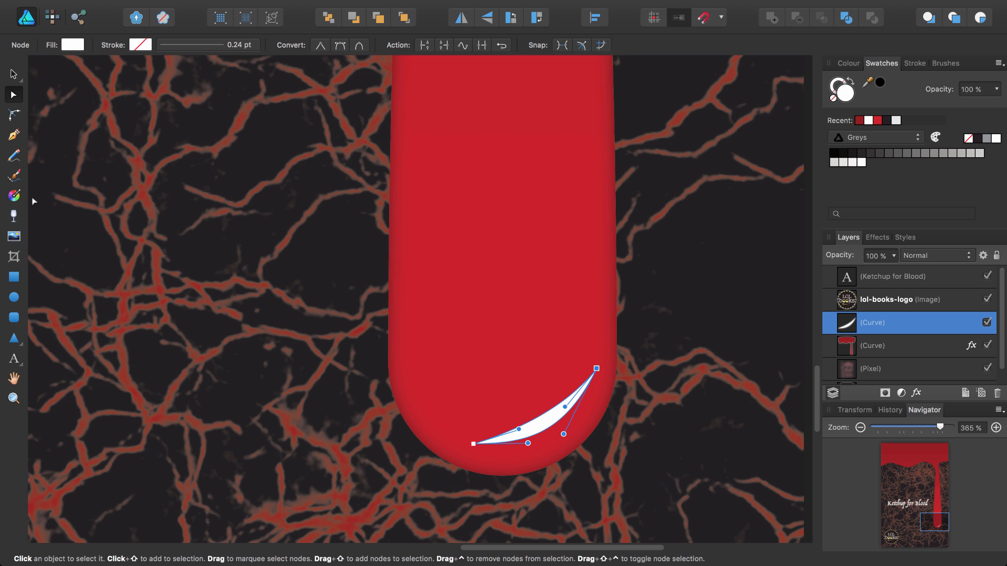
Step: Switch the crescent's fill to a linear gradient in the fill colour settings
click(12, 195)
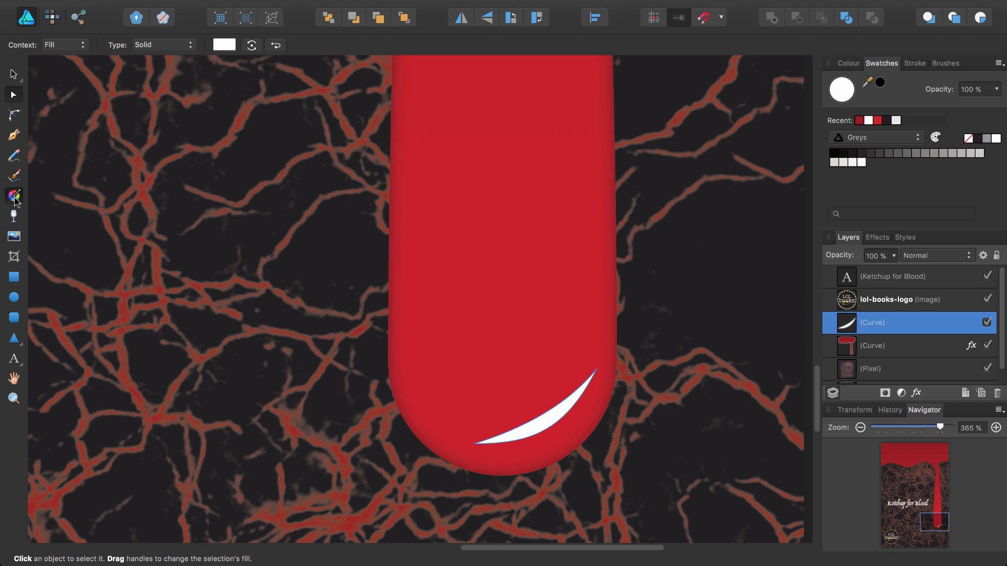
mouse_move(82, 168)
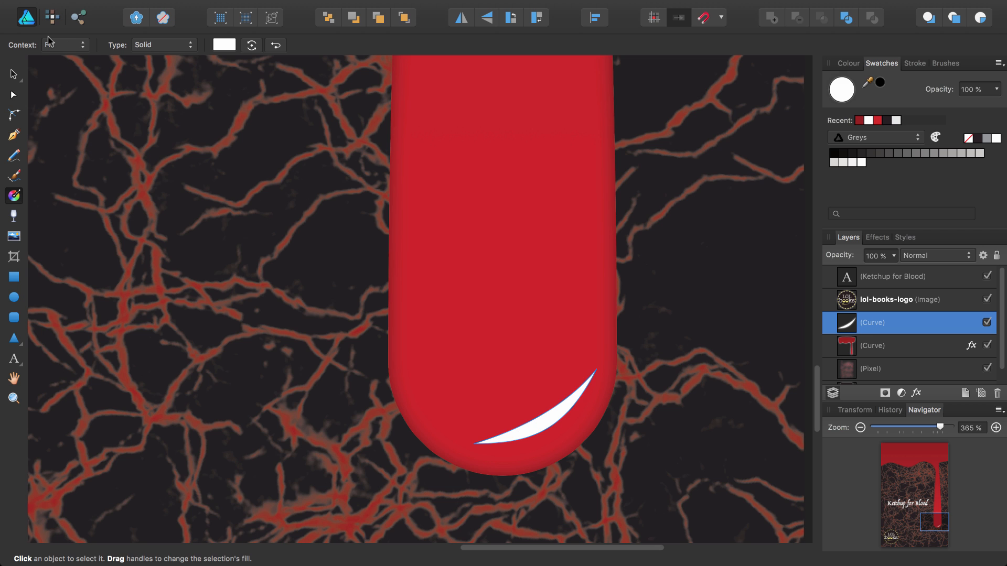
click(63, 45)
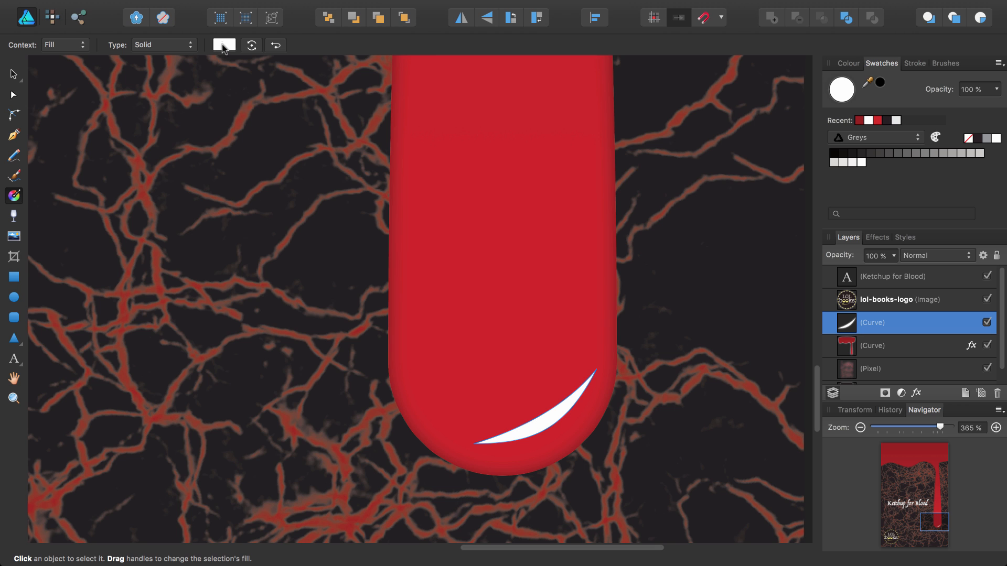
click(225, 44)
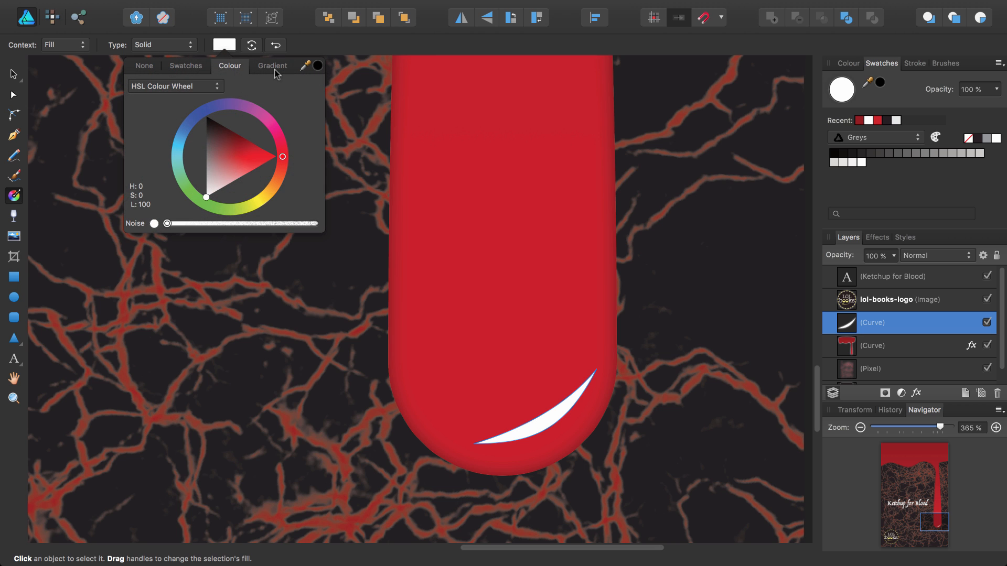
click(271, 65)
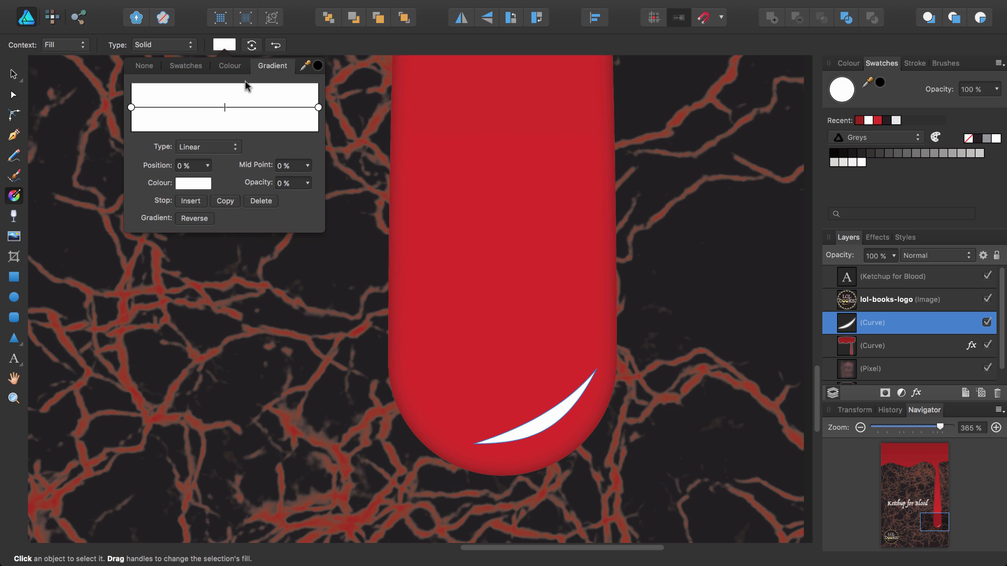
mouse_move(318, 107)
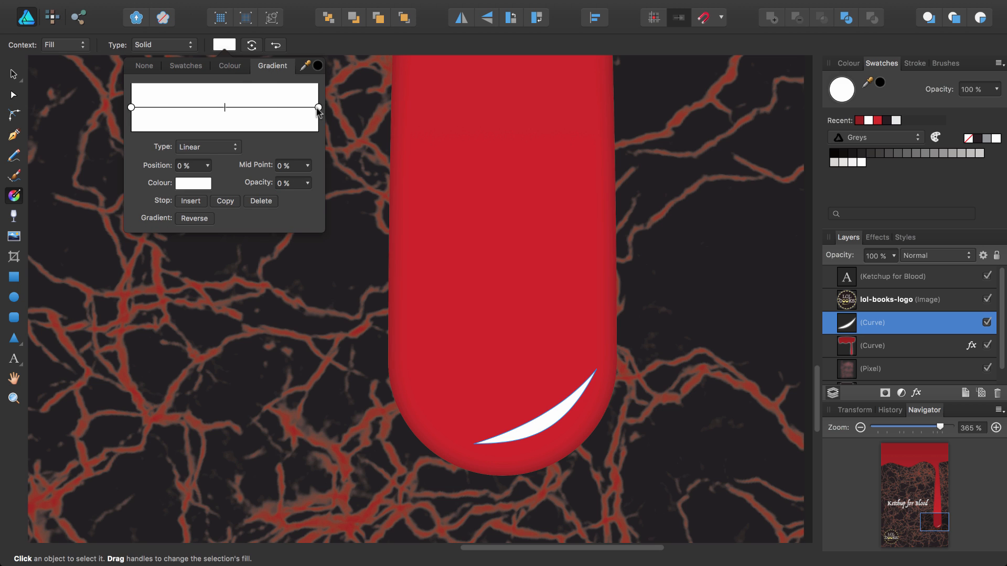
Step: Add a middle white stop and fade both end stops to 0% opacity
click(131, 107)
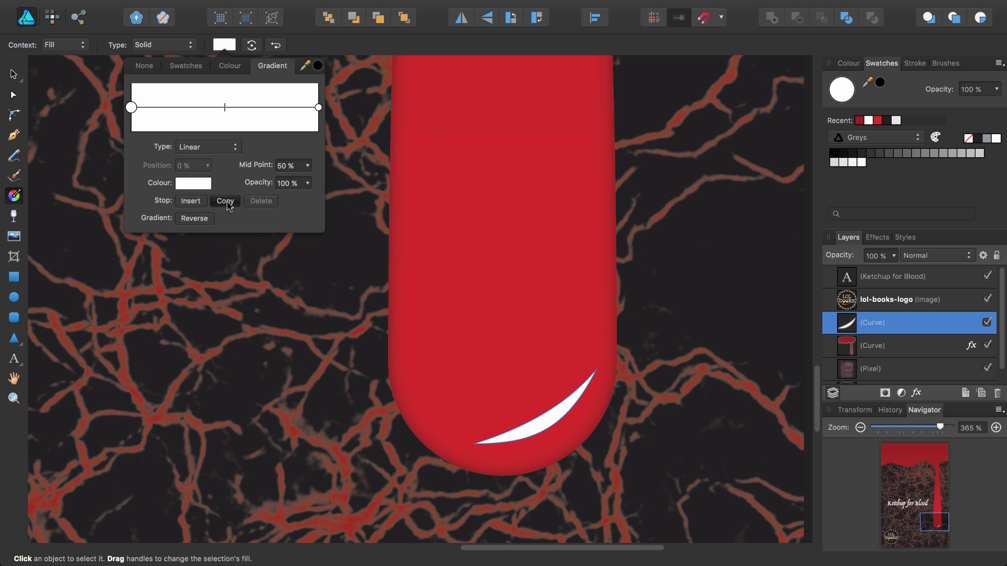
click(224, 201)
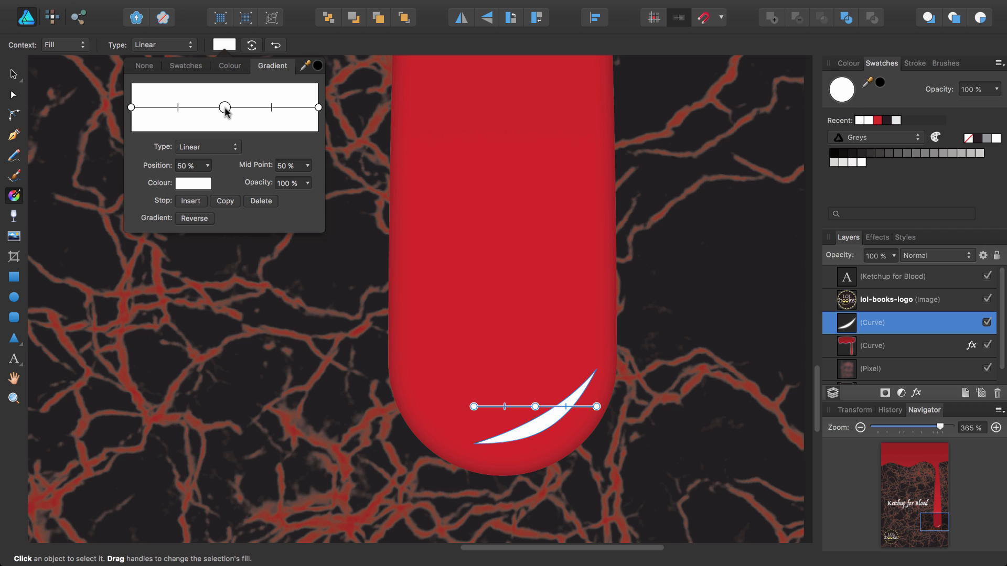
mouse_move(300, 116)
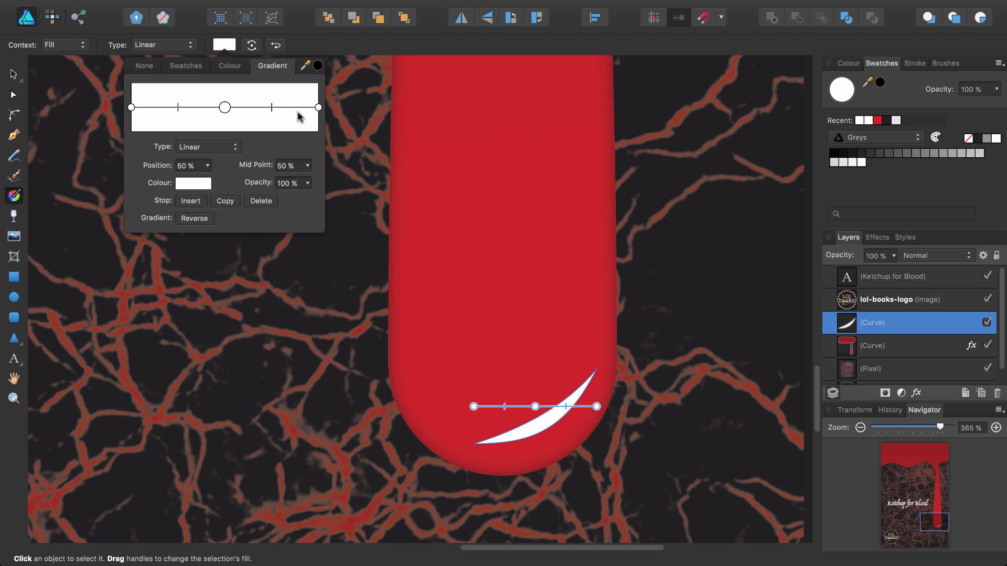
mouse_move(132, 107)
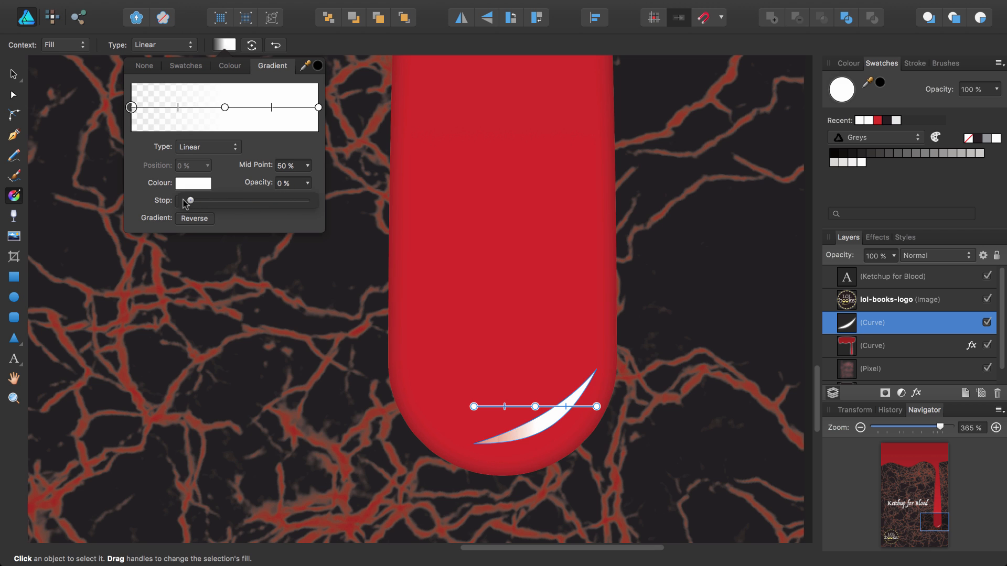
click(318, 107)
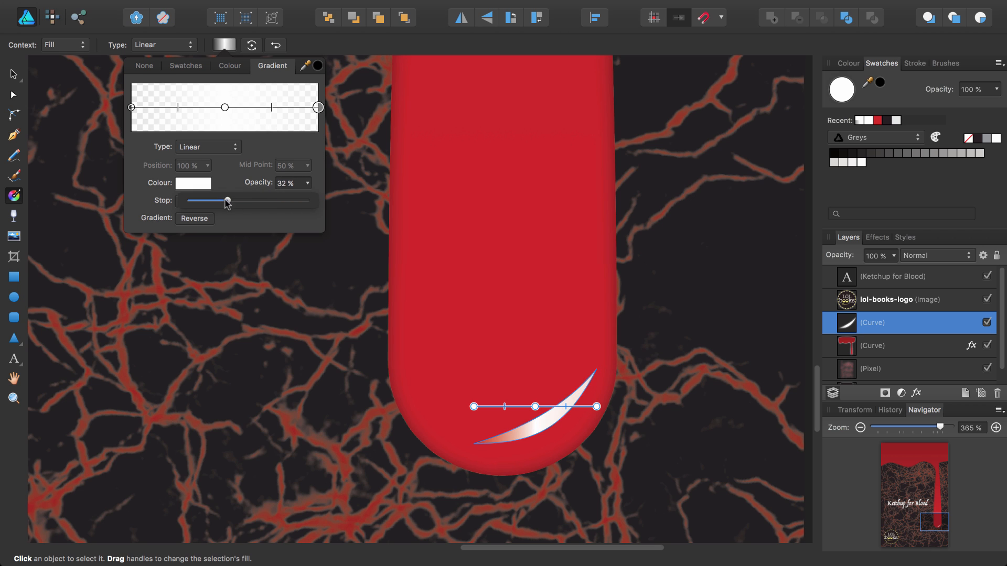
drag(225, 199, 189, 199)
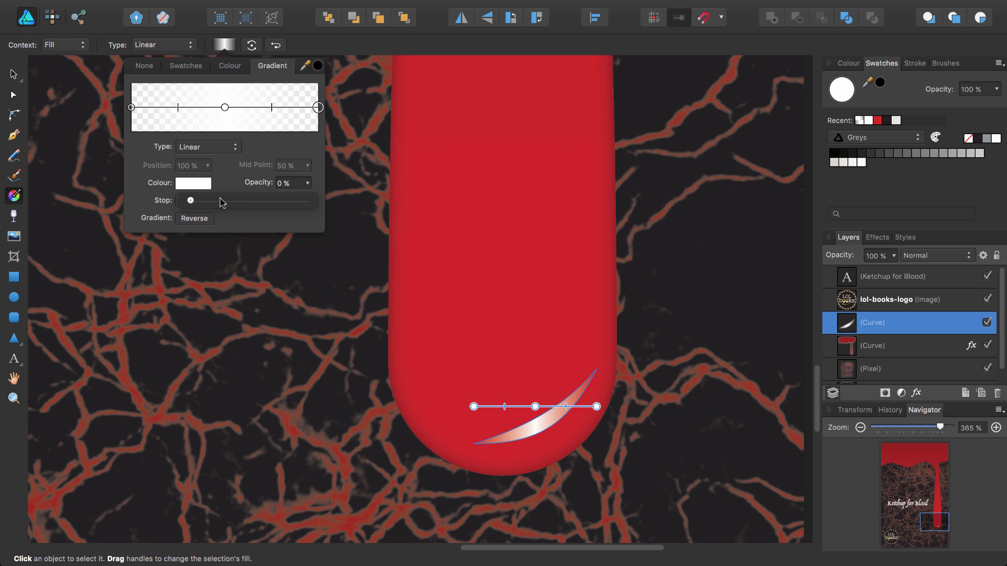
mouse_move(461, 365)
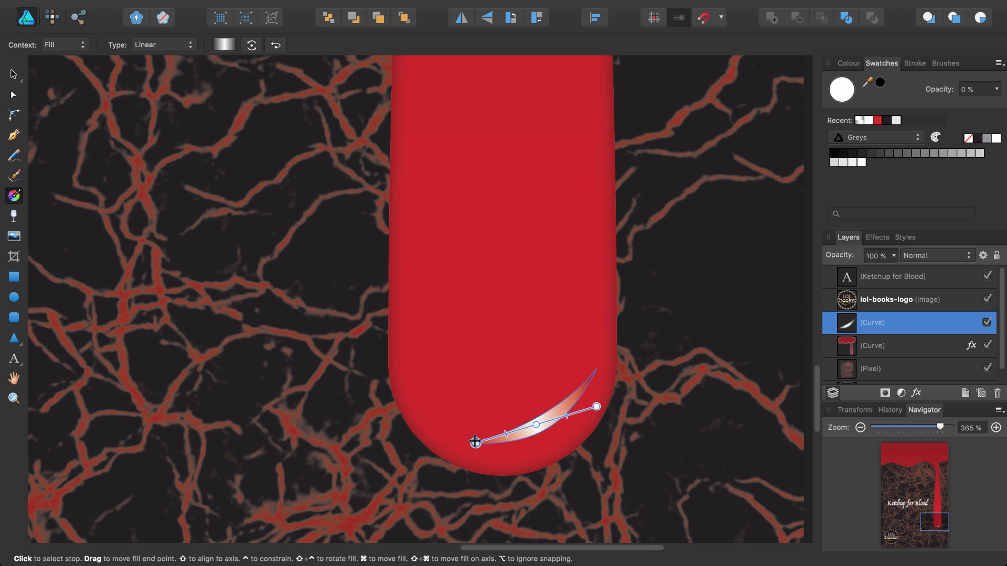
Step: Stretch the gradient along the crescent's length and lower the highlight layer to 50% opacity
drag(595, 407, 595, 368)
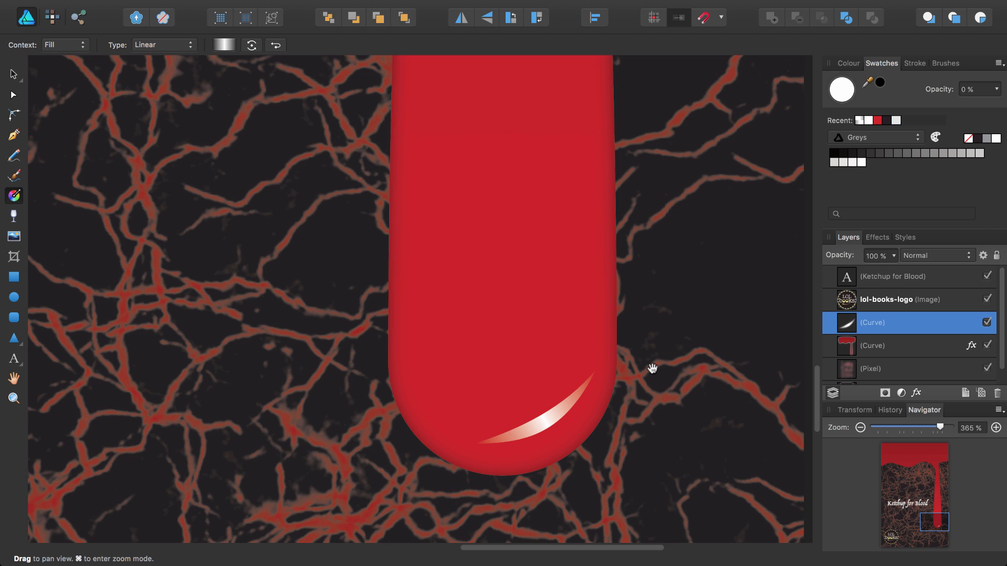
click(533, 419)
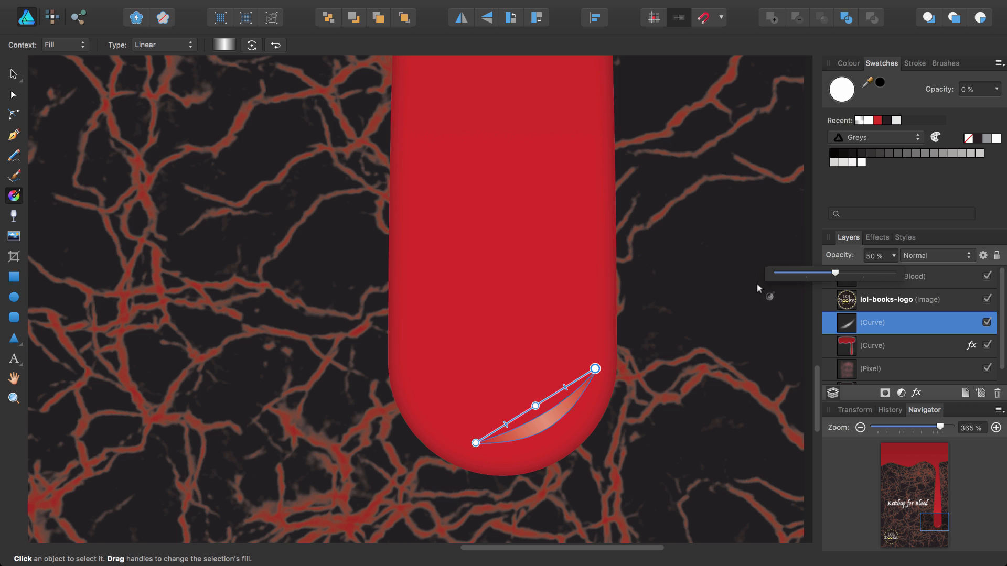
Step: Zoom to fit so the whole Ketchup for Blood cover is on screen
click(312, 7)
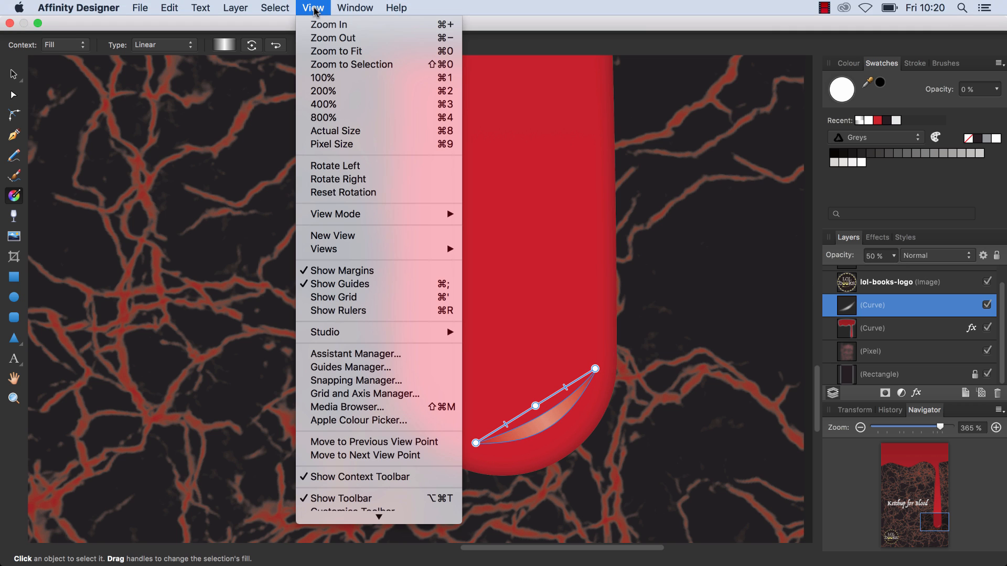
click(336, 50)
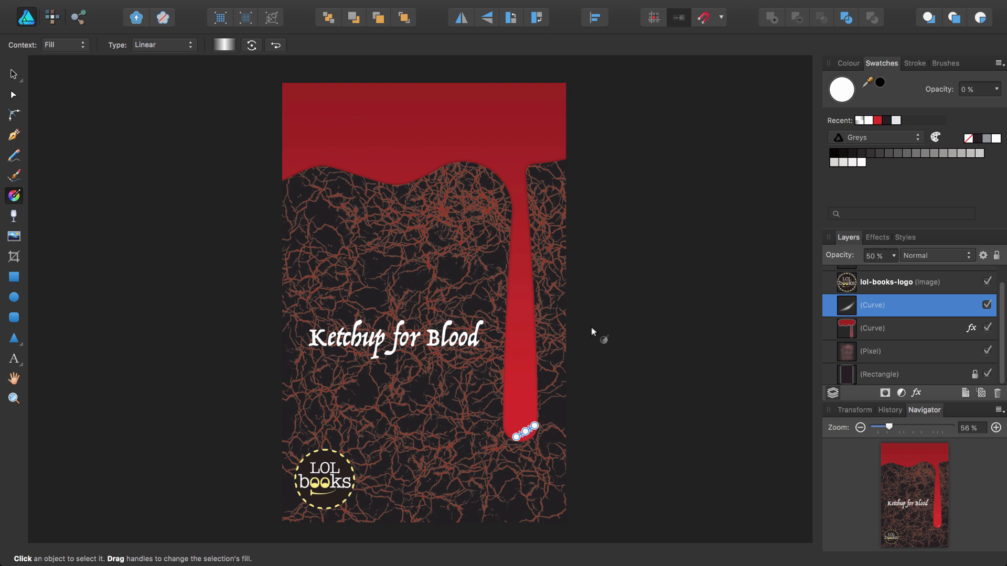
mouse_move(891, 360)
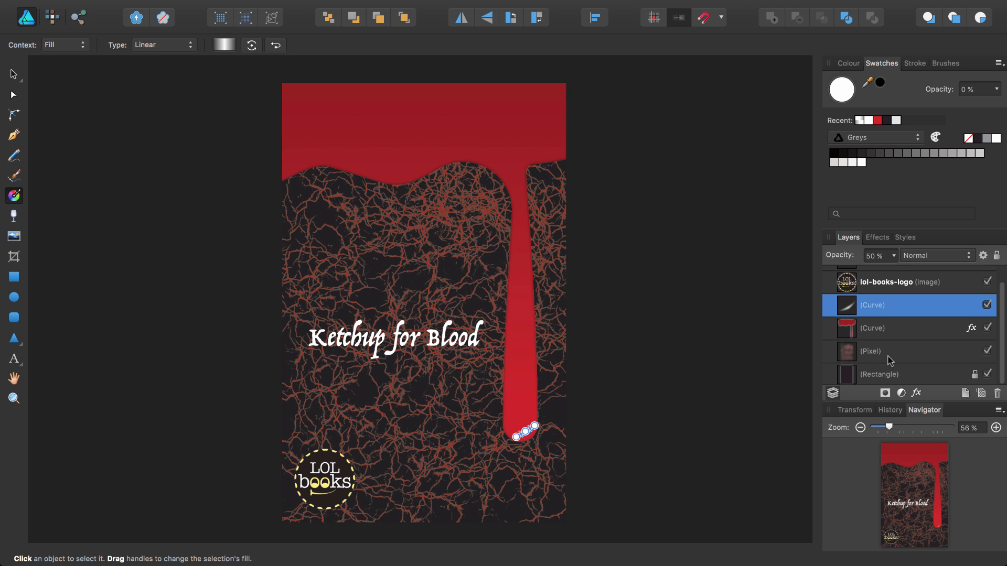
Step: Set the cracked texture pixel layer's blend mode to Multiply
click(895, 352)
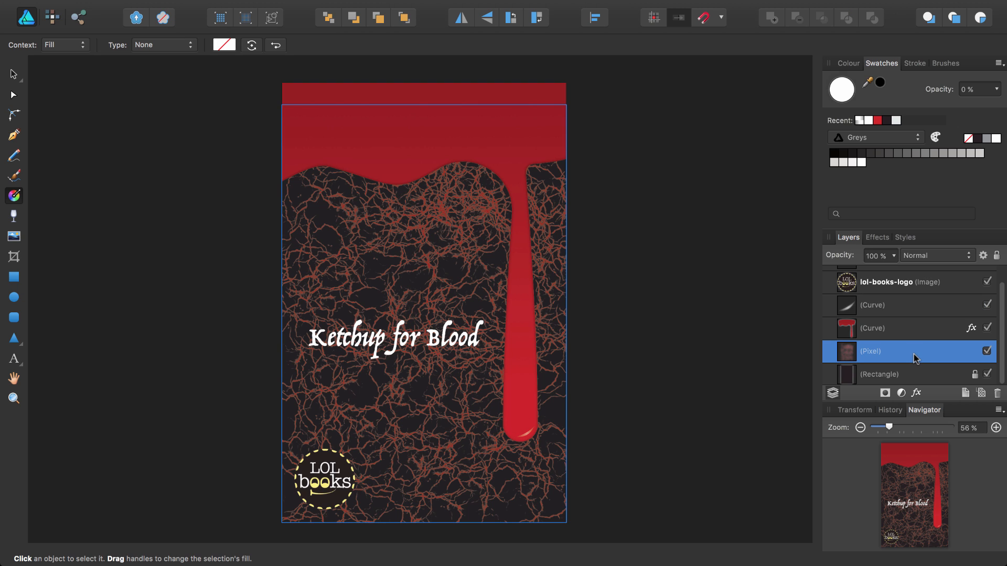
mouse_move(896, 374)
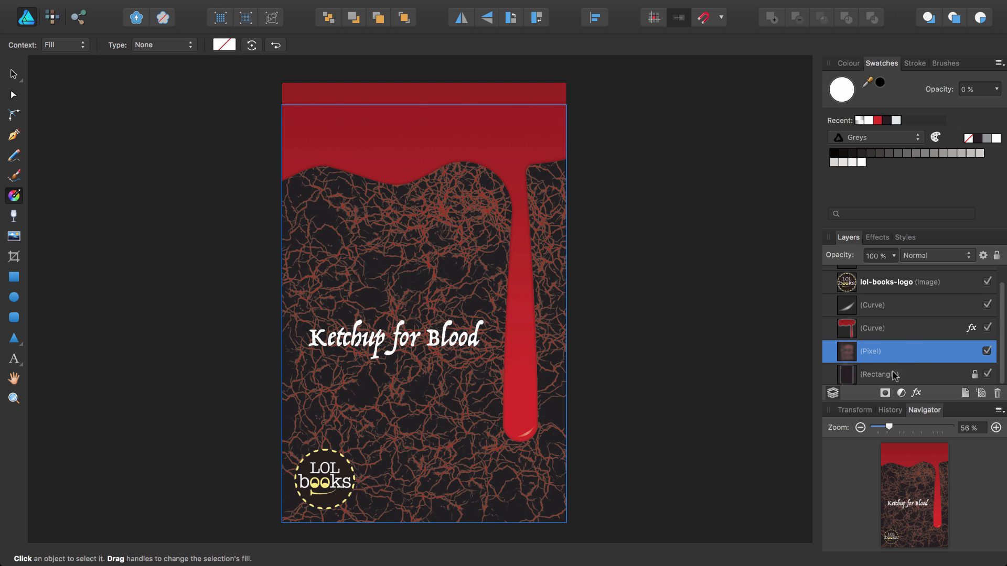
mouse_move(903, 376)
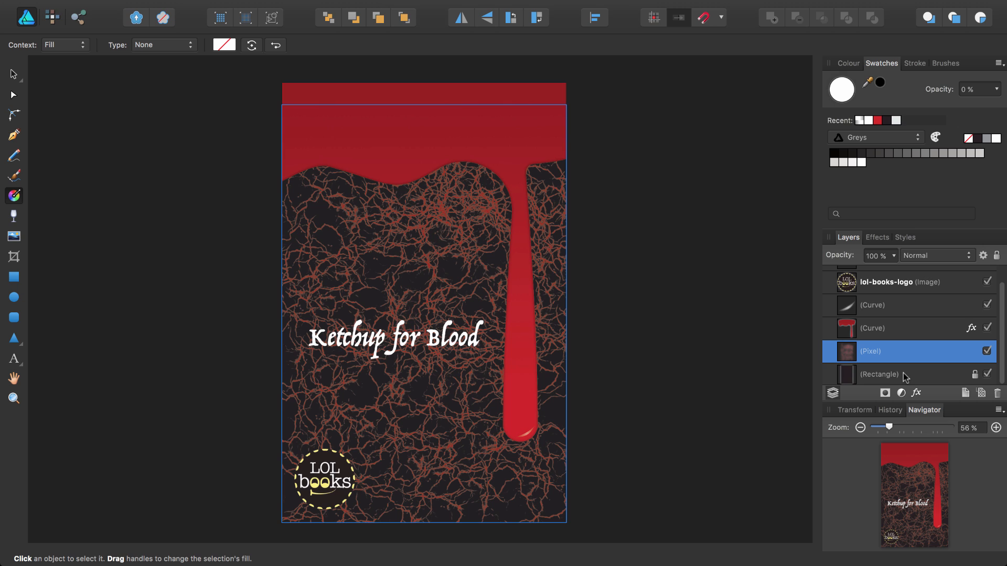
mouse_move(887, 353)
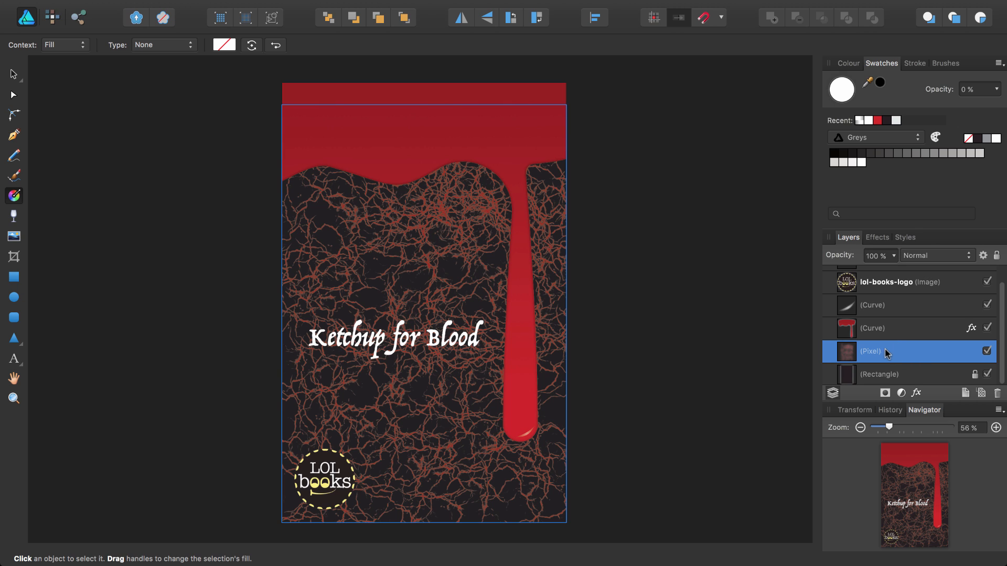
mouse_move(912, 256)
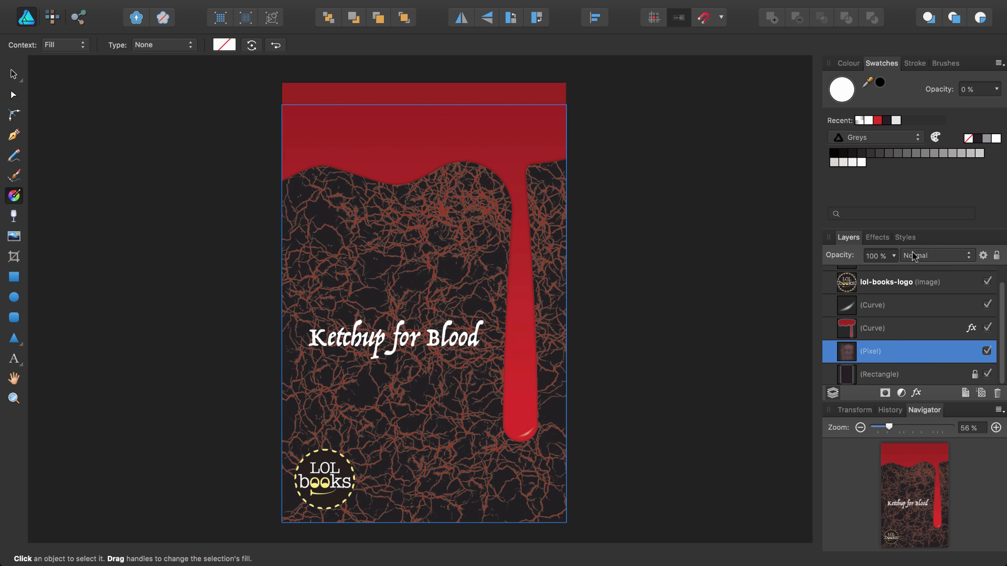
click(937, 254)
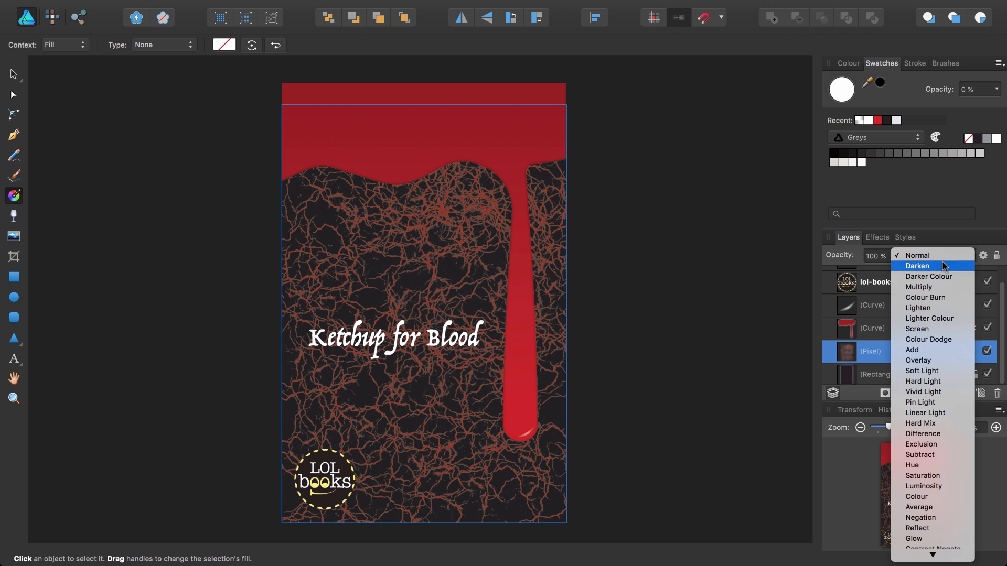
click(918, 287)
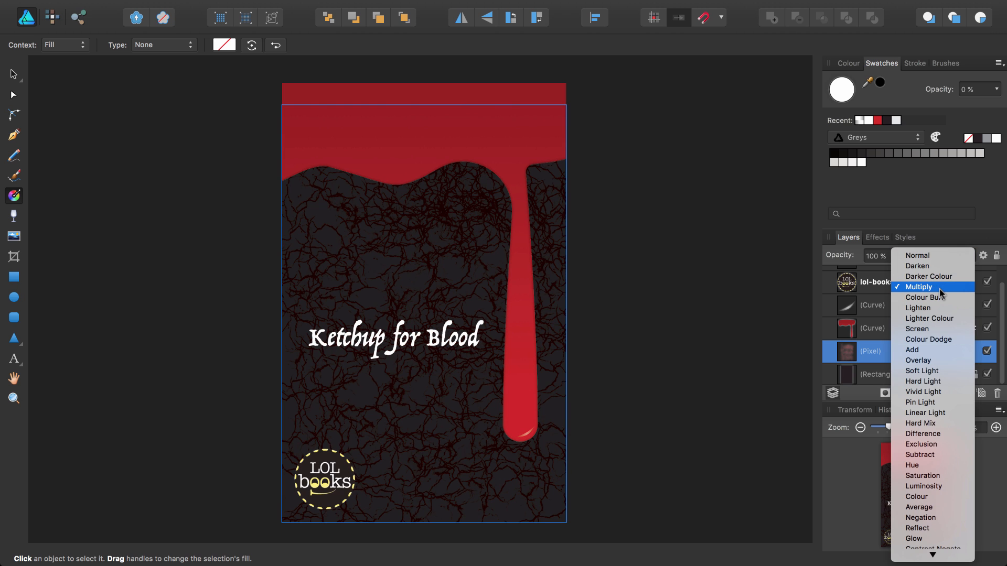
click(918, 286)
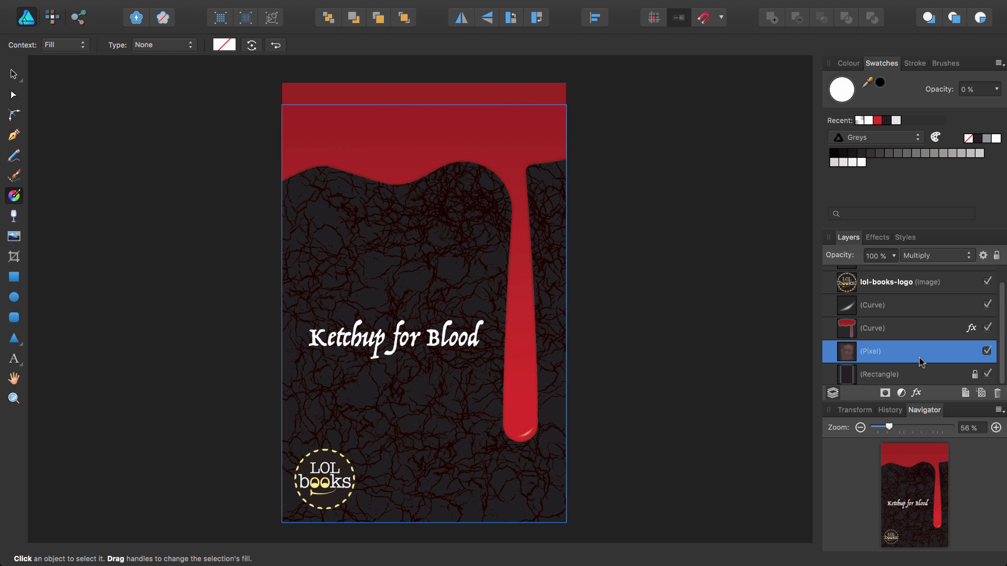
mouse_move(920, 372)
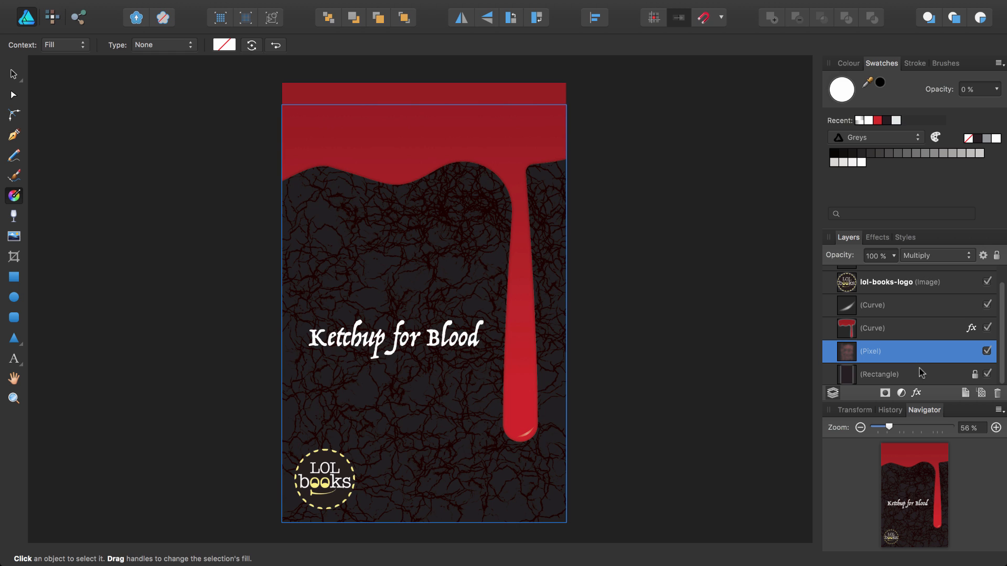
mouse_move(728, 383)
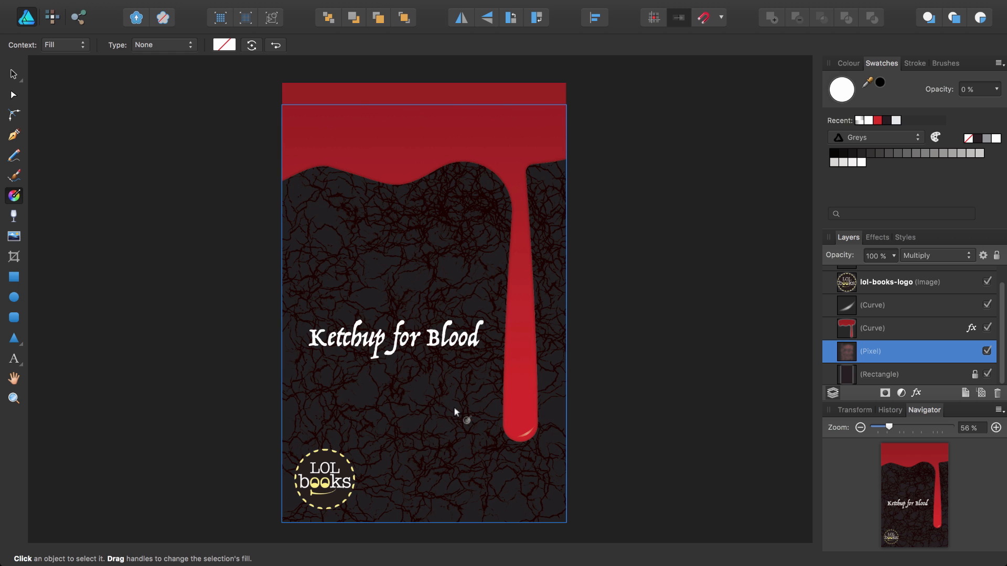
mouse_move(447, 436)
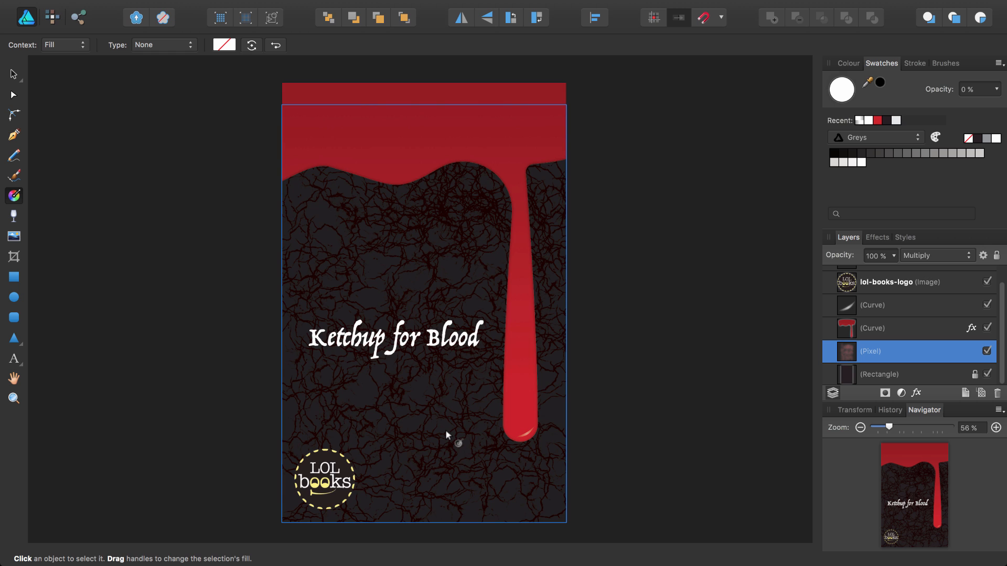
mouse_move(385, 415)
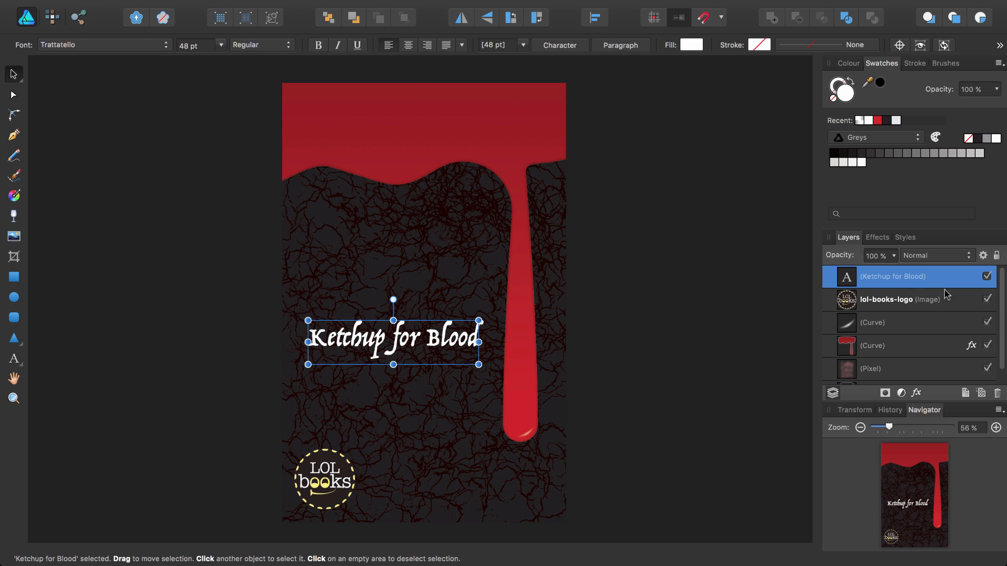
mouse_move(491, 159)
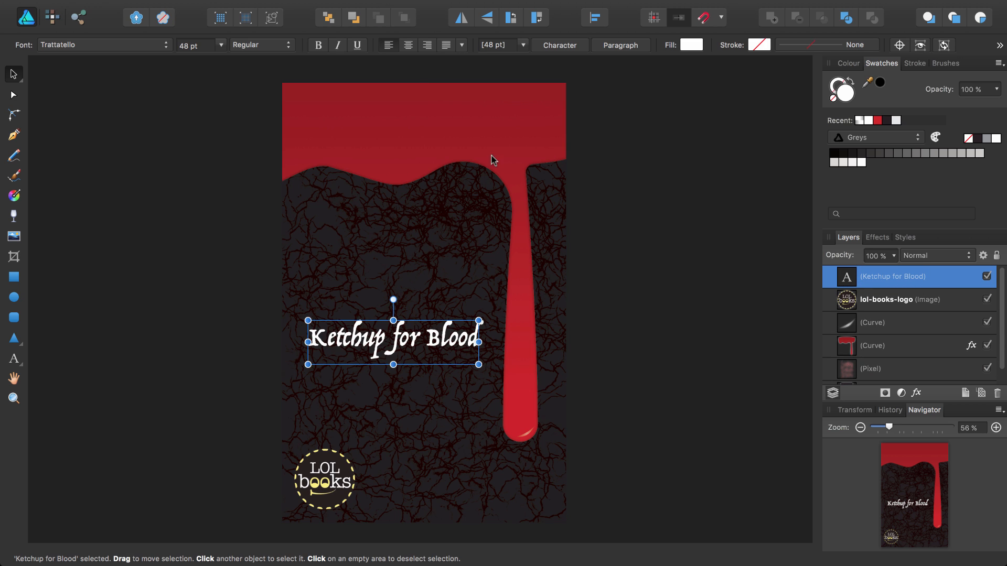
Step: Duplicate the Ketchup for Blood title and move the copy below the original
click(168, 7)
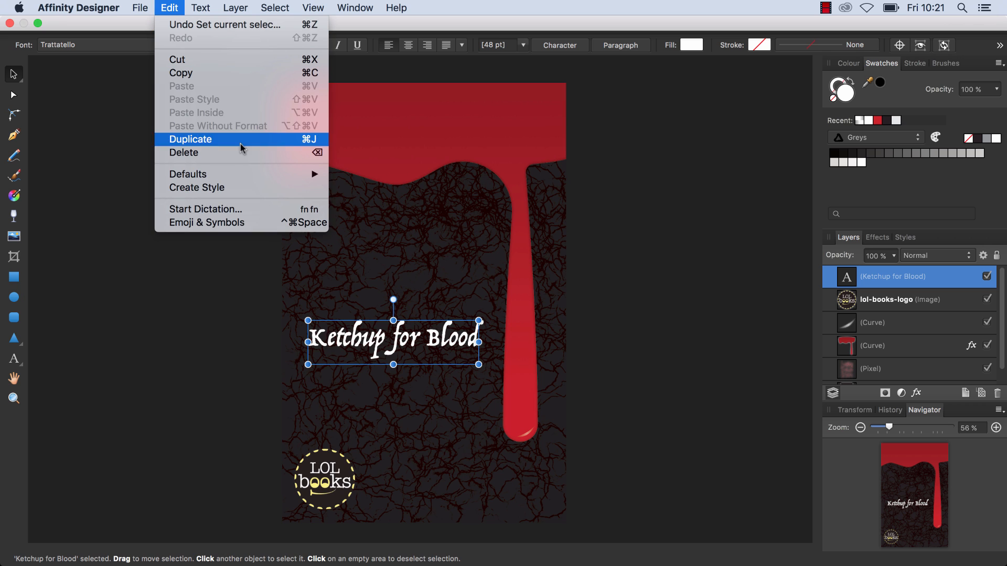
click(190, 138)
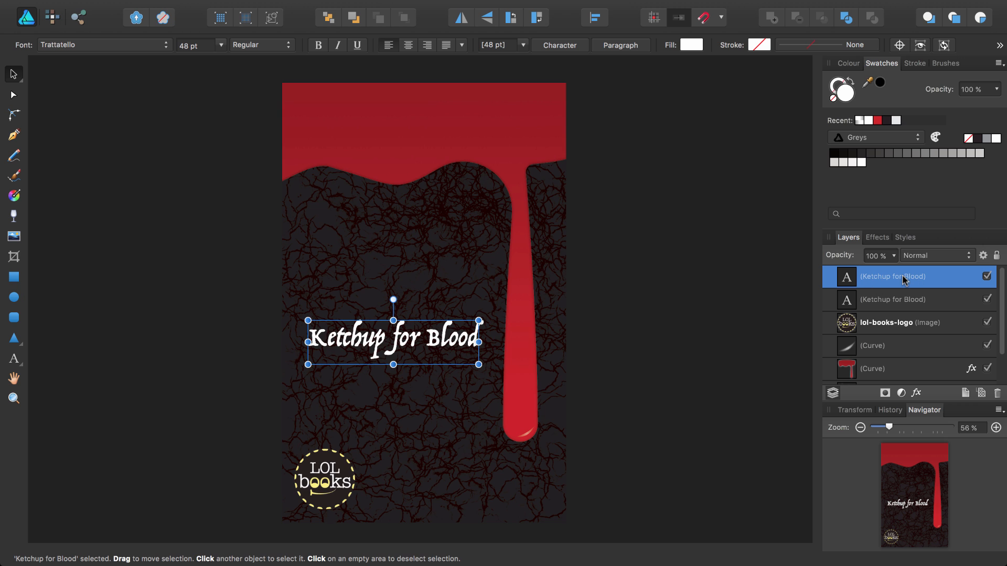
mouse_move(432, 344)
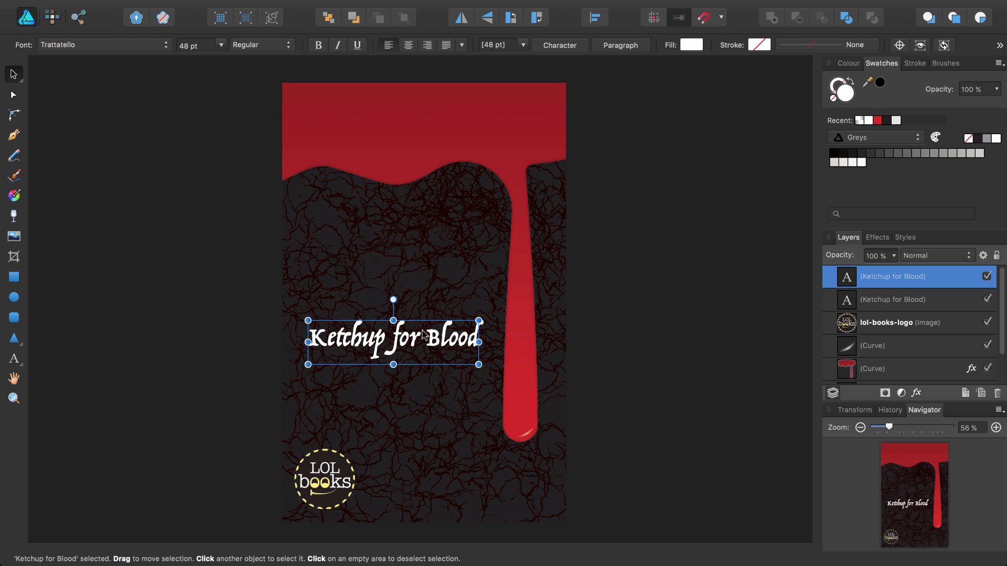
drag(393, 339, 394, 378)
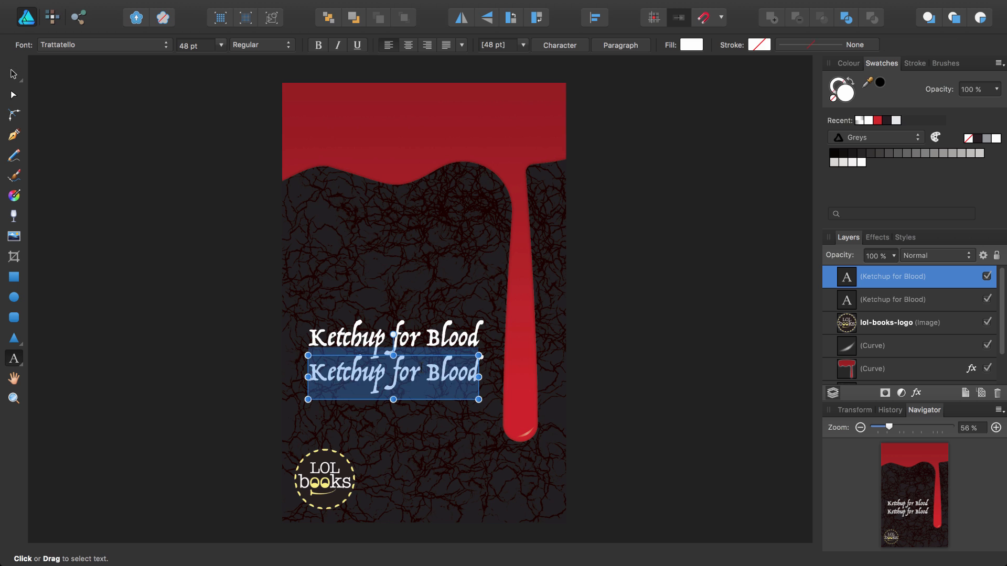
text(Drake U)
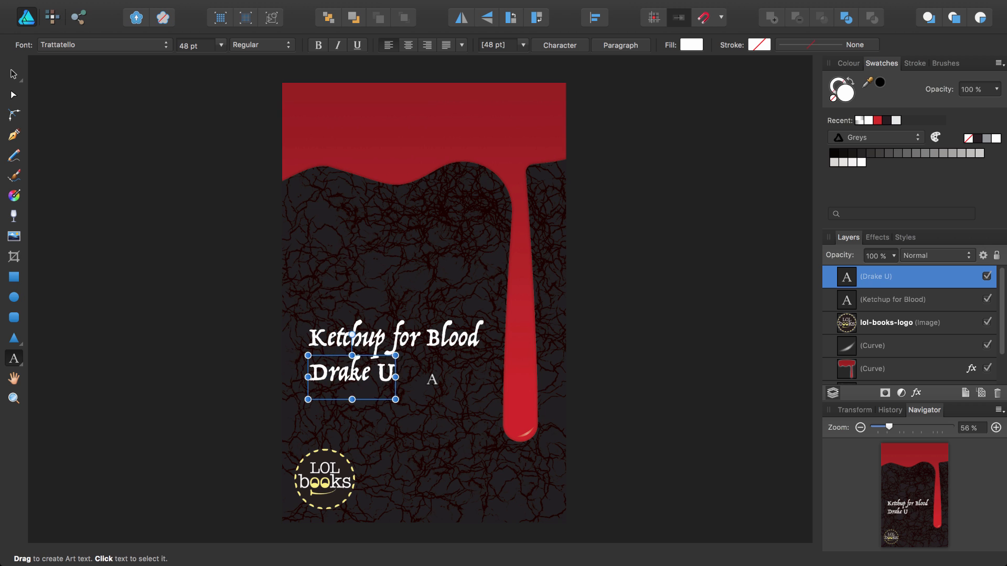
text(lysses)
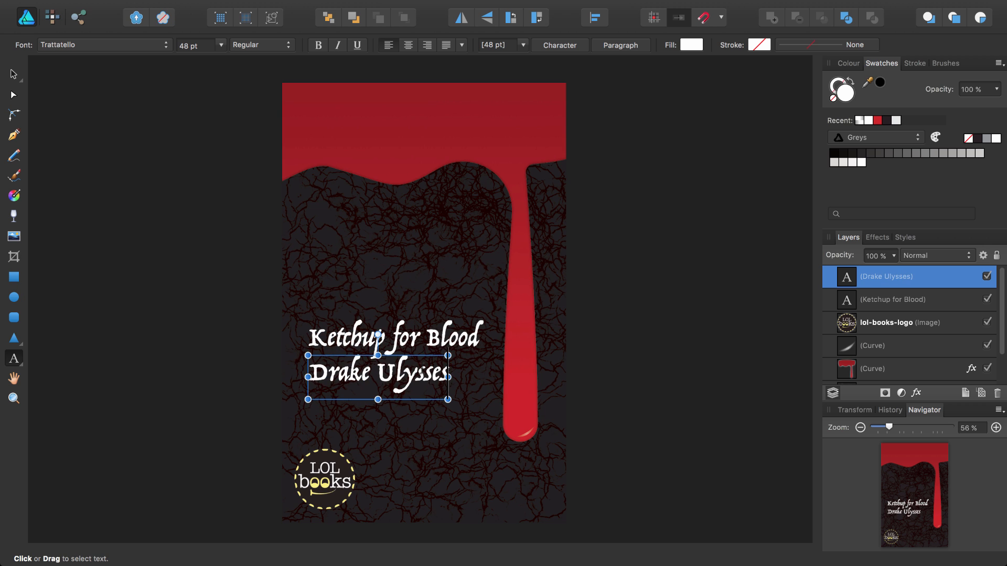
key(Escape)
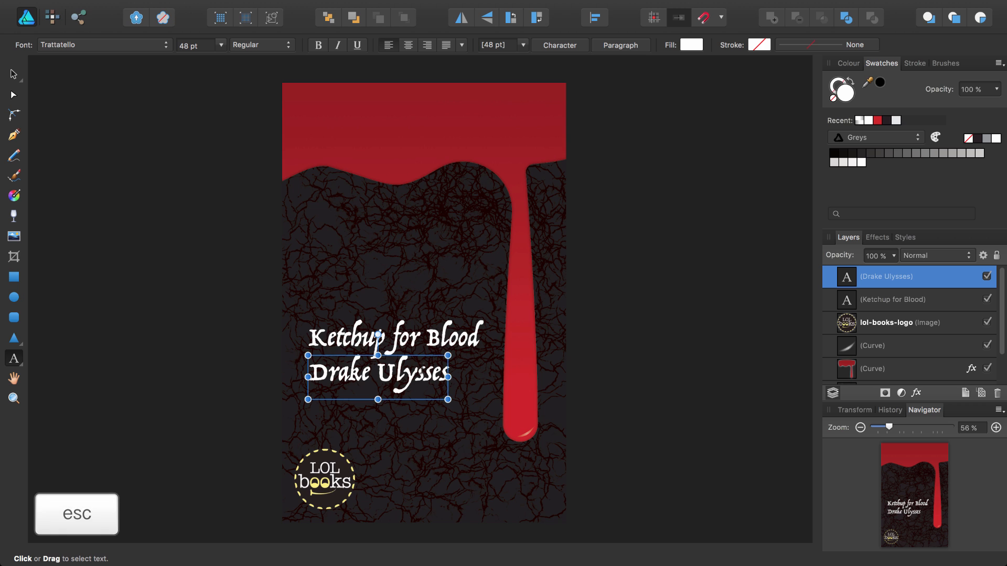
key(v)
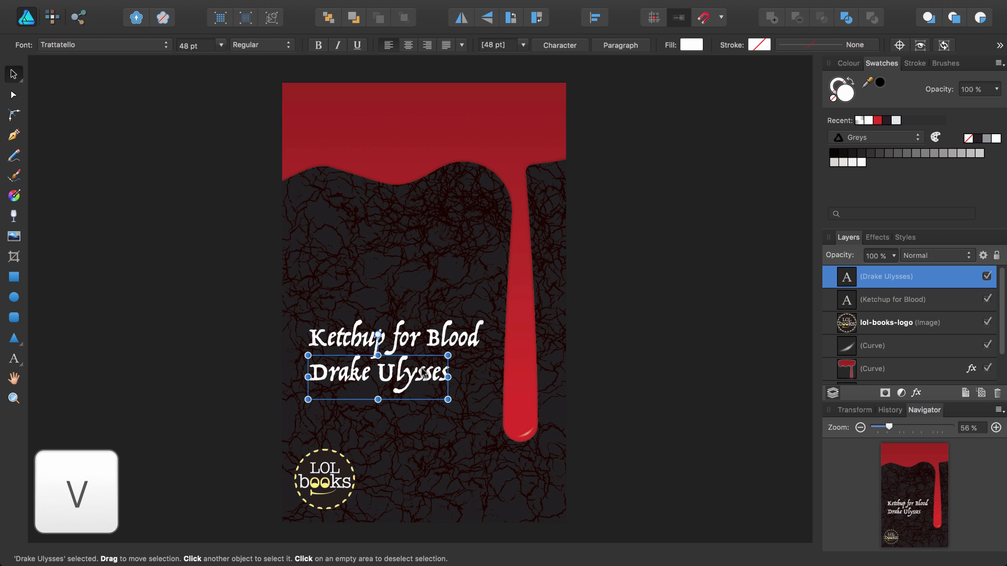
Step: Nudge the Drake Ulysses line right and up to centre it under the title
drag(378, 375, 384, 370)
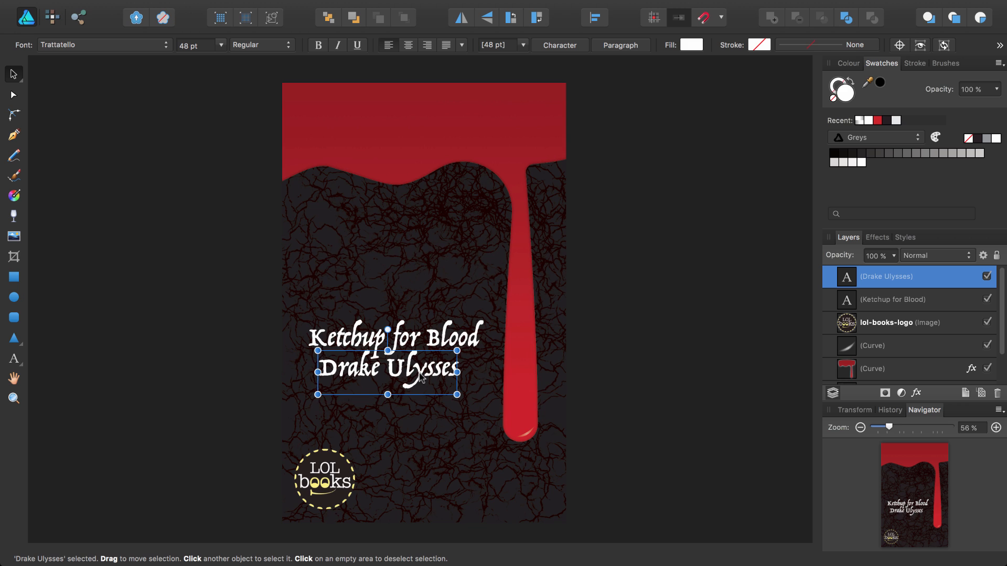
mouse_move(434, 350)
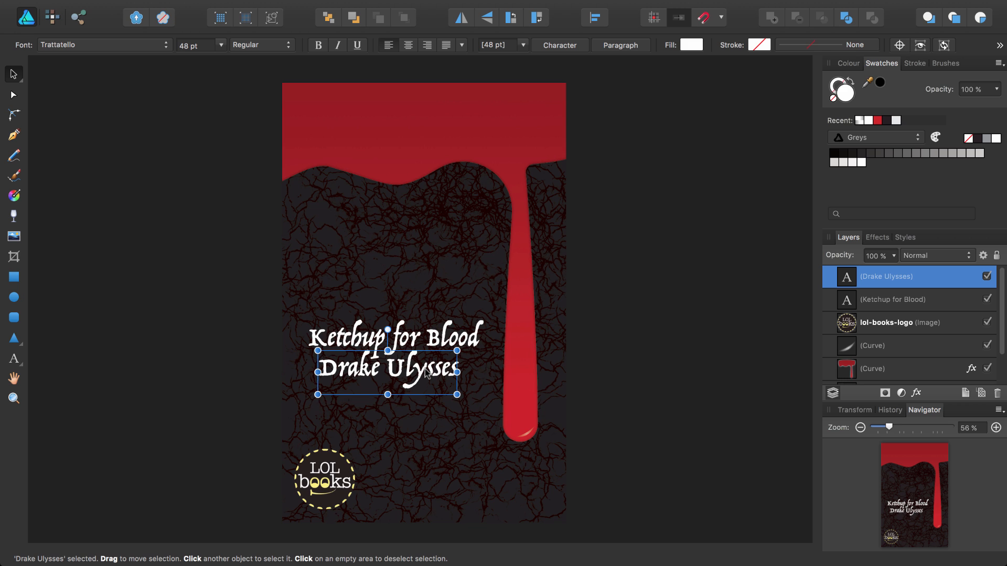
mouse_move(436, 346)
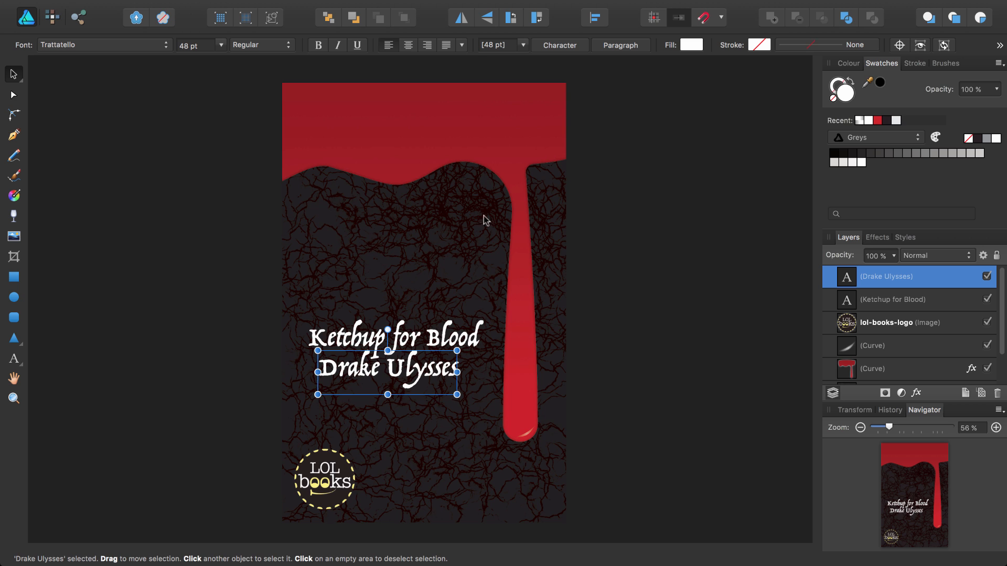
mouse_move(416, 164)
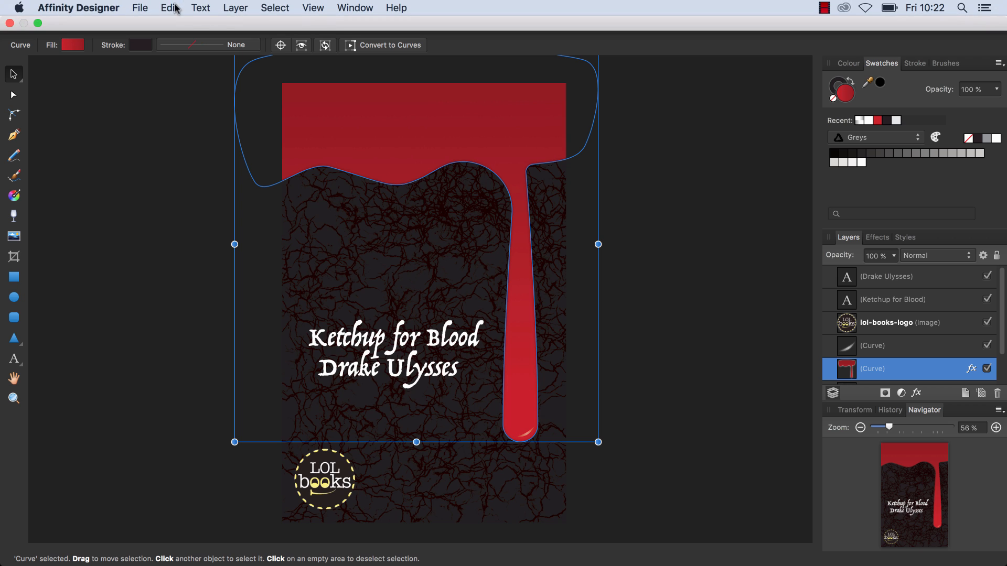
Step: Copy the drip's style and paste it onto the title, giving it the red gradient and inner shadow
click(168, 8)
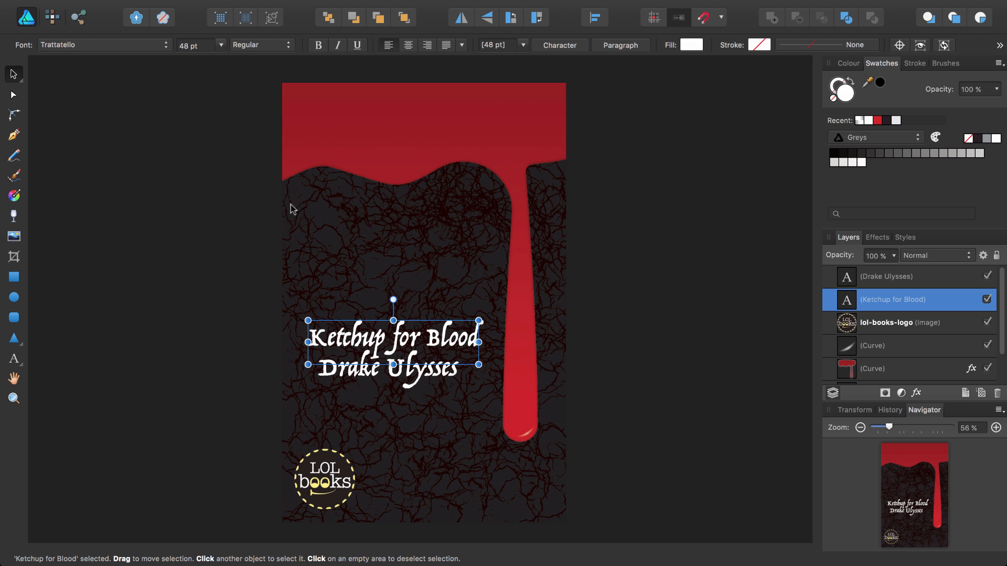
click(168, 7)
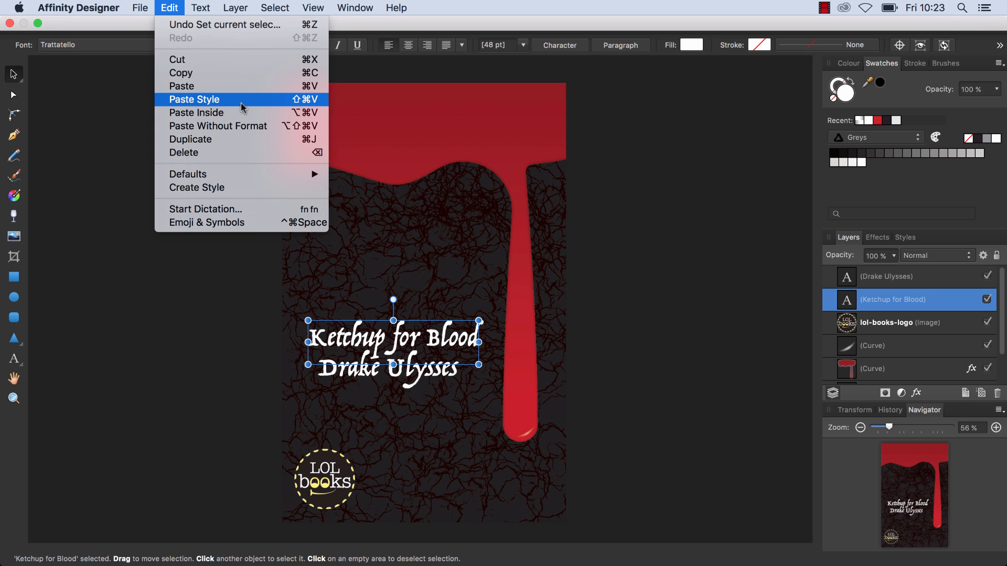
click(194, 99)
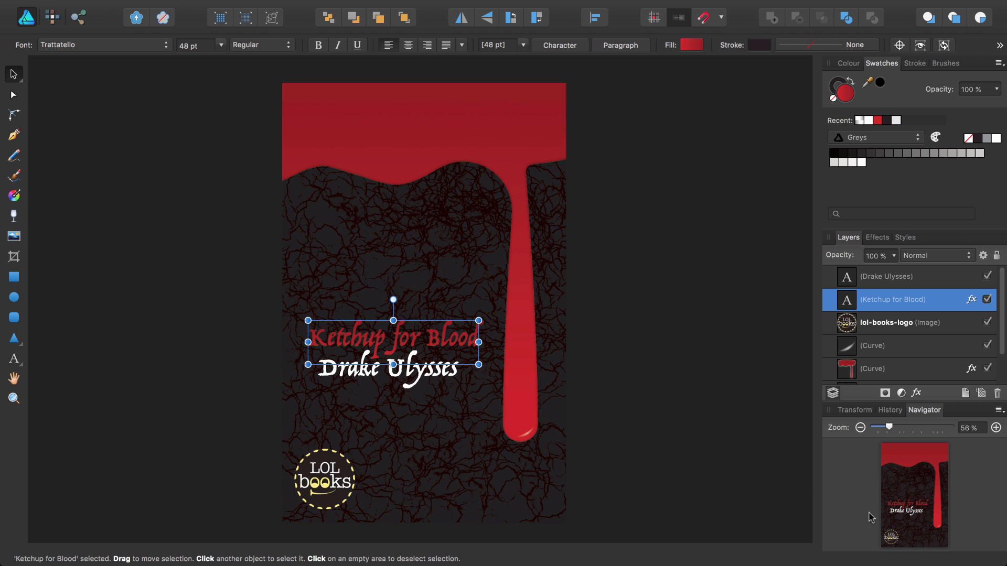
drag(889, 427, 941, 427)
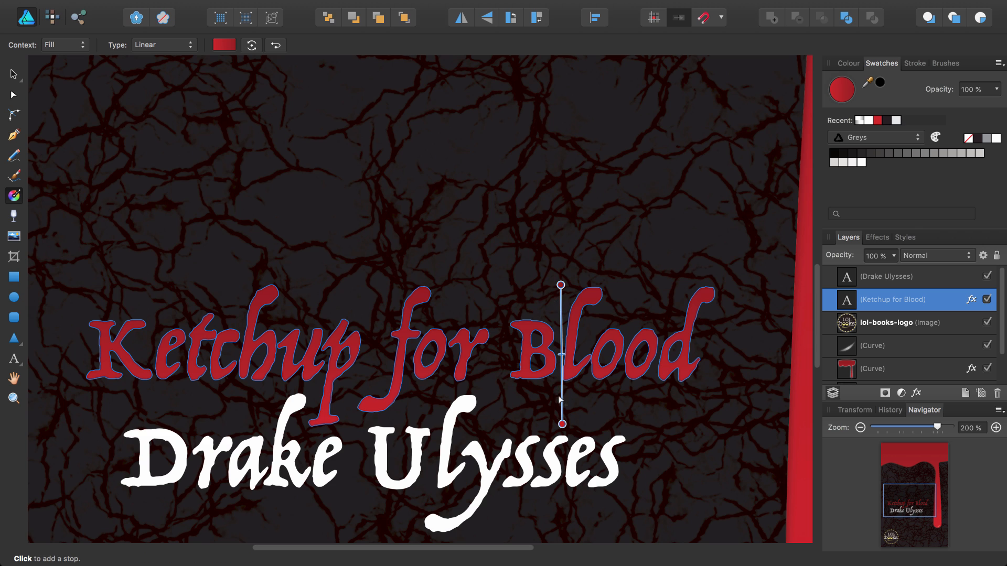
click(876, 237)
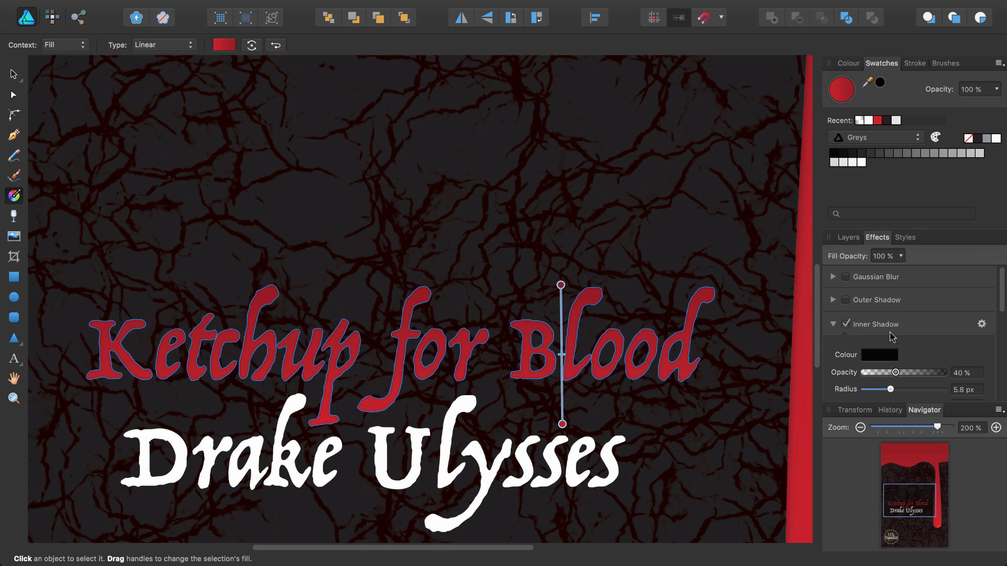
mouse_move(675, 345)
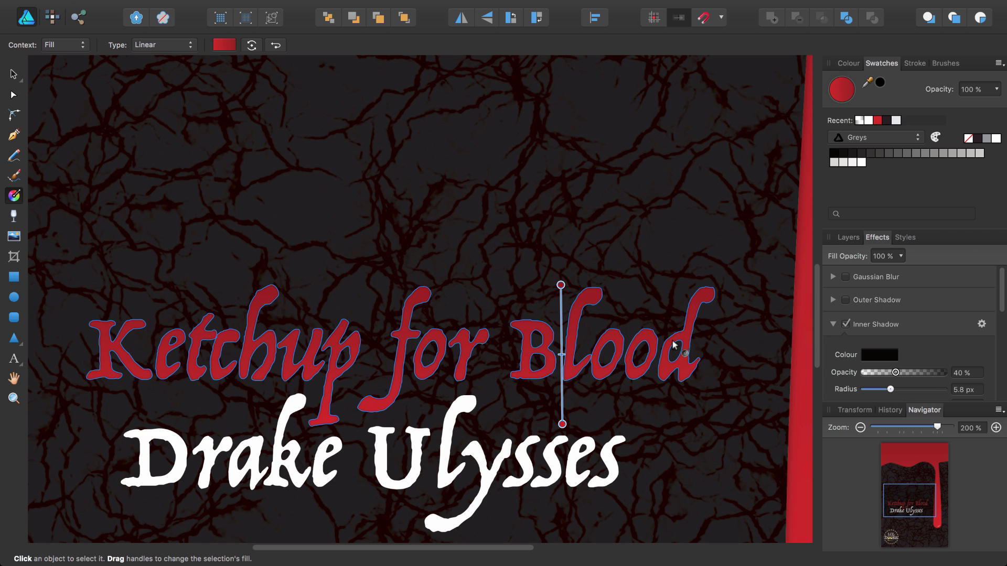
Step: Fit the whole cover in view and look at the File menu's Export command
click(323, 8)
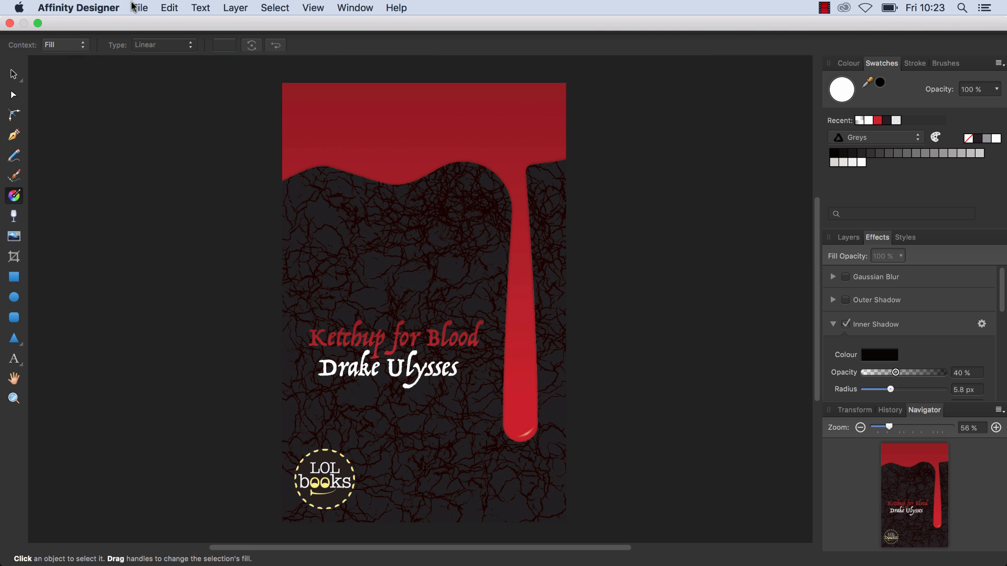
click(140, 7)
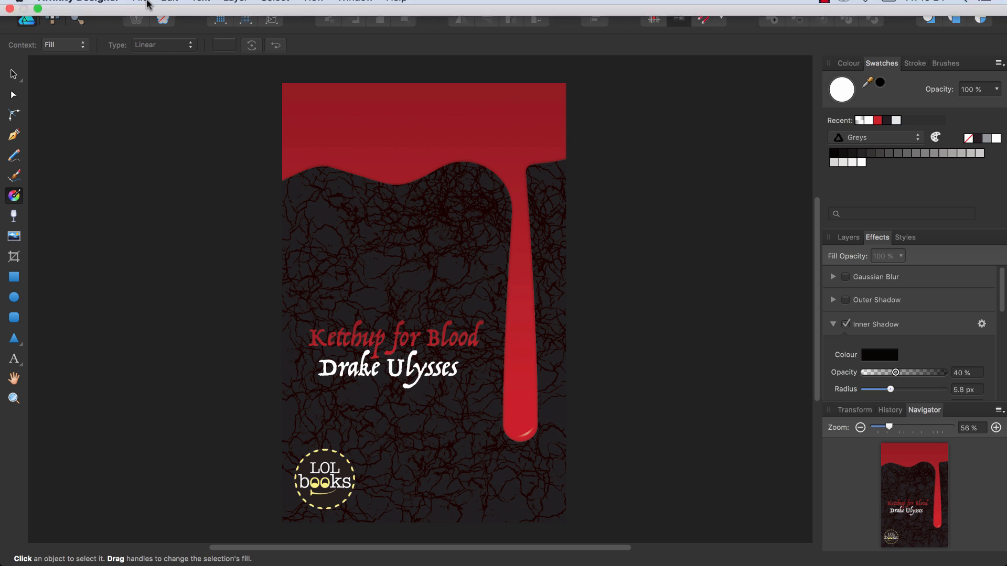
click(139, 7)
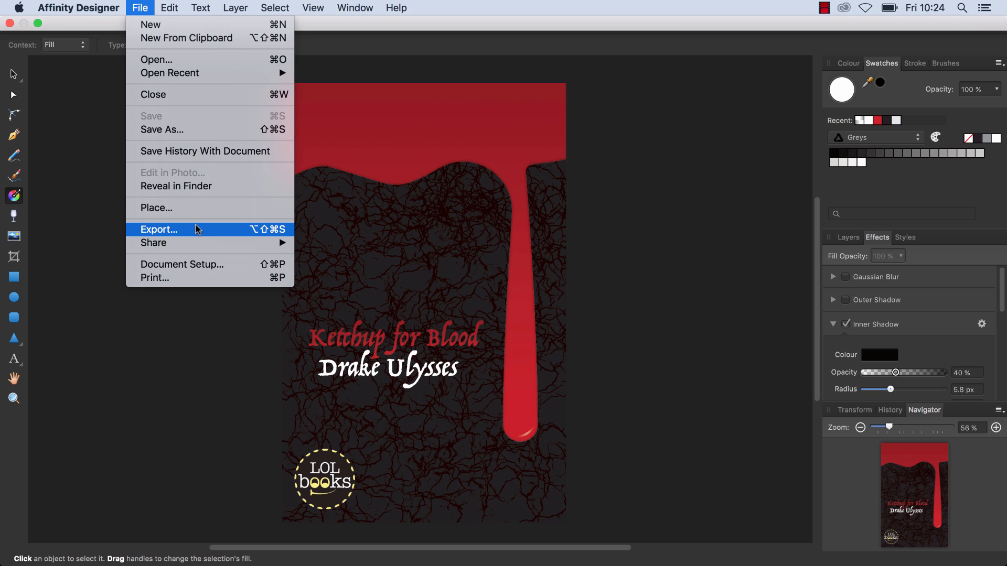
mouse_move(207, 233)
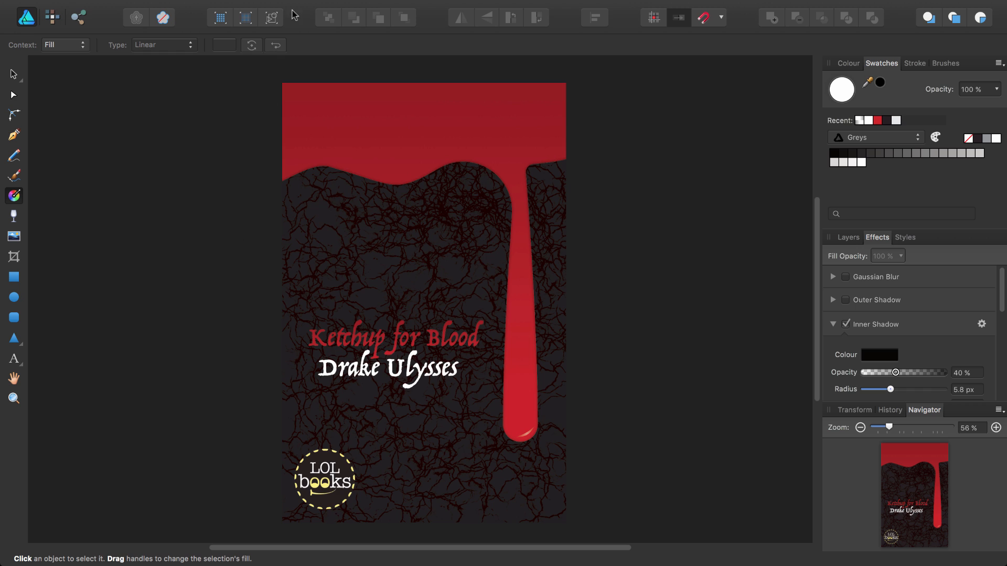
Step: Show the Help menu with its Welcome and Tutorial options
click(395, 7)
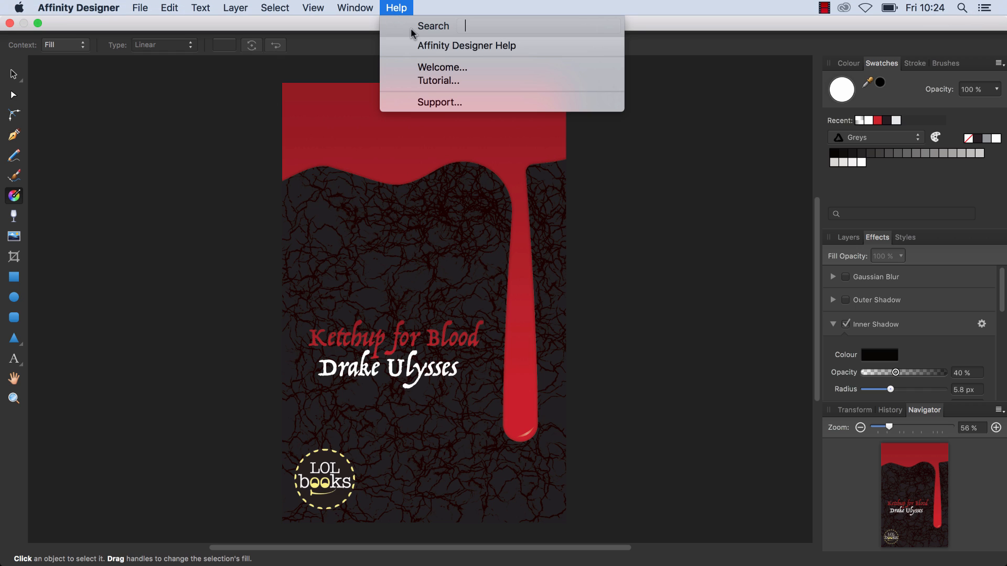
mouse_move(541, 51)
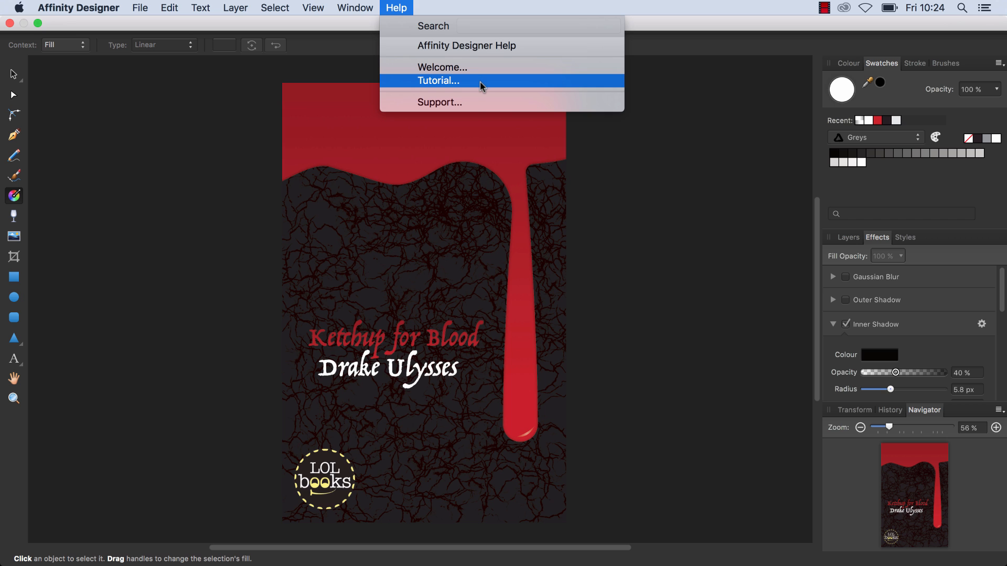
mouse_move(407, 19)
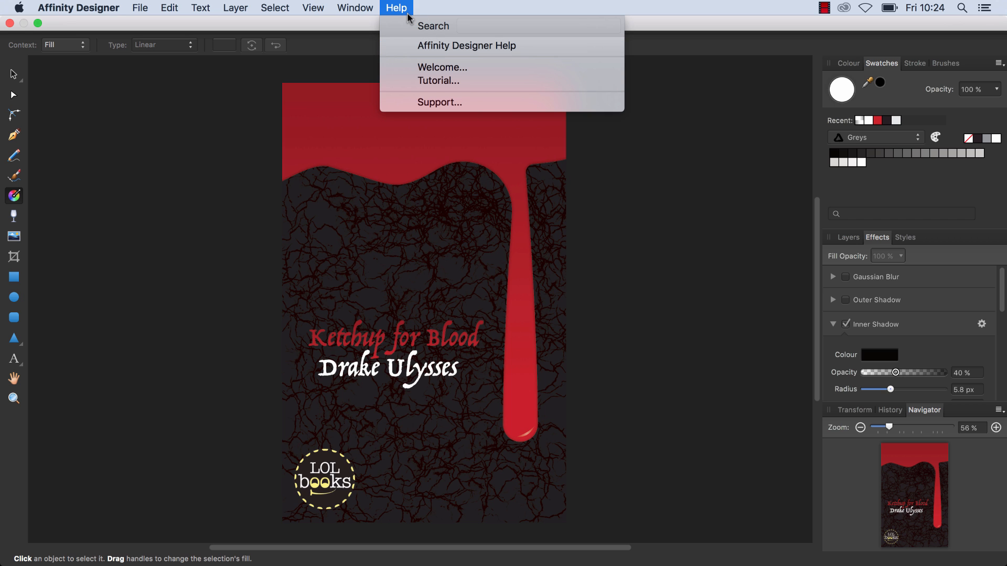
mouse_move(258, 99)
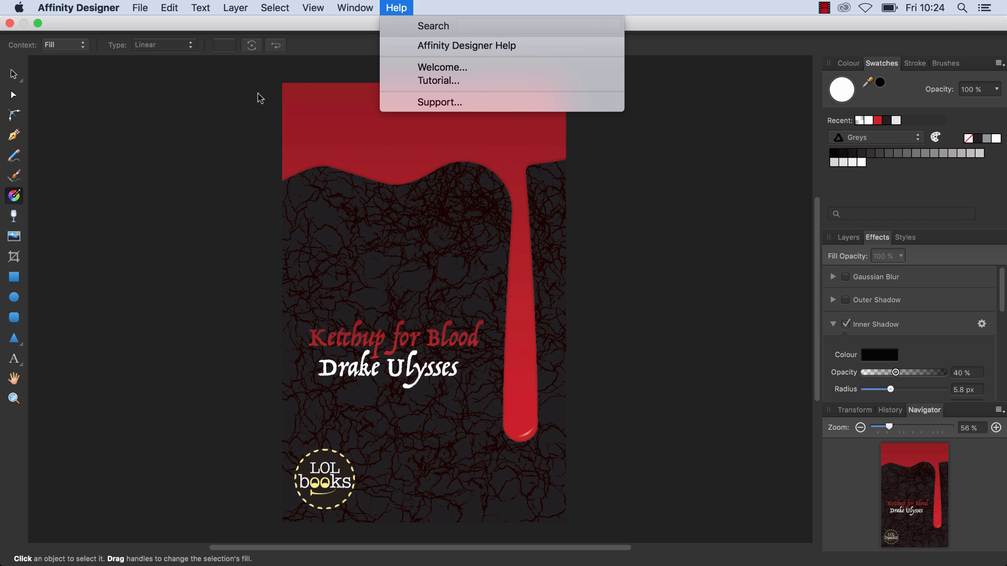